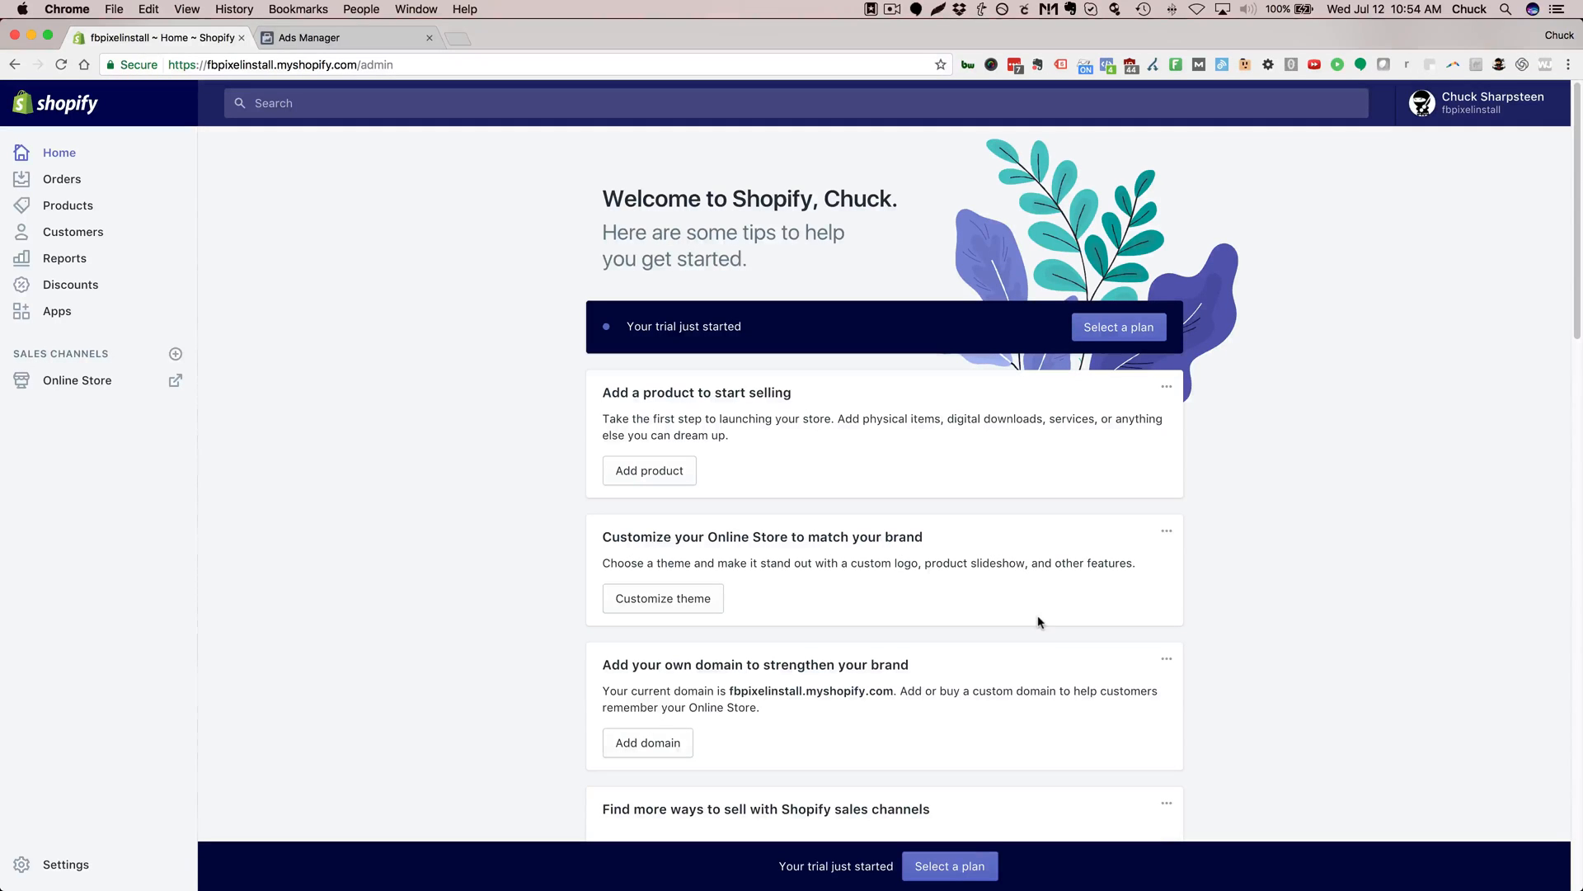
{"action": "mouse_move", "coordinate": [1069, 501]}
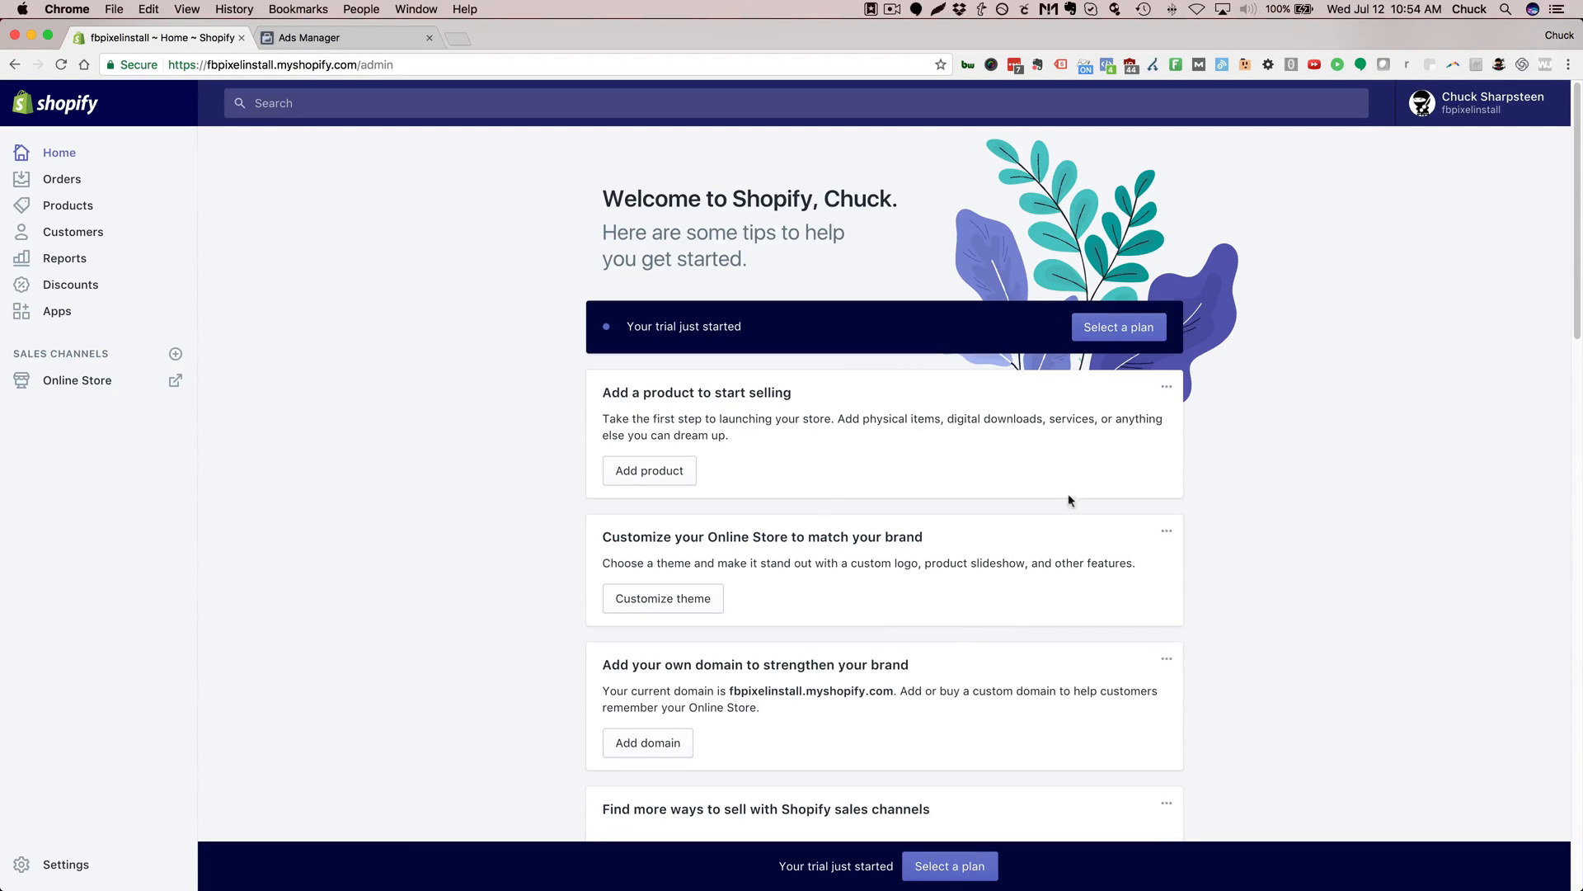
{"action": "mouse_move", "coordinate": [591, 564]}
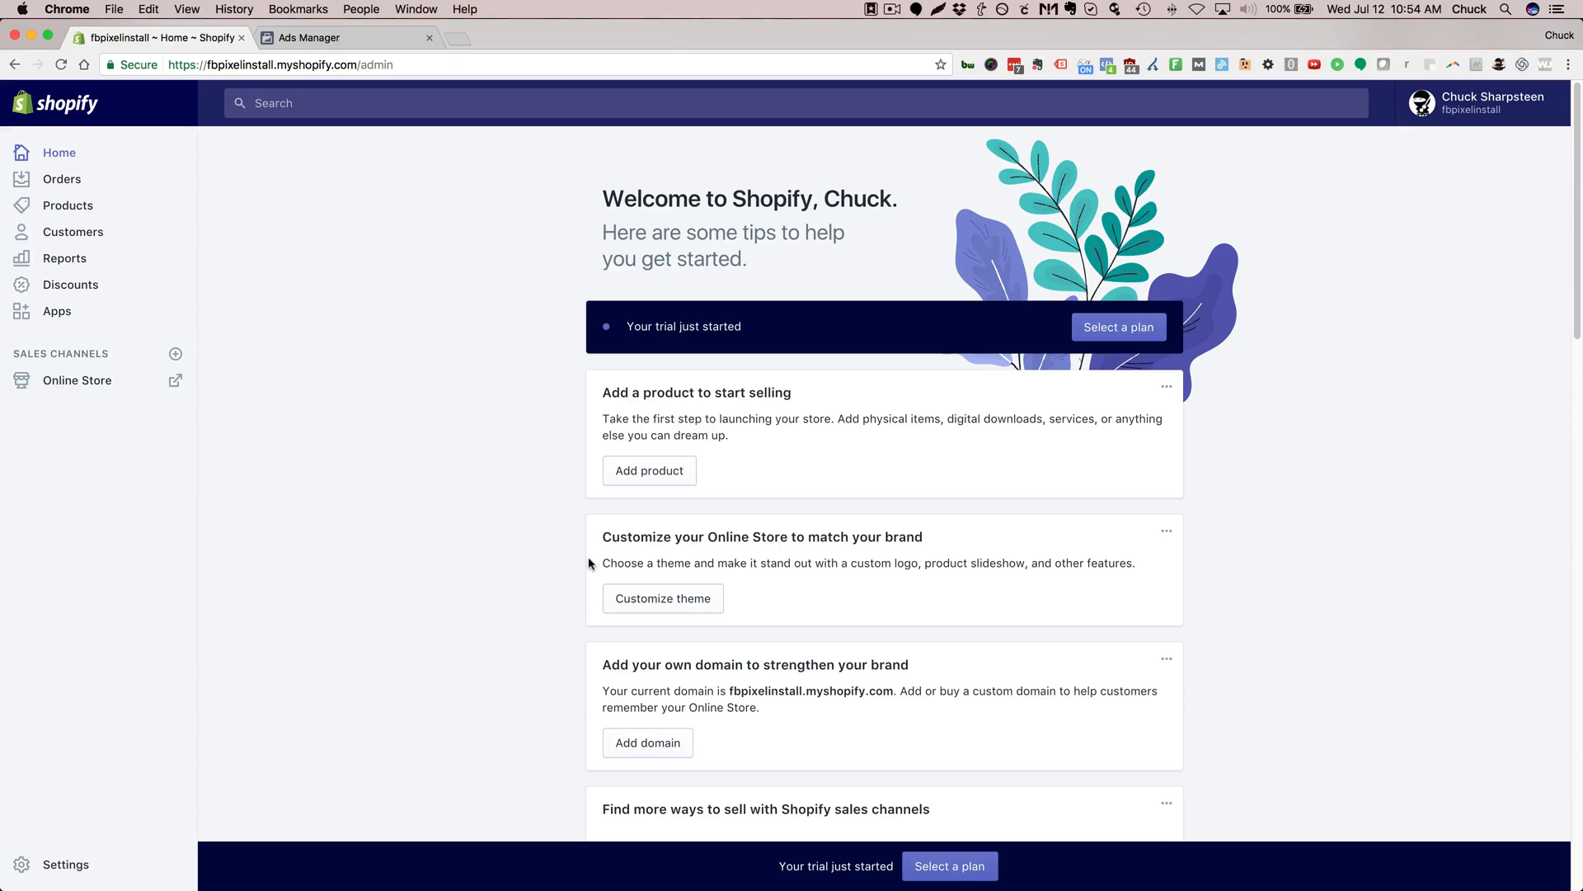
{"action": "mouse_move", "coordinate": [570, 556]}
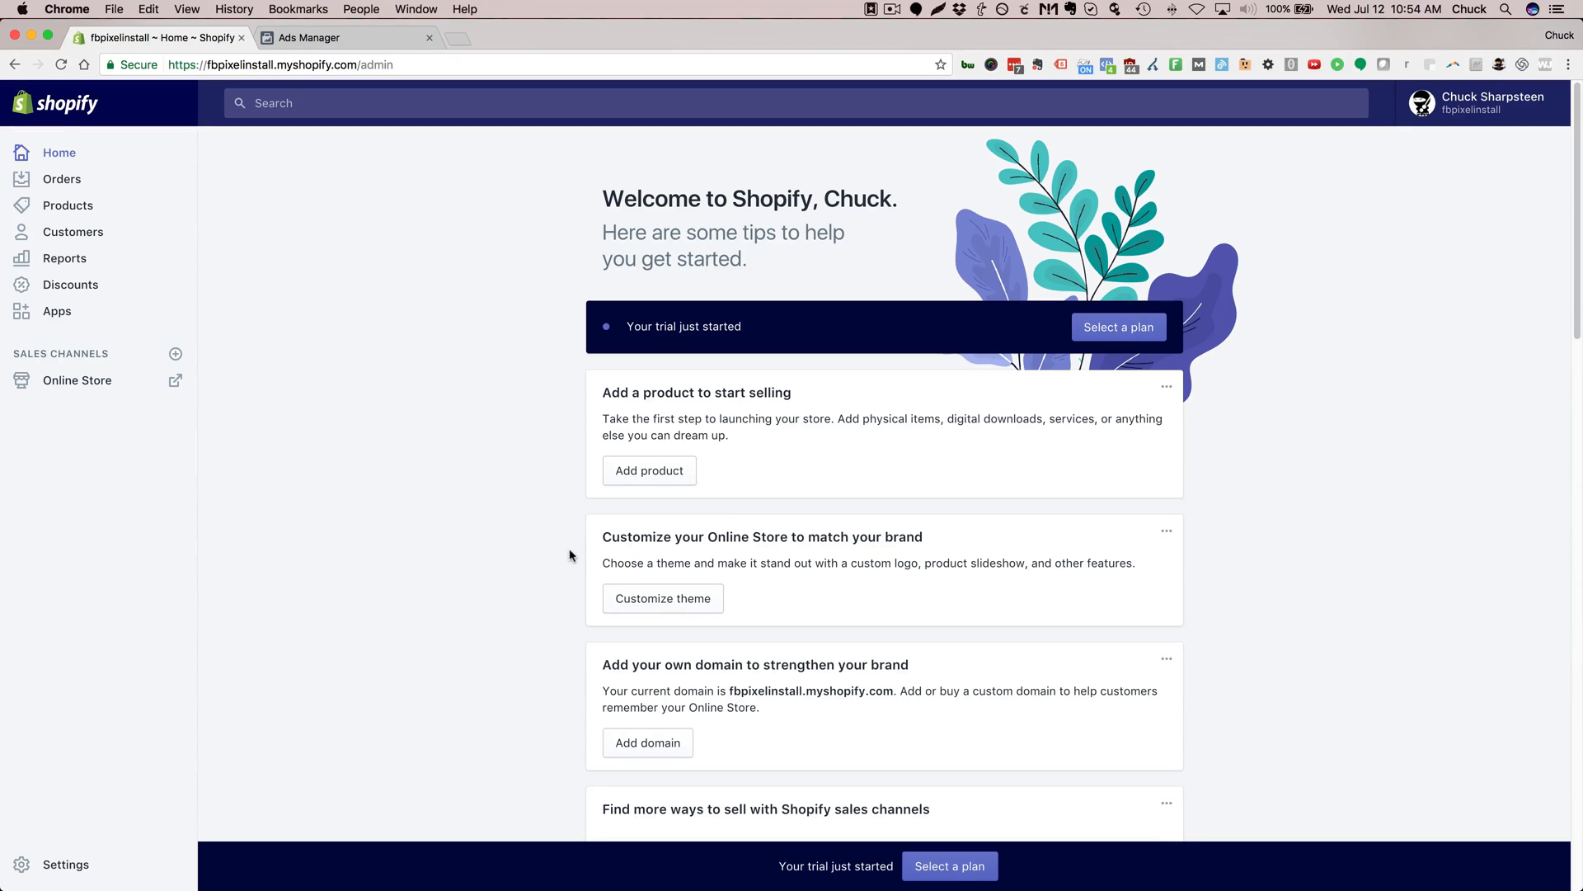
{"action": "mouse_move", "coordinate": [477, 575]}
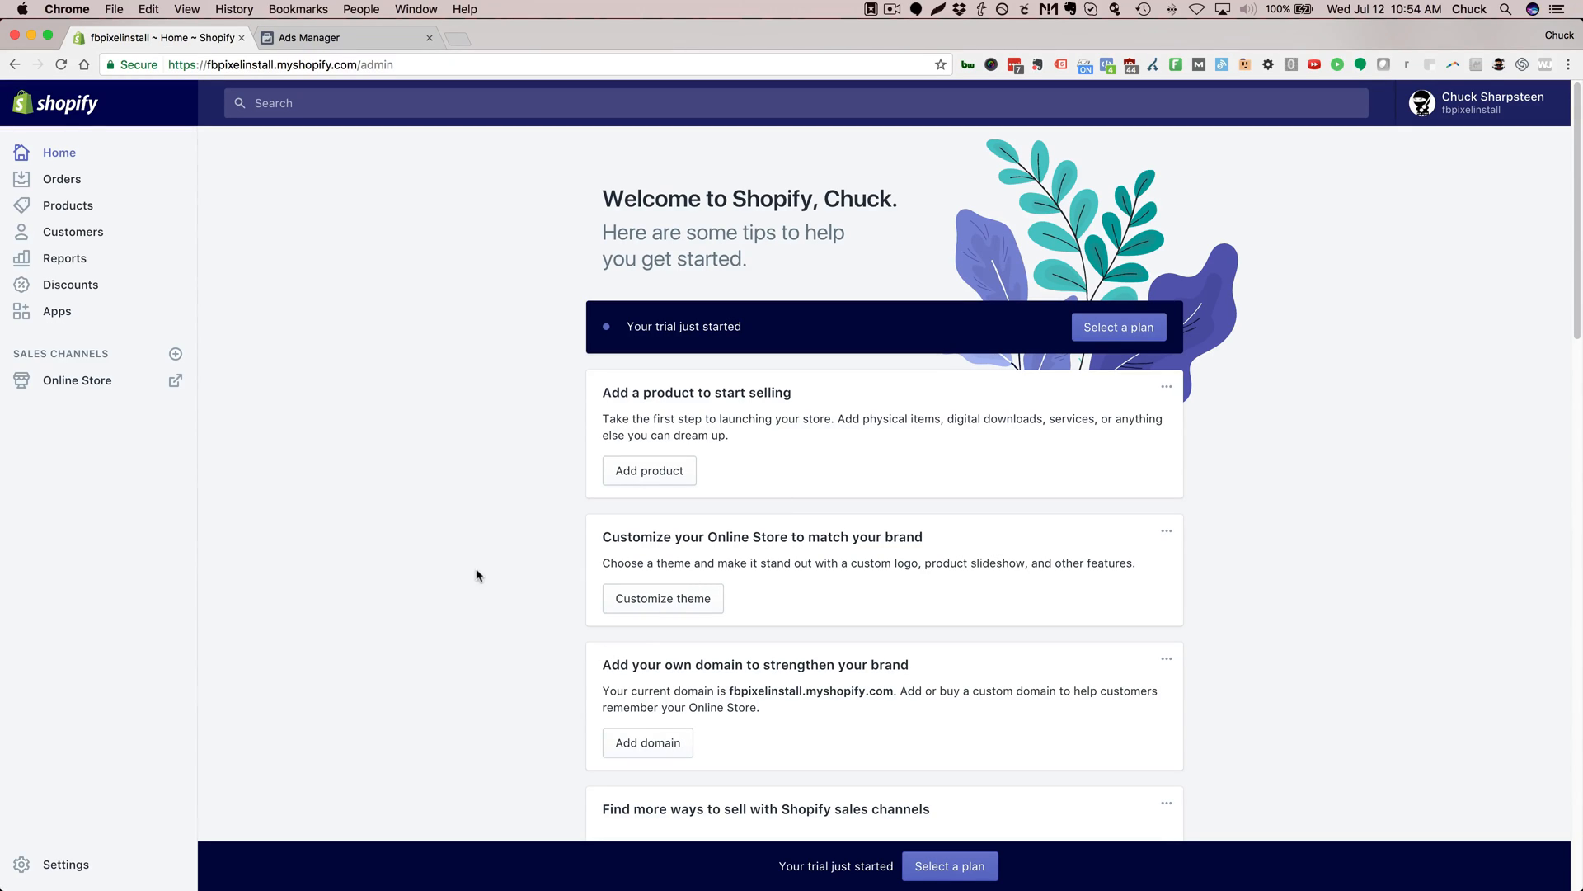
{"action": "mouse_move", "coordinate": [368, 562]}
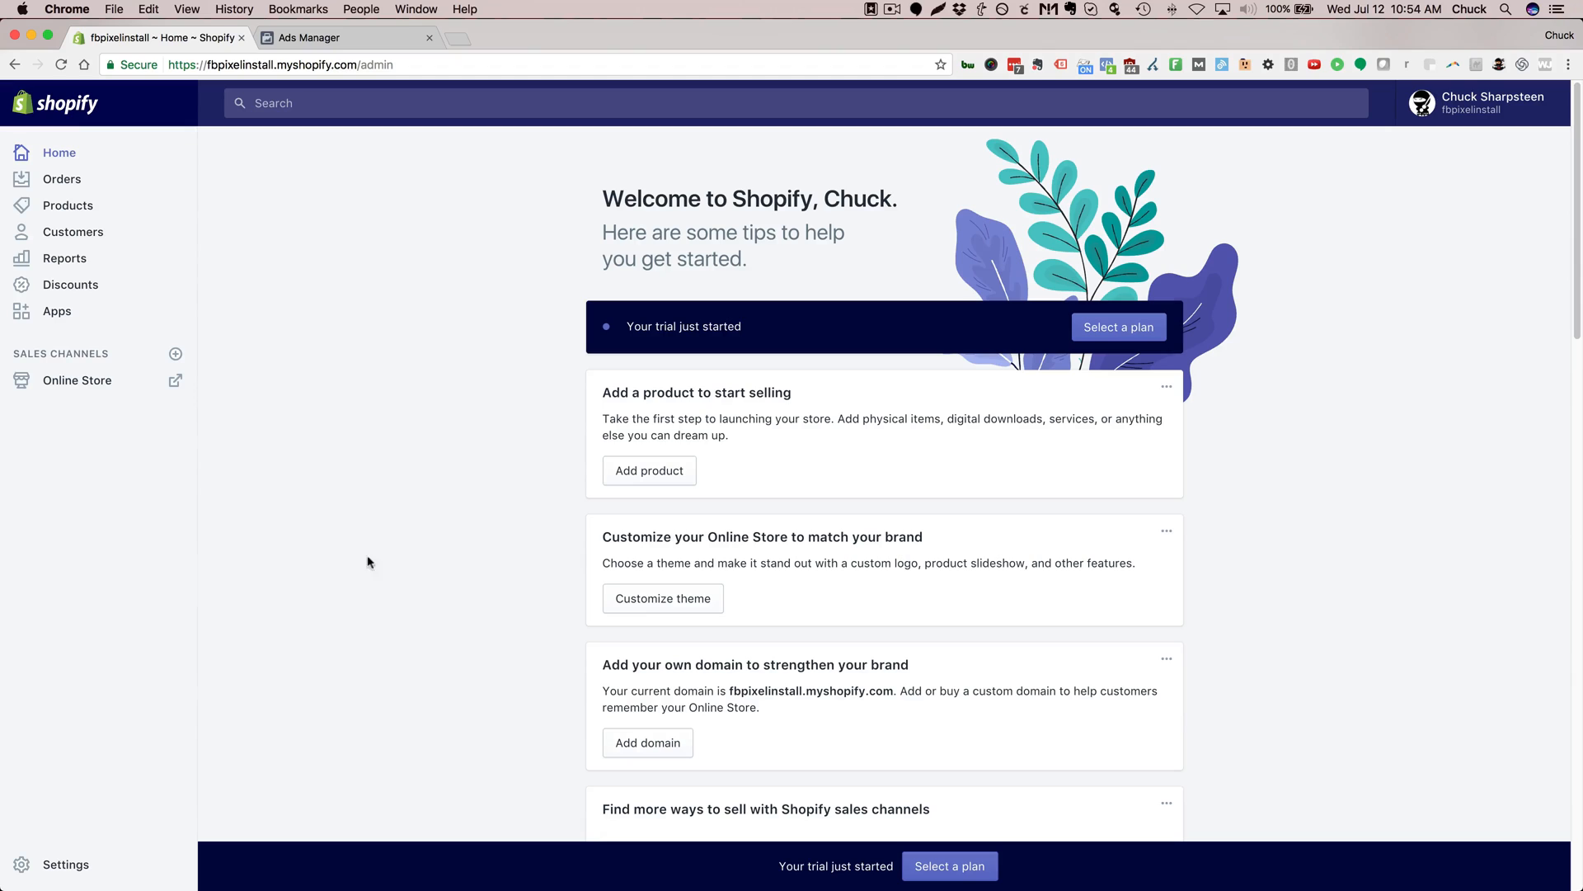
{"action": "mouse_move", "coordinate": [450, 551]}
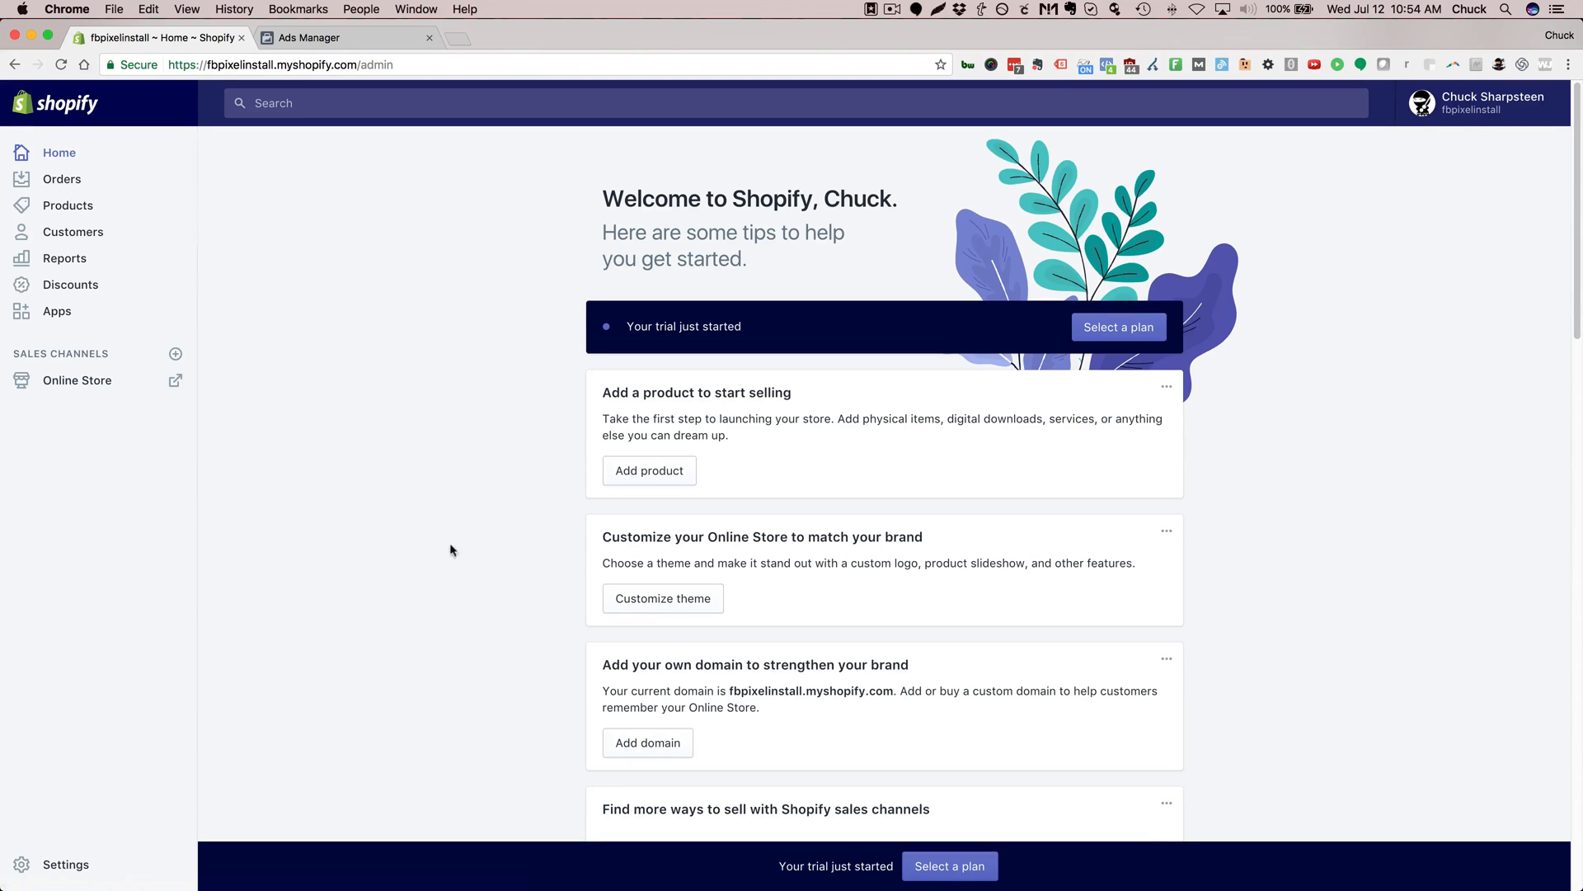
{"action": "mouse_move", "coordinate": [449, 449]}
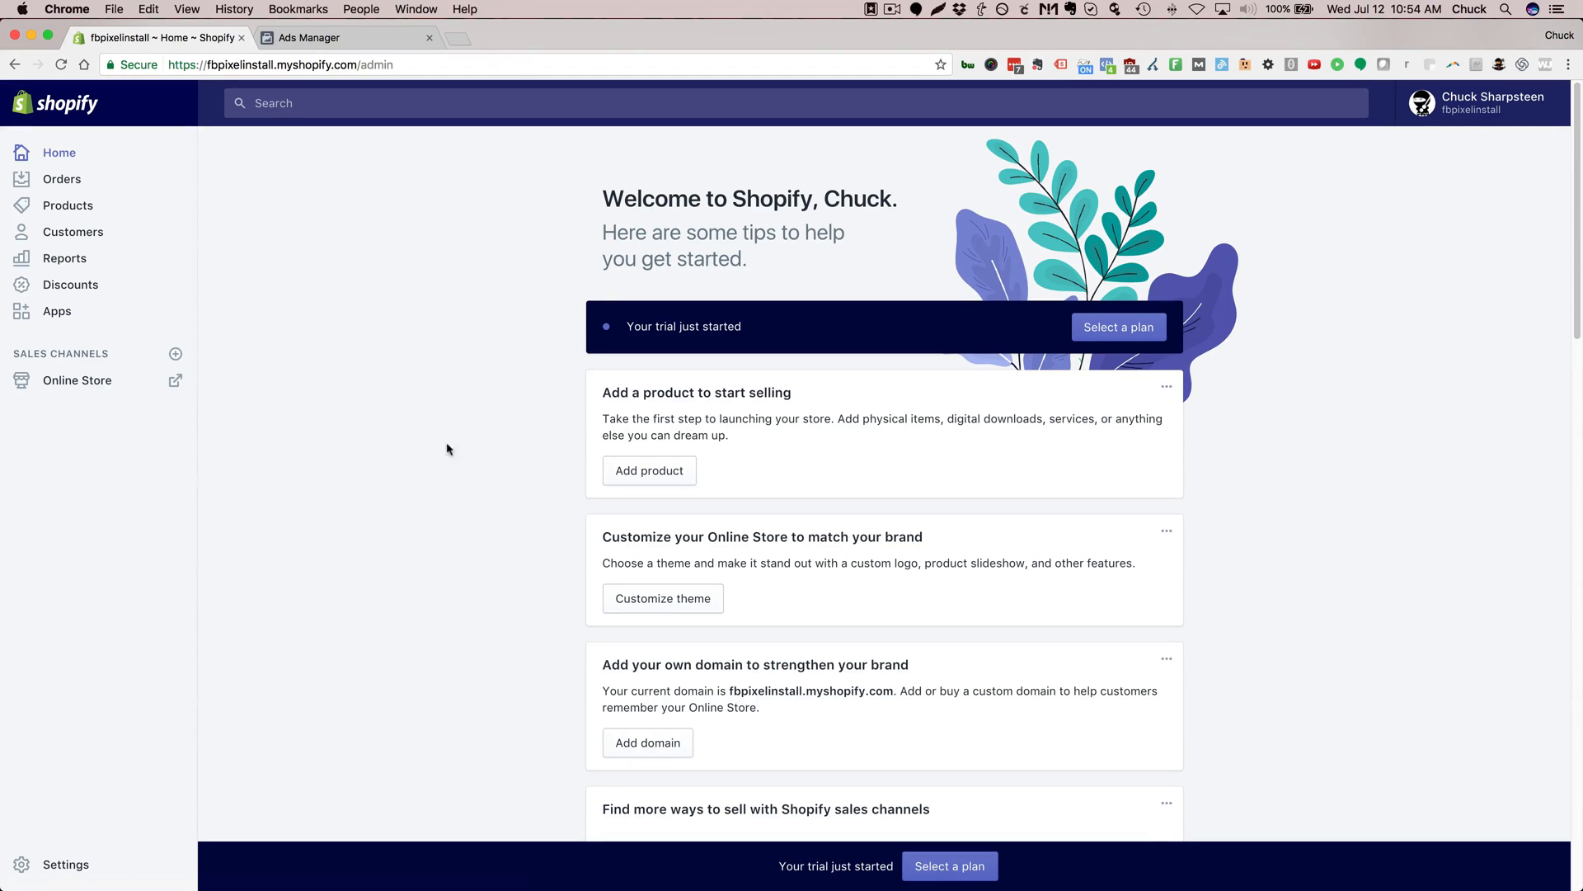
{"action": "mouse_move", "coordinate": [77, 379]}
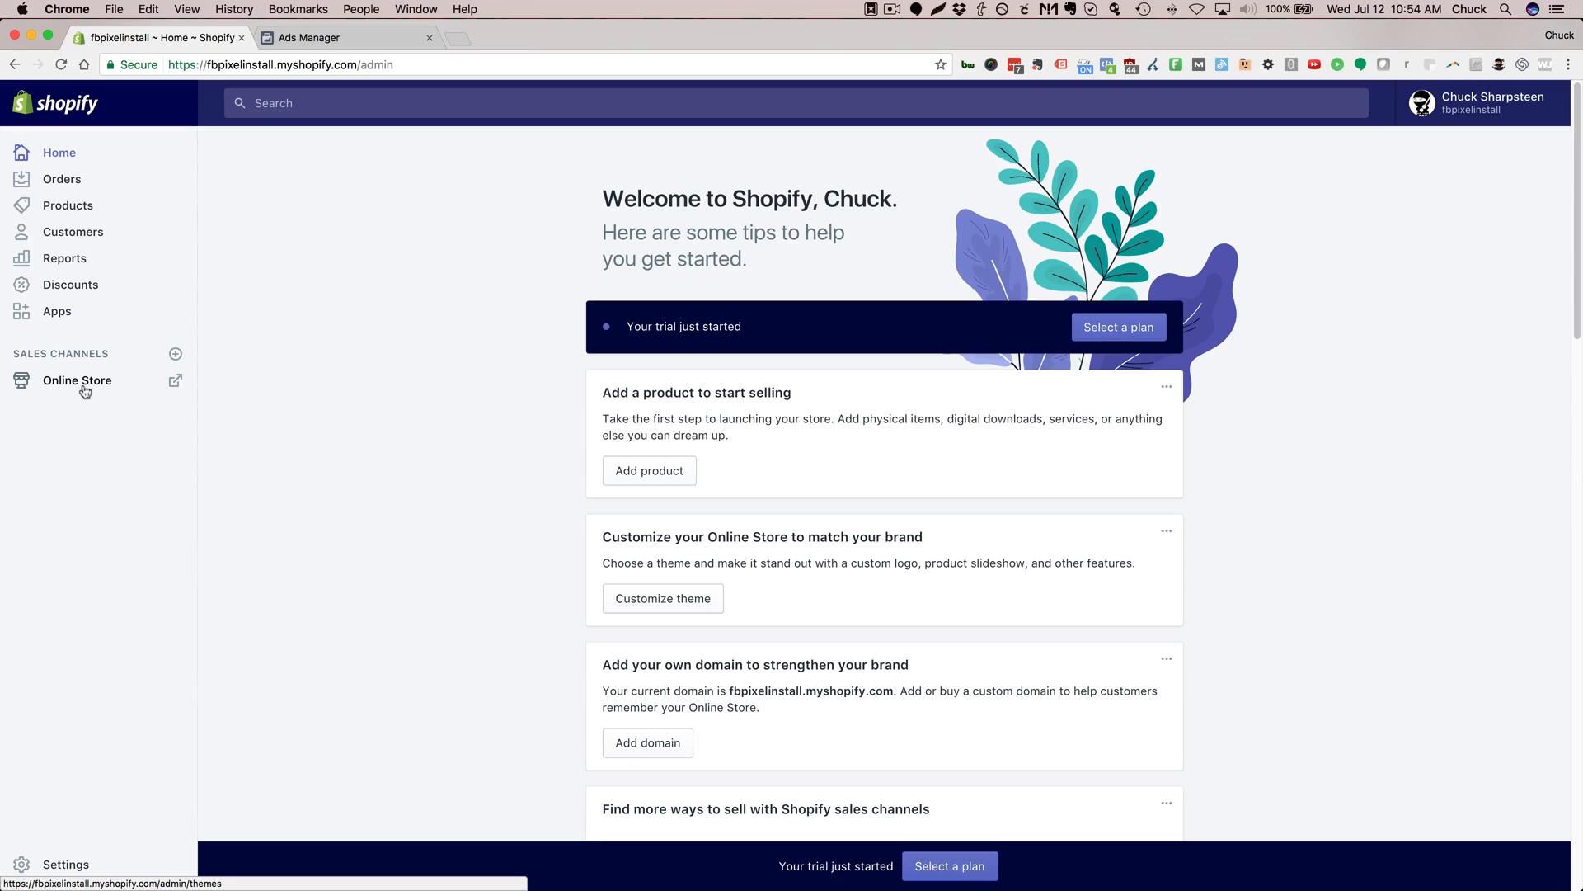
{"action": "mouse_move", "coordinate": [78, 380]}
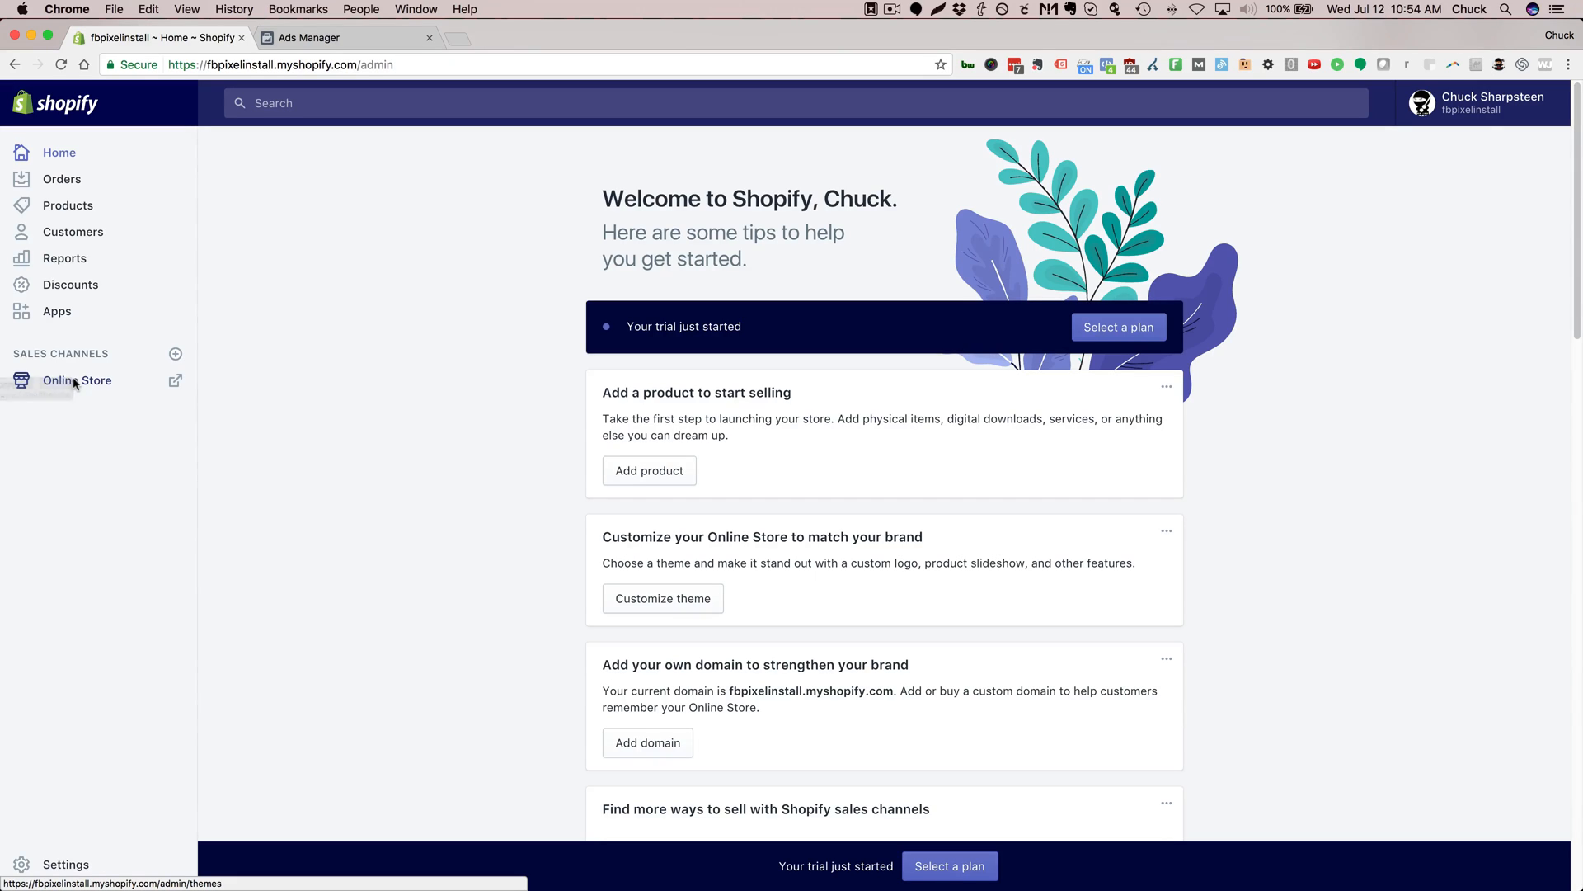
{"action": "mouse_move", "coordinate": [86, 401]}
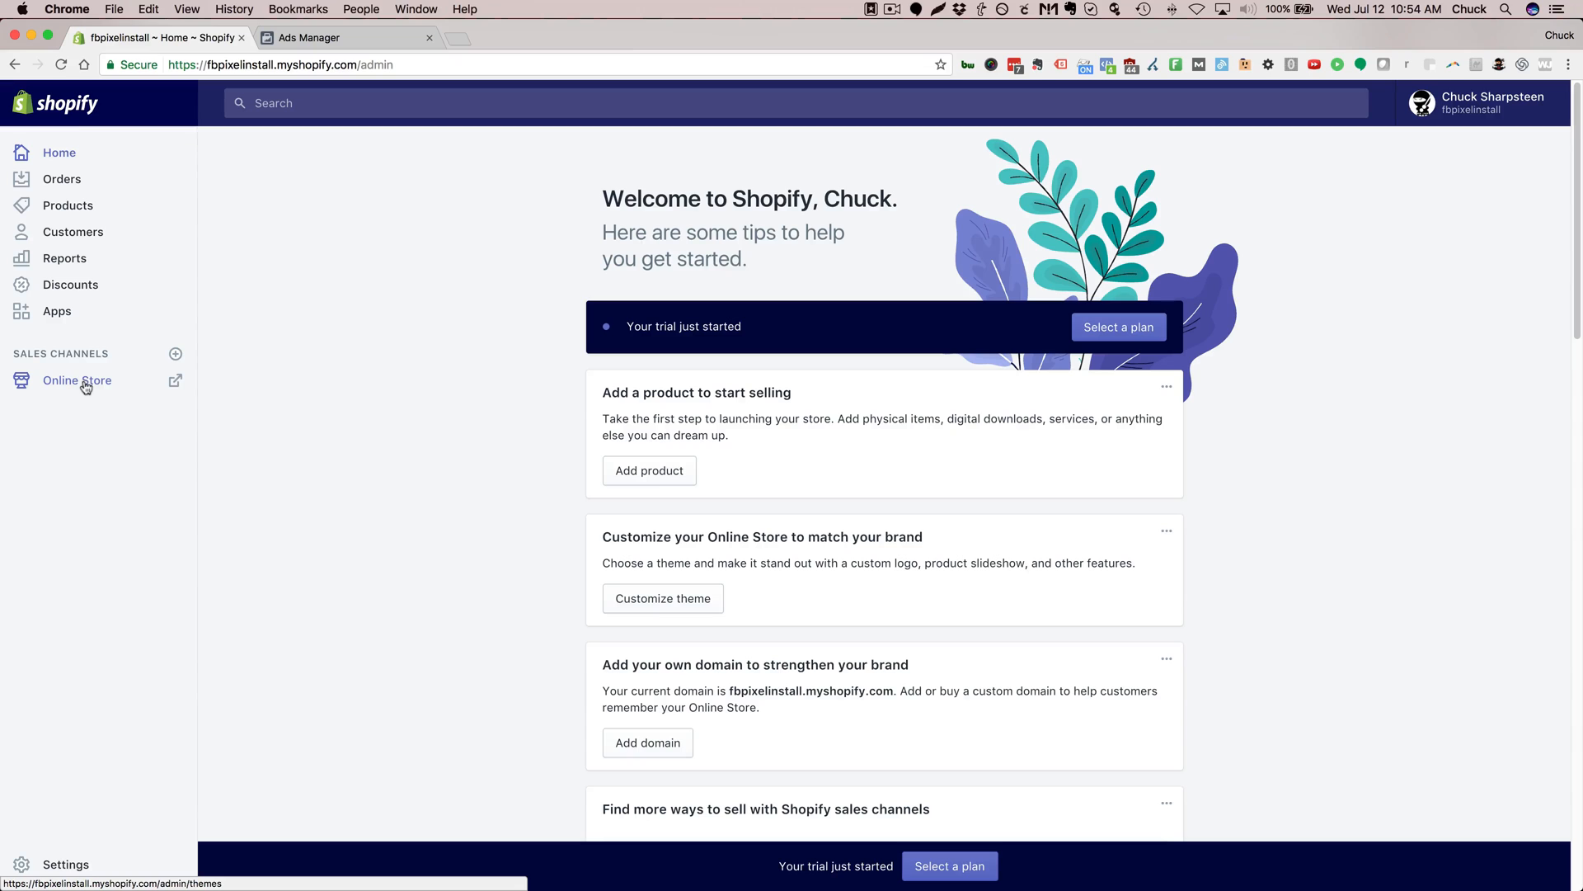
Go to Online Store under Sales Channels and head to its Preferences page.
{"action": "left_click", "coordinate": [75, 379]}
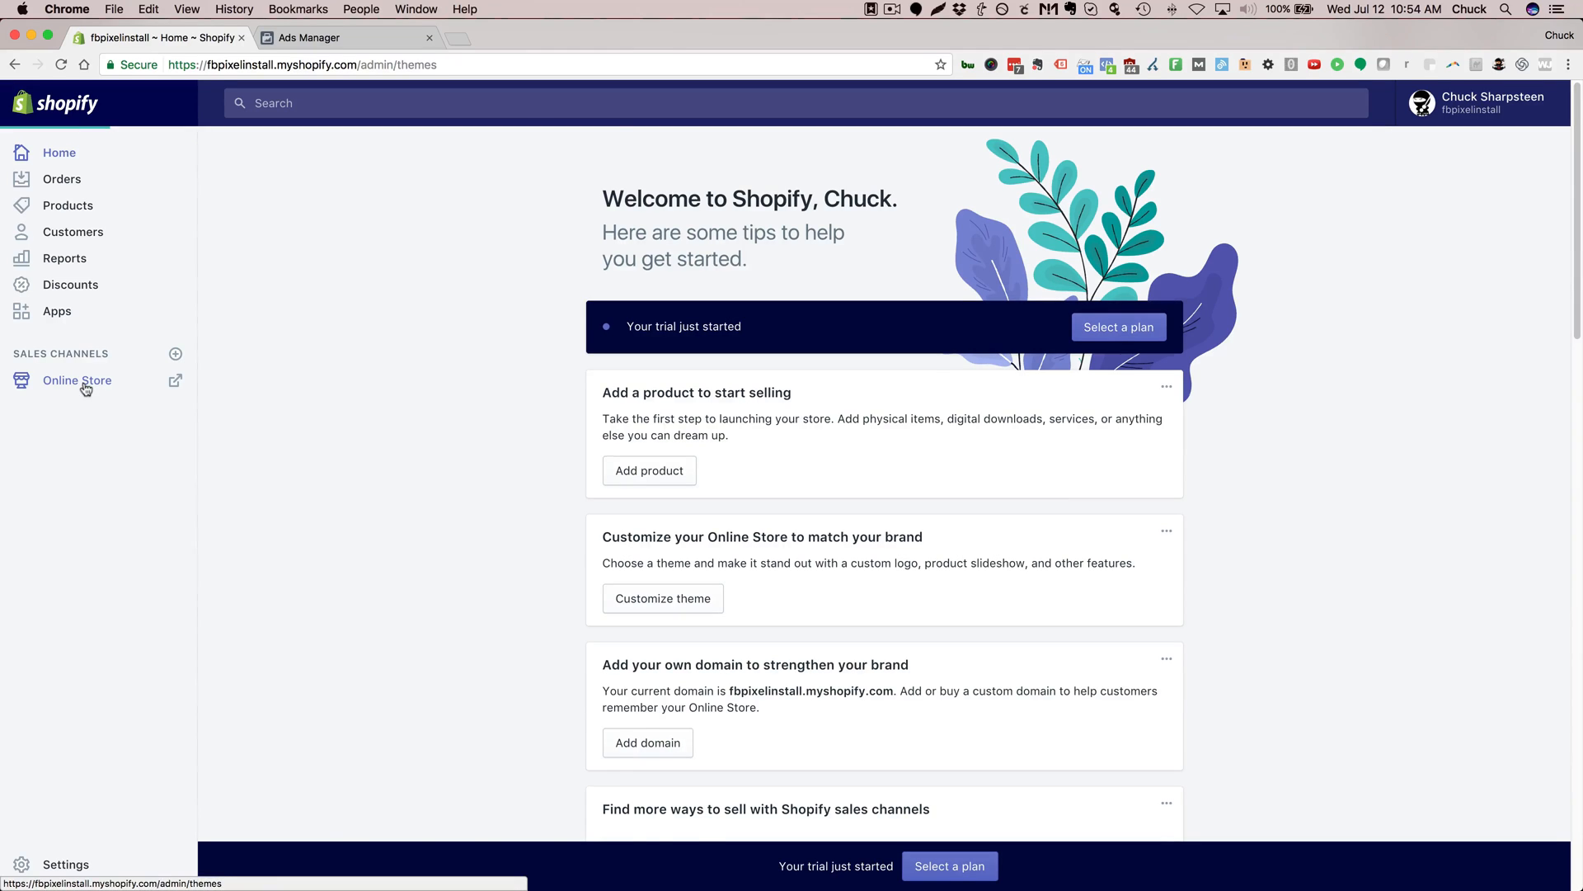
{"action": "left_click", "coordinate": [77, 379]}
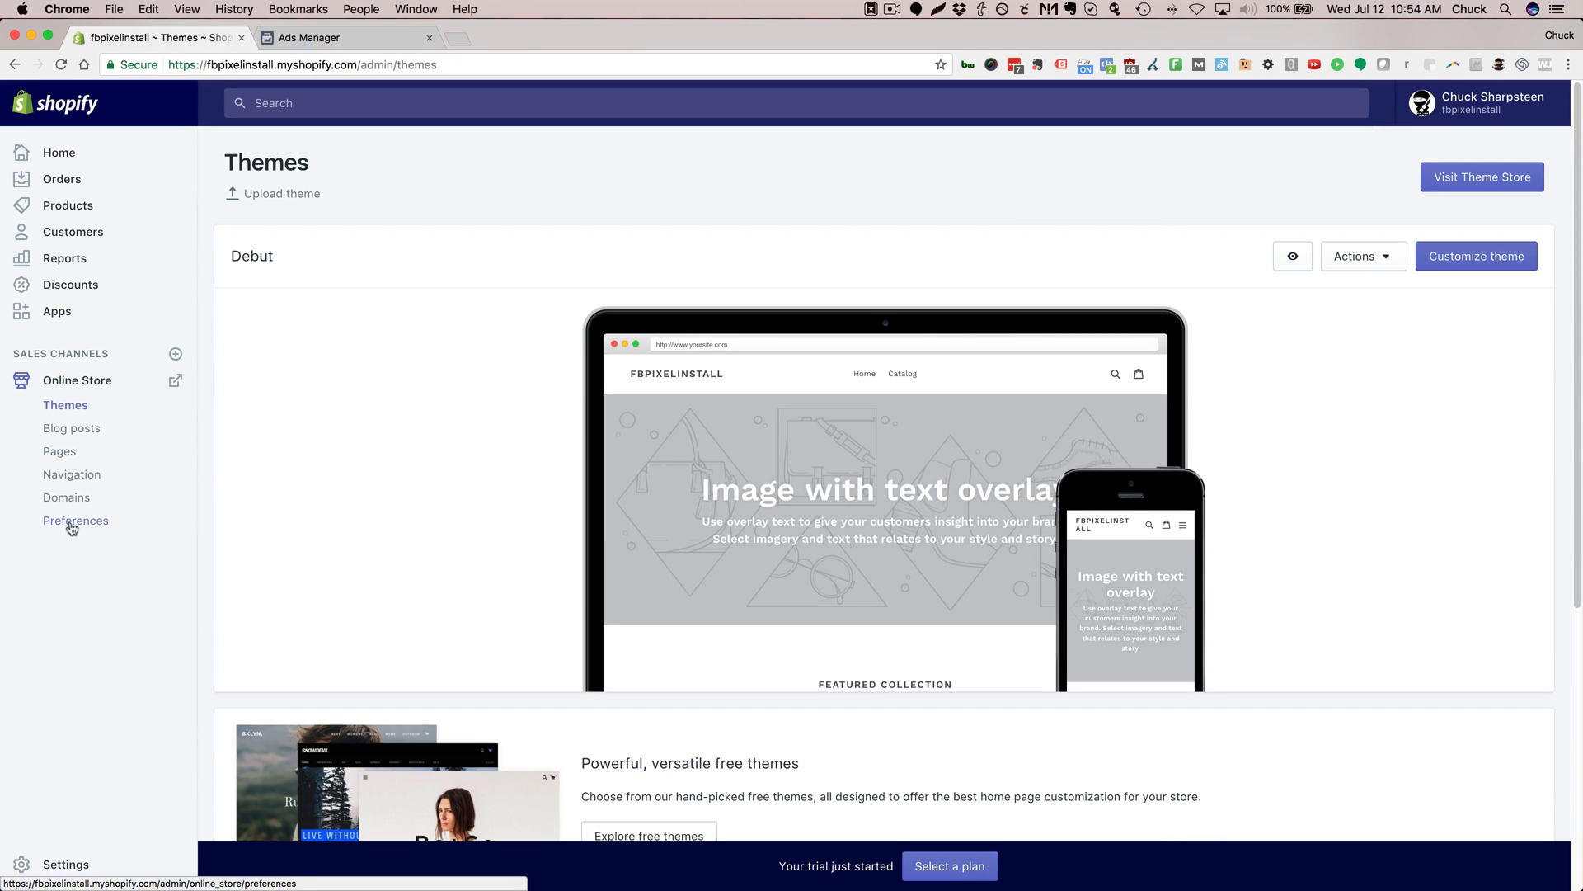
{"action": "left_click", "coordinate": [76, 519]}
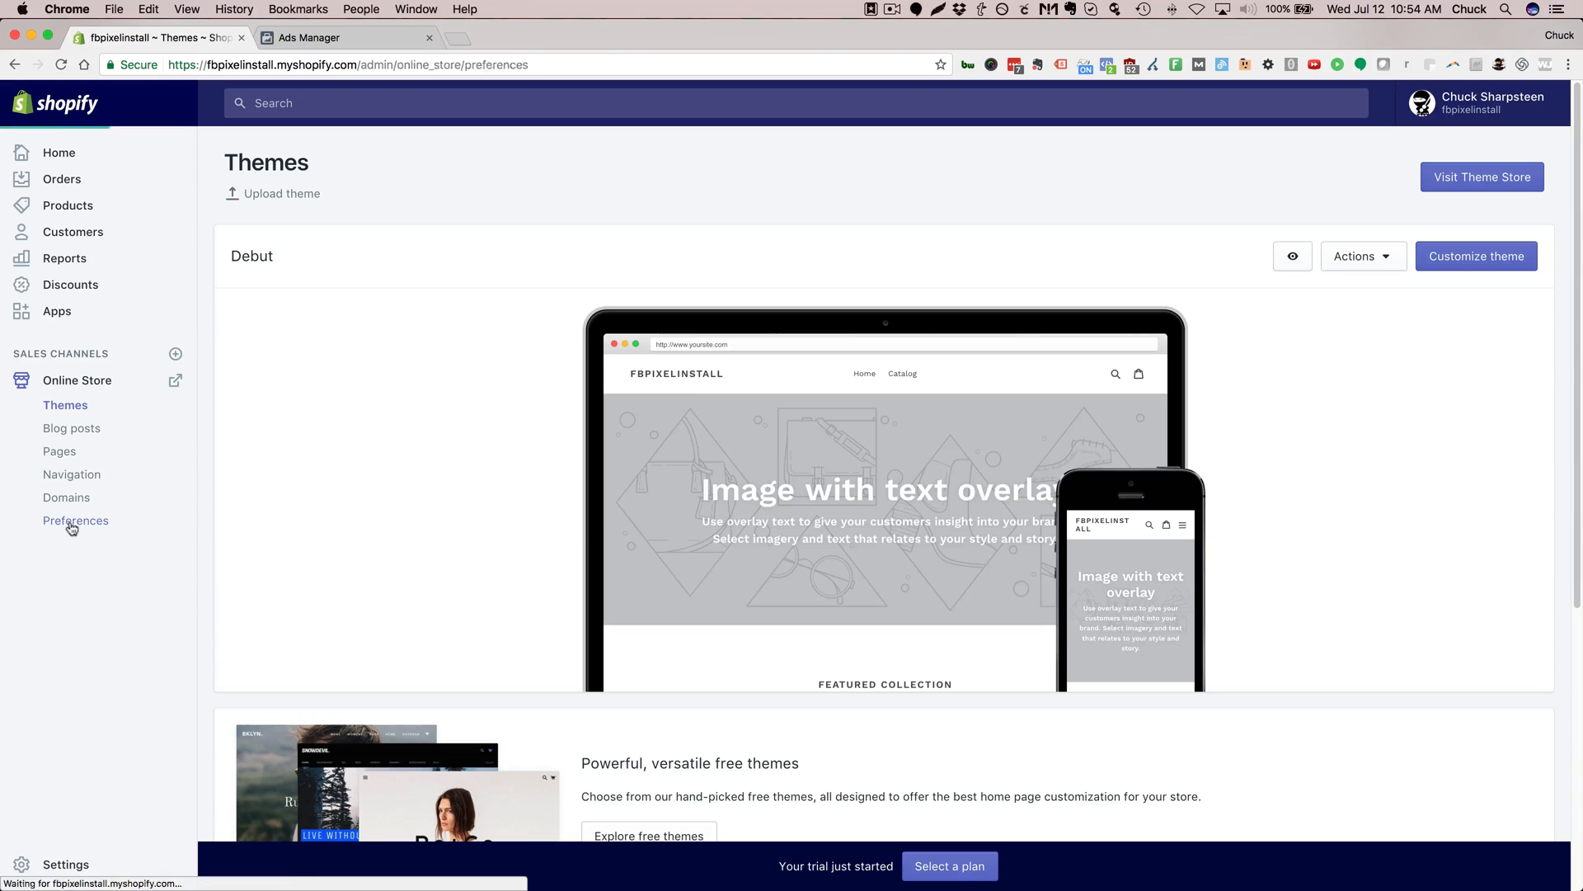
Locate the empty Facebook Pixel ID field in Preferences, then switch to Facebook Ads Manager.
{"action": "left_click", "coordinate": [77, 520]}
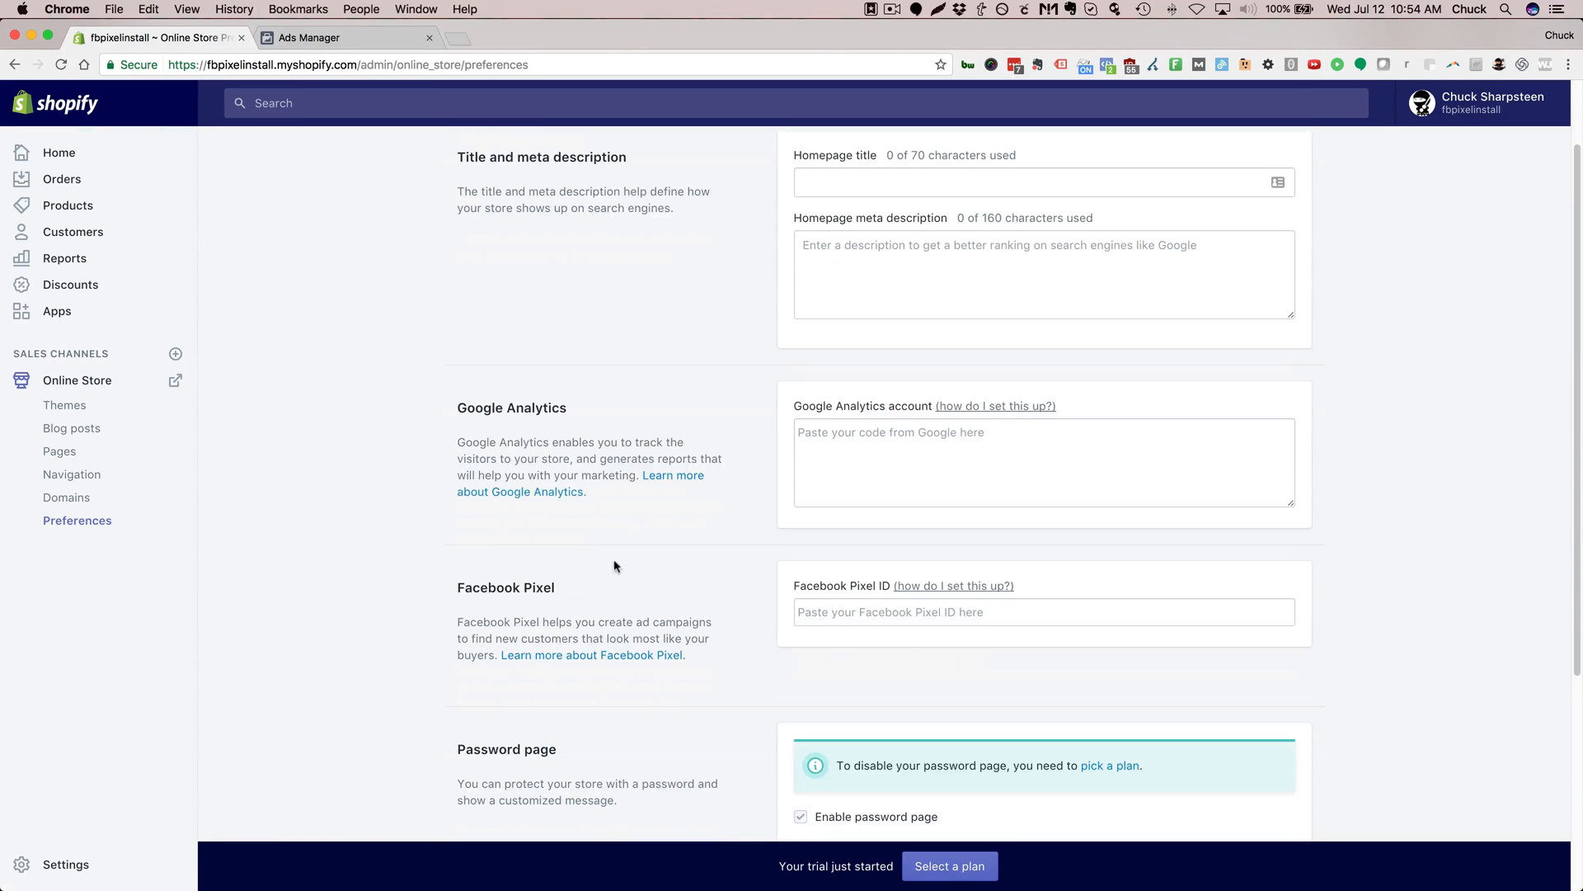
{"action": "mouse_move", "coordinate": [759, 654]}
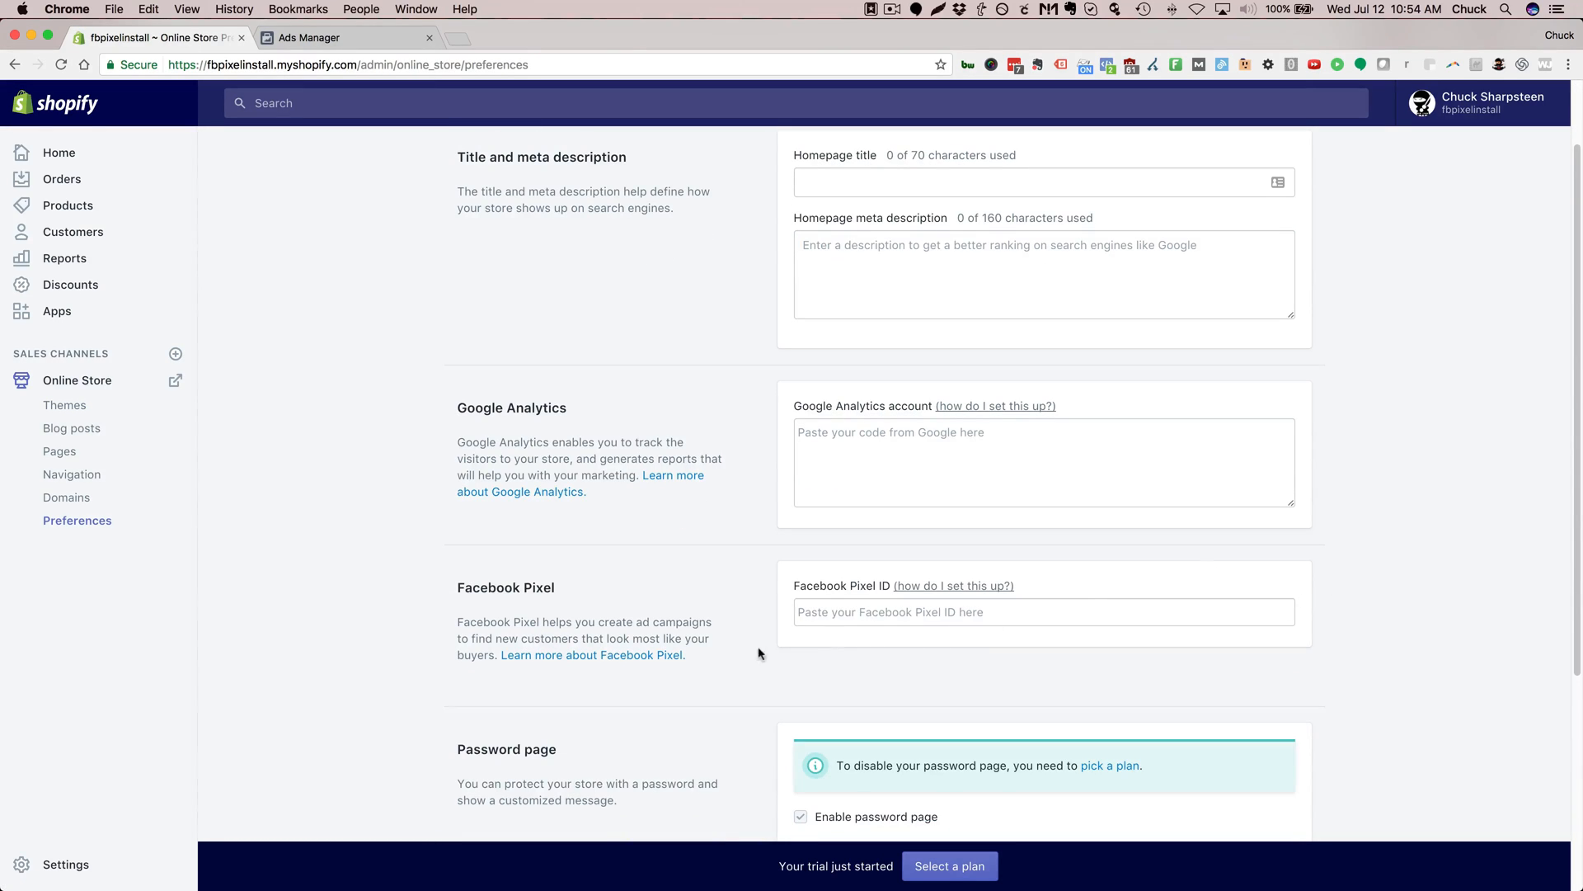
{"action": "left_click", "coordinate": [1043, 611]}
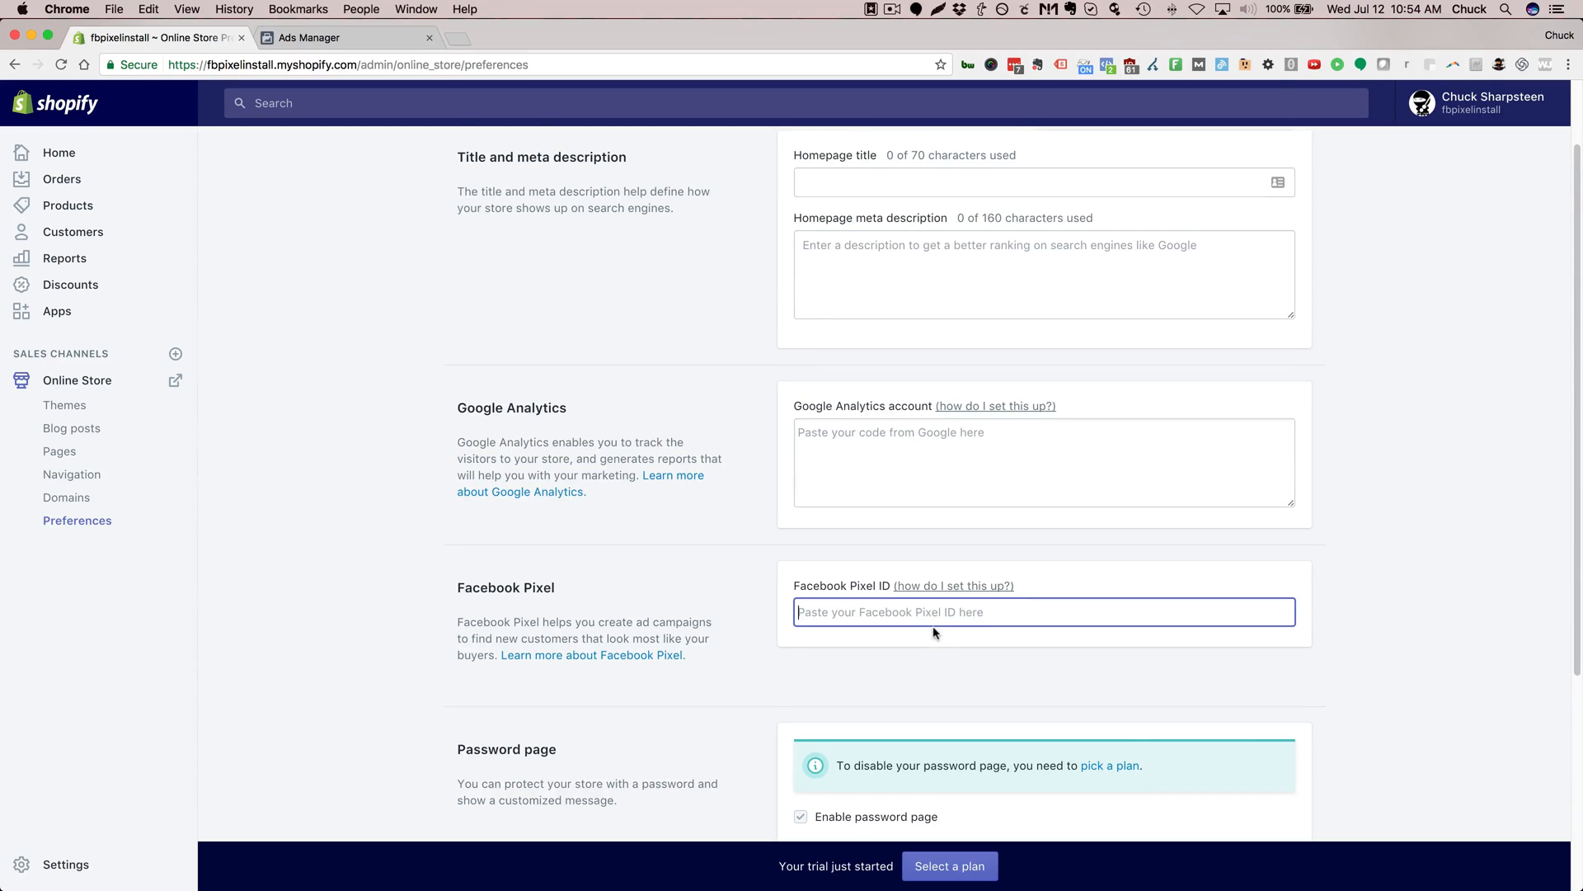
{"action": "scroll", "scroll_direction": "down", "scroll_amount": 3}
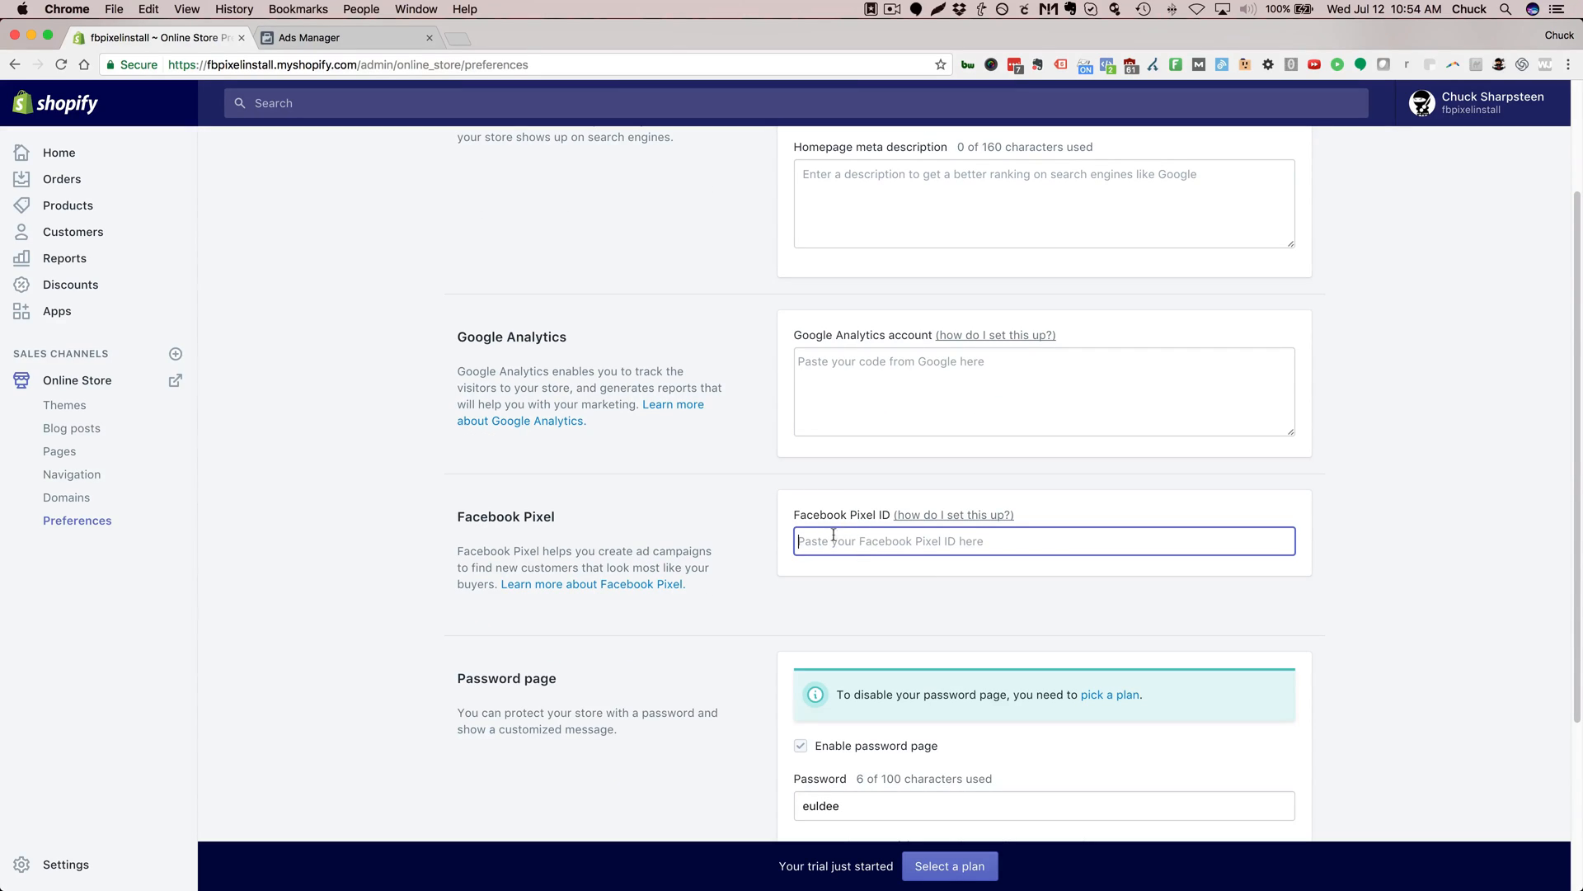
{"action": "mouse_move", "coordinate": [859, 542]}
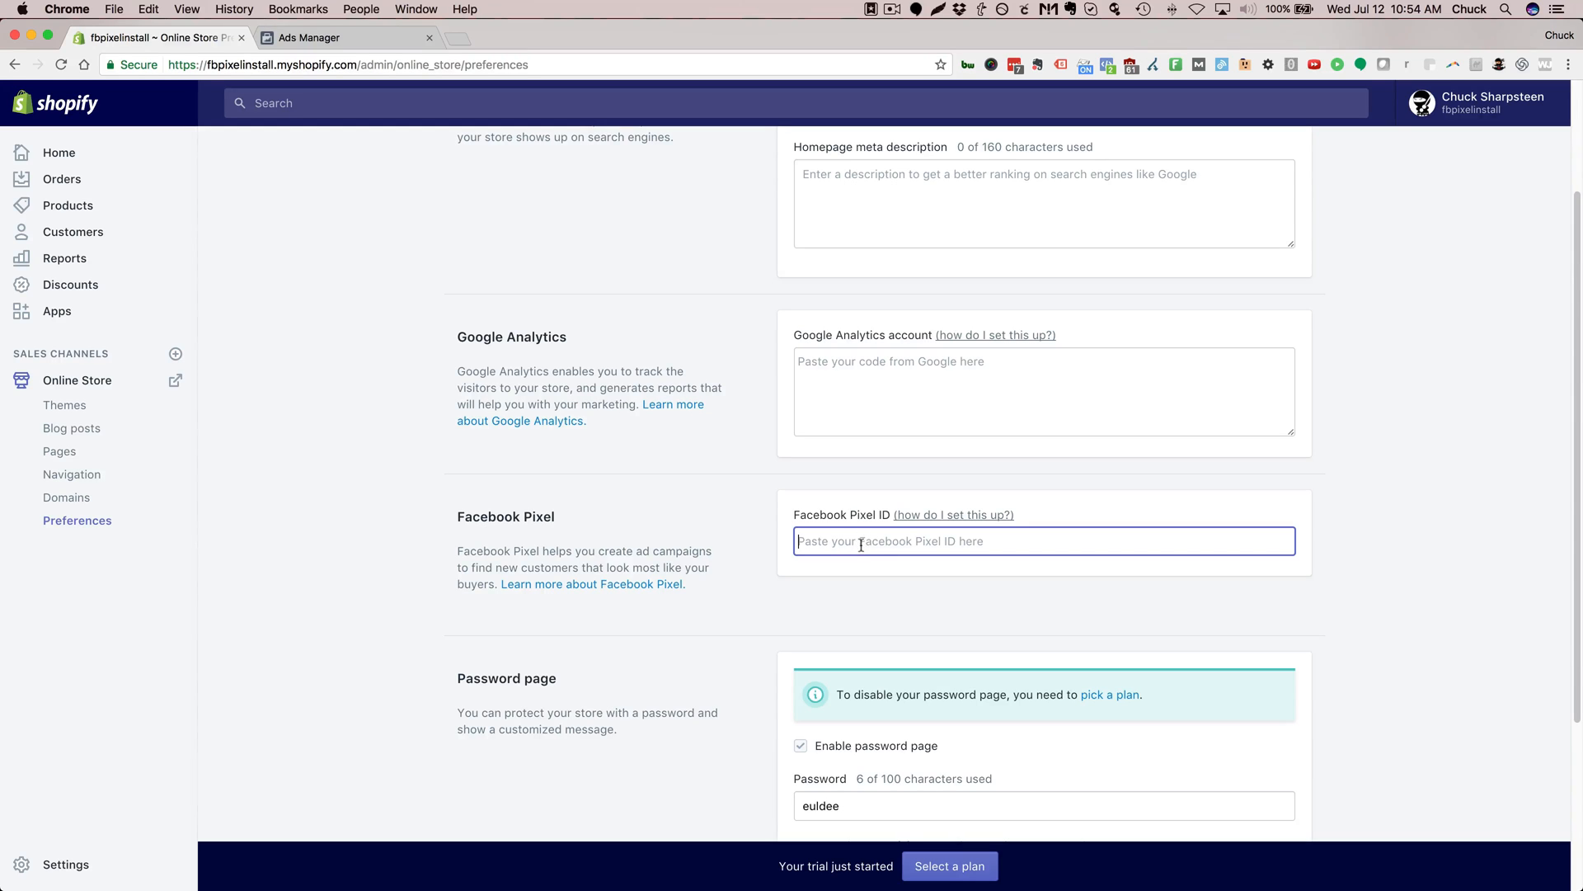
{"action": "mouse_move", "coordinate": [376, 308]}
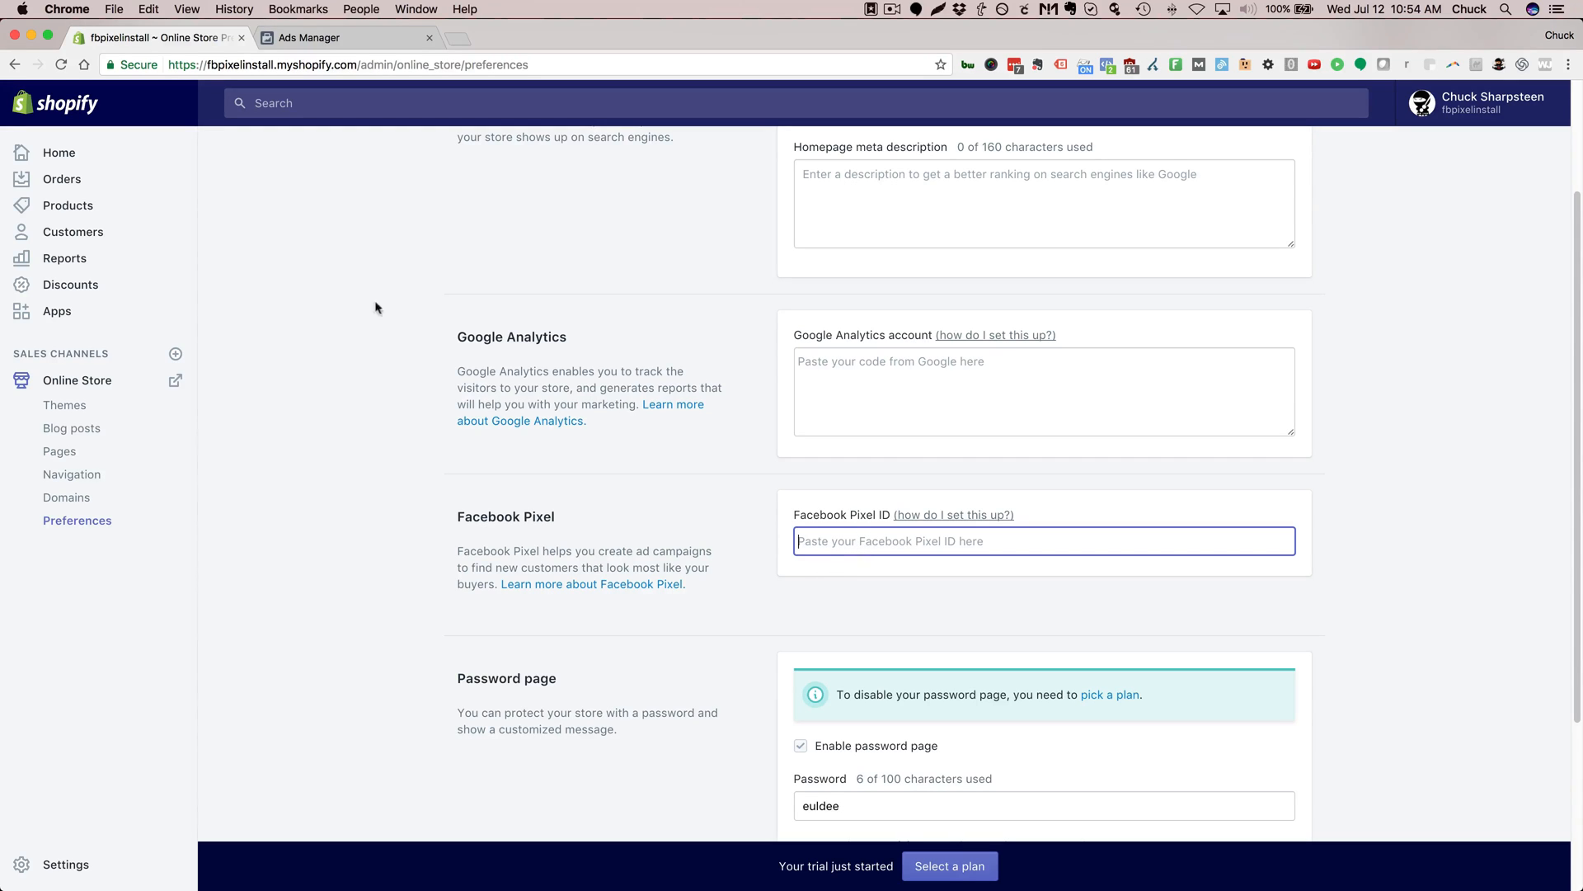
{"action": "left_click", "coordinate": [309, 38]}
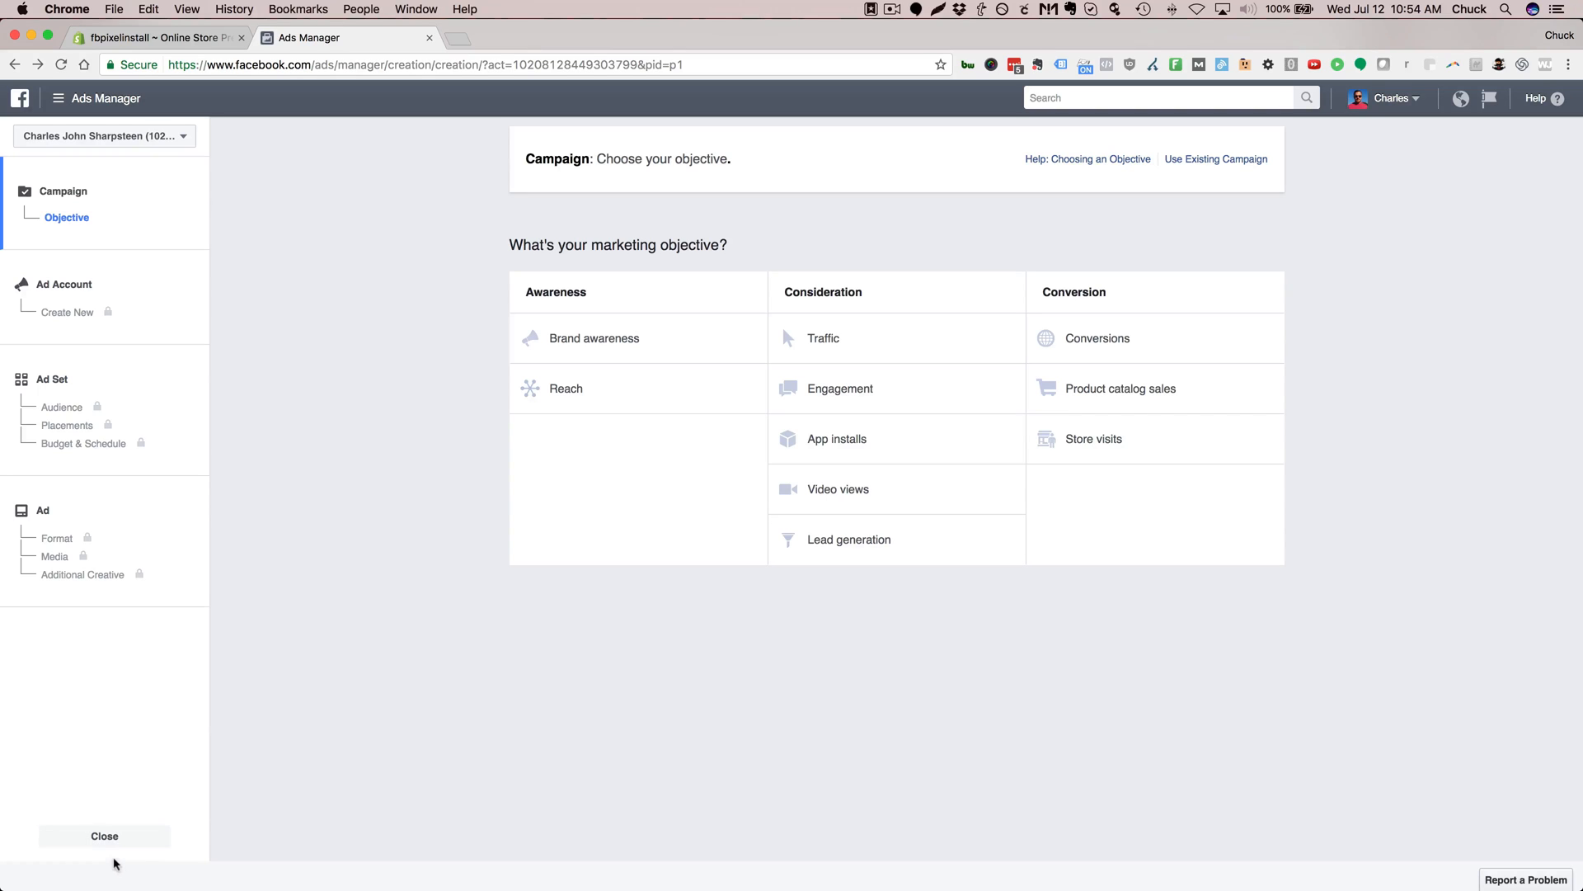
Leave the campaign objective chooser and dismiss the KPI tip to see the empty Campaigns list.
{"action": "left_click", "coordinate": [103, 835]}
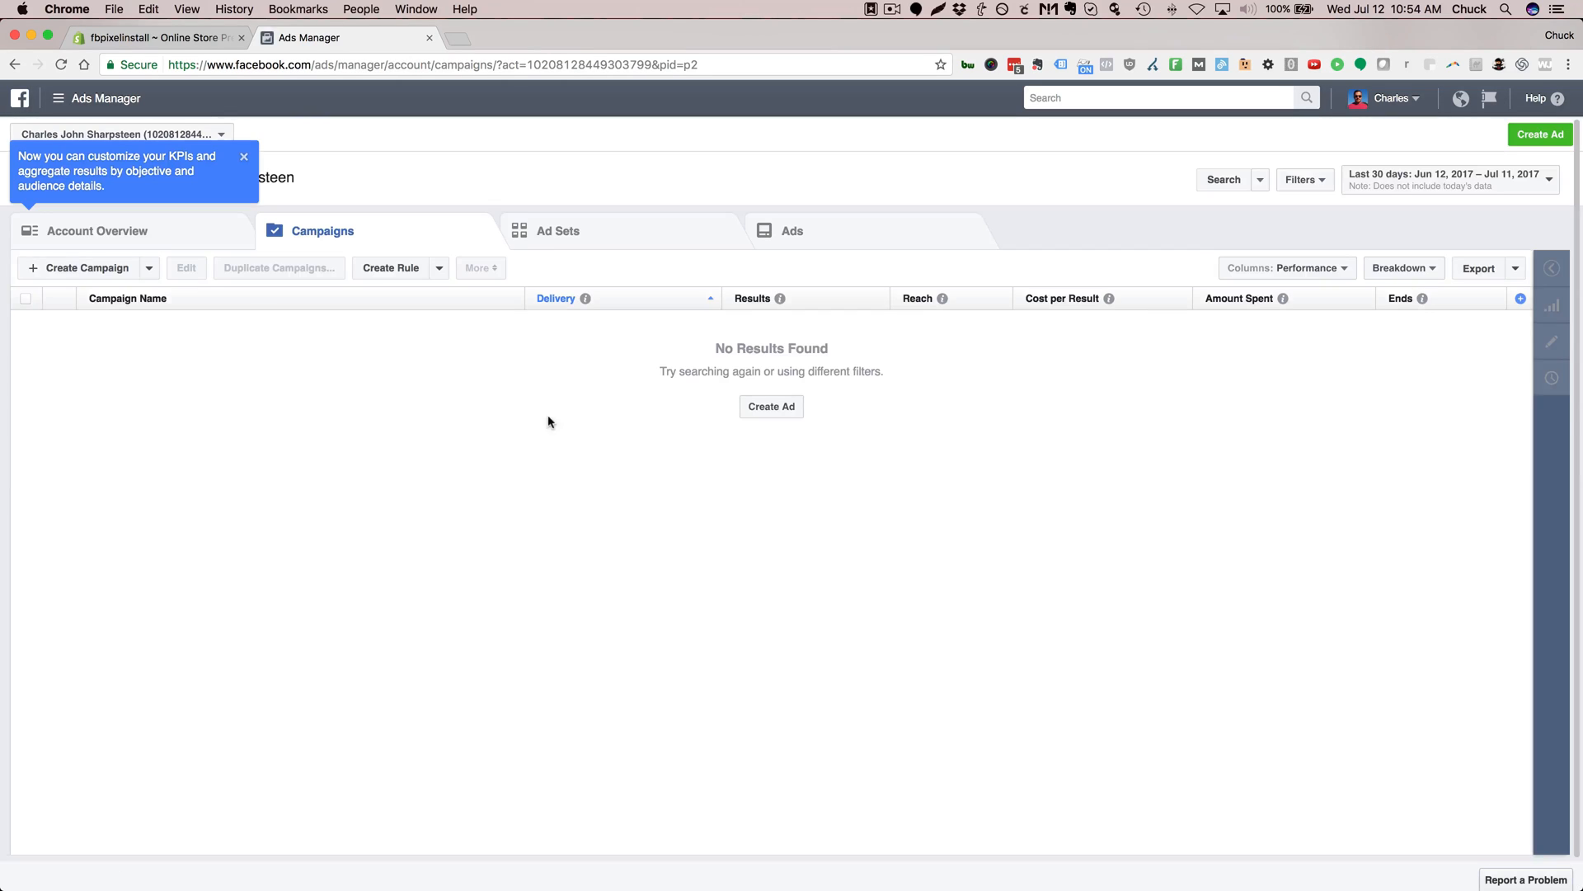
{"action": "mouse_move", "coordinate": [514, 327]}
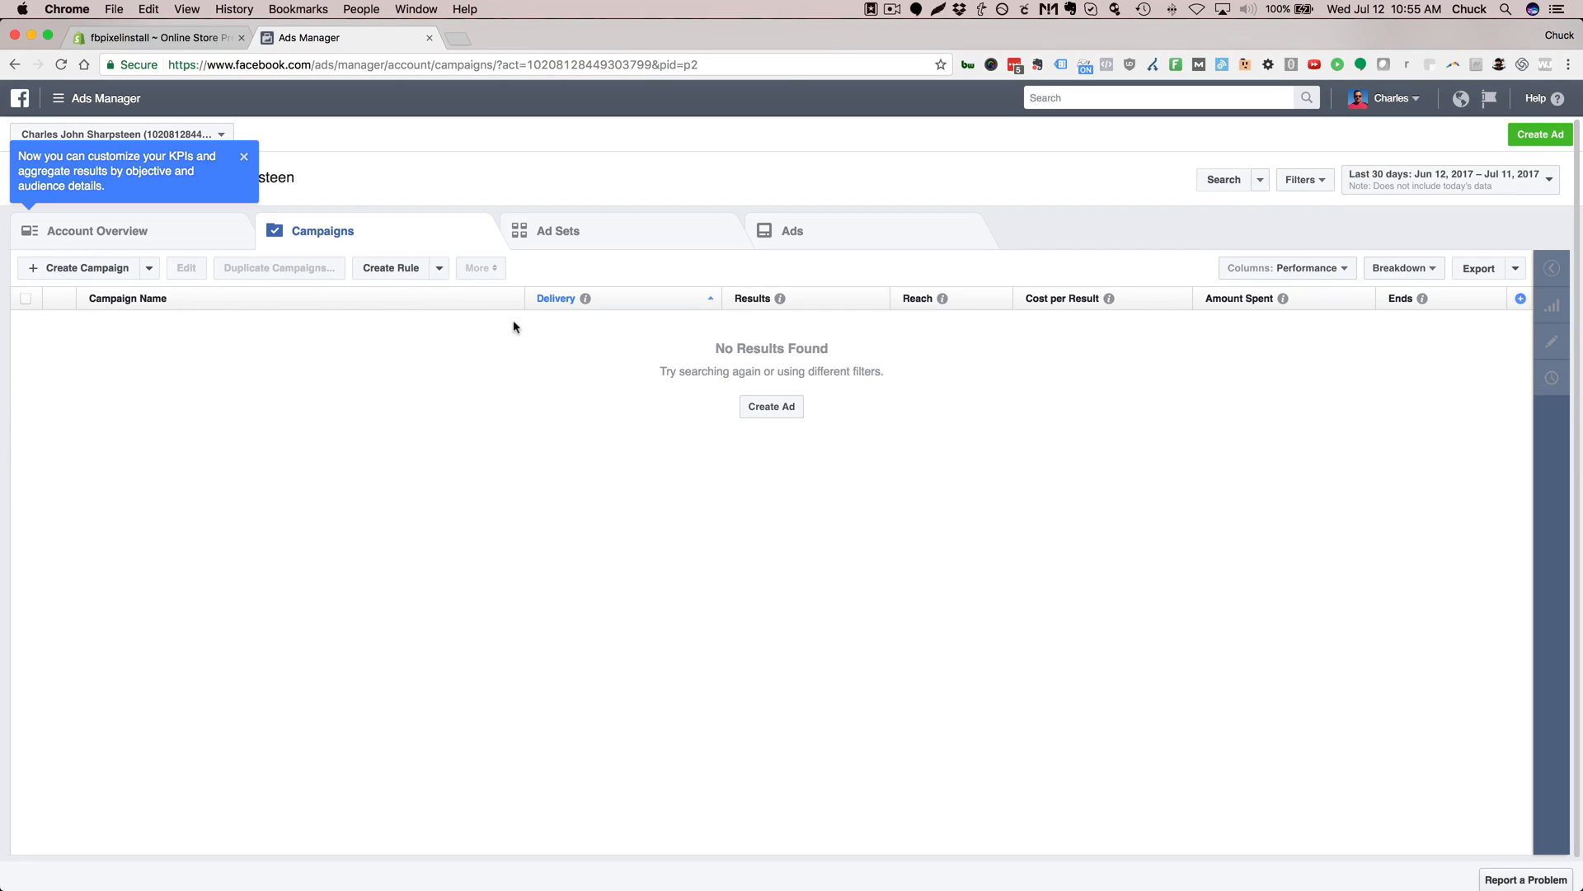
{"action": "left_click", "coordinate": [244, 157]}
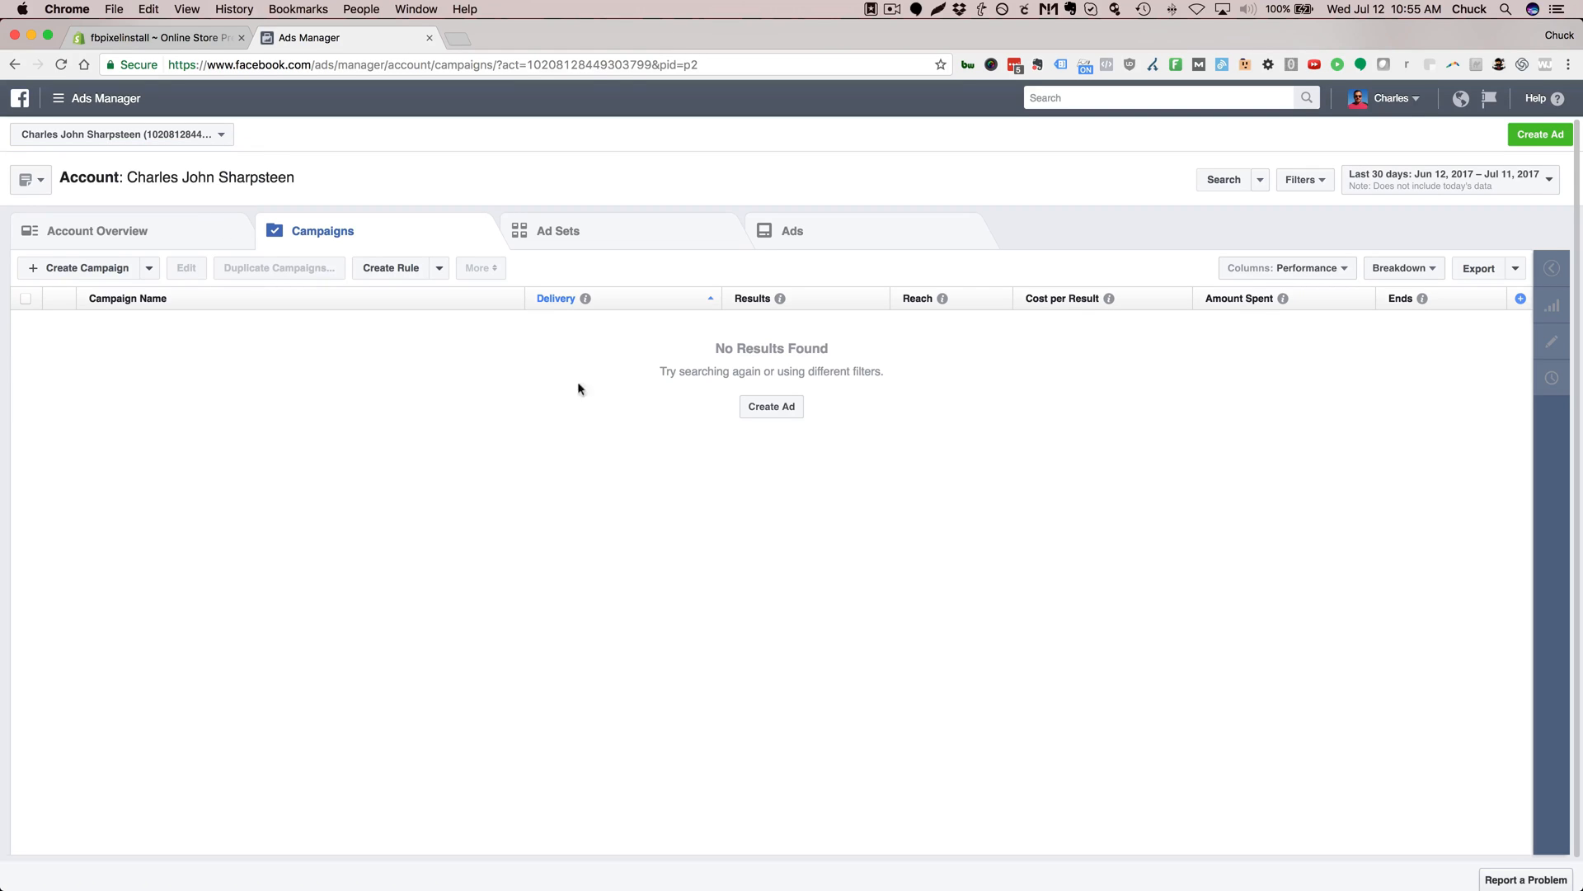
{"action": "mouse_move", "coordinate": [553, 464]}
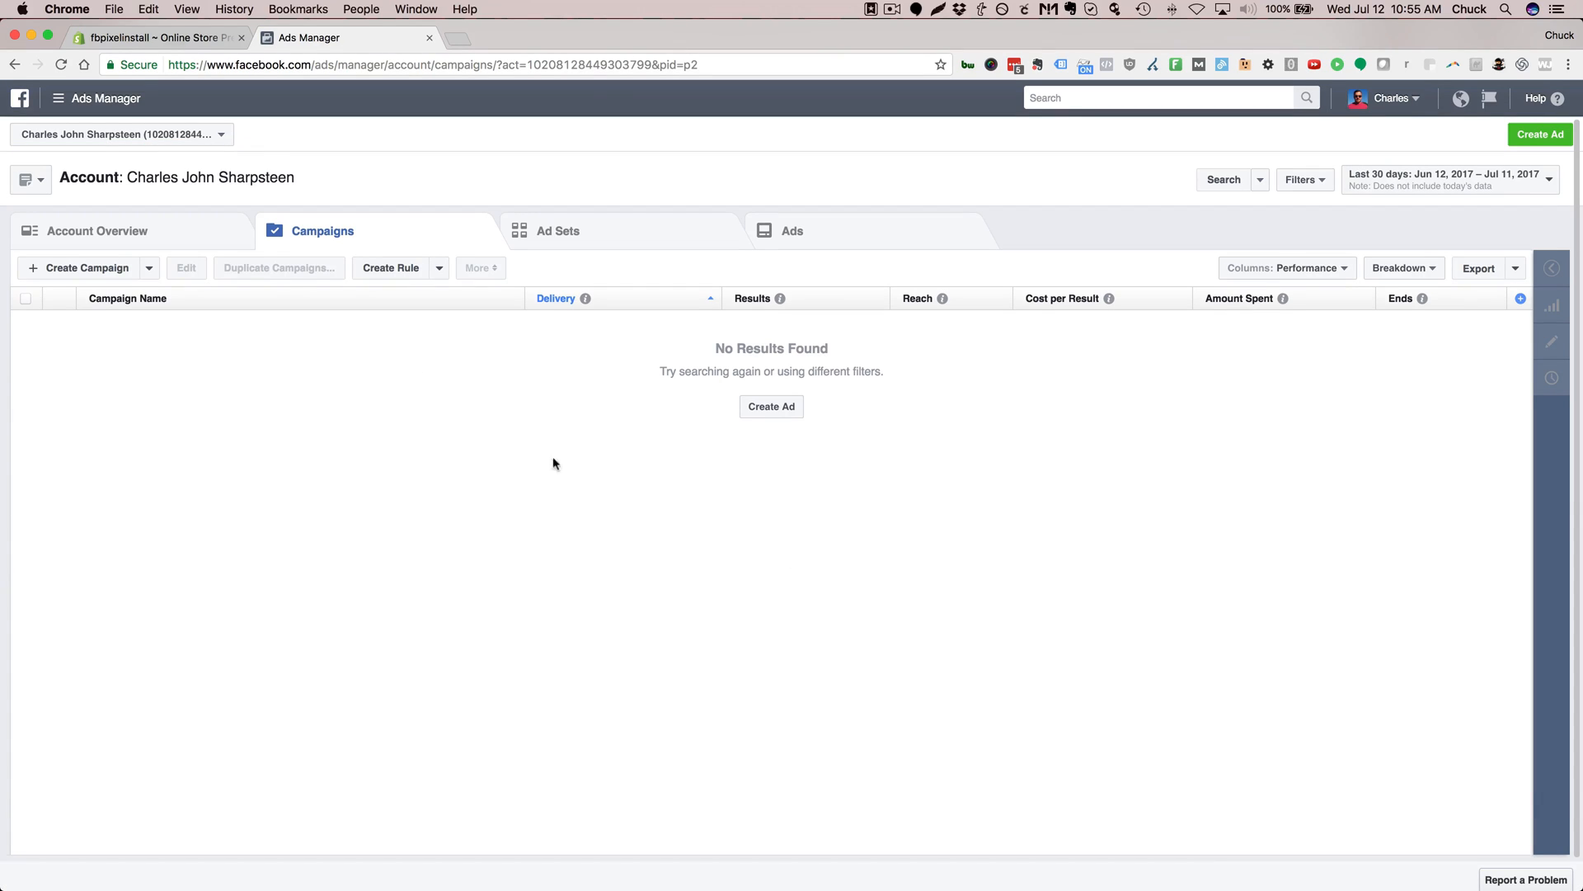
{"action": "mouse_move", "coordinate": [201, 237]}
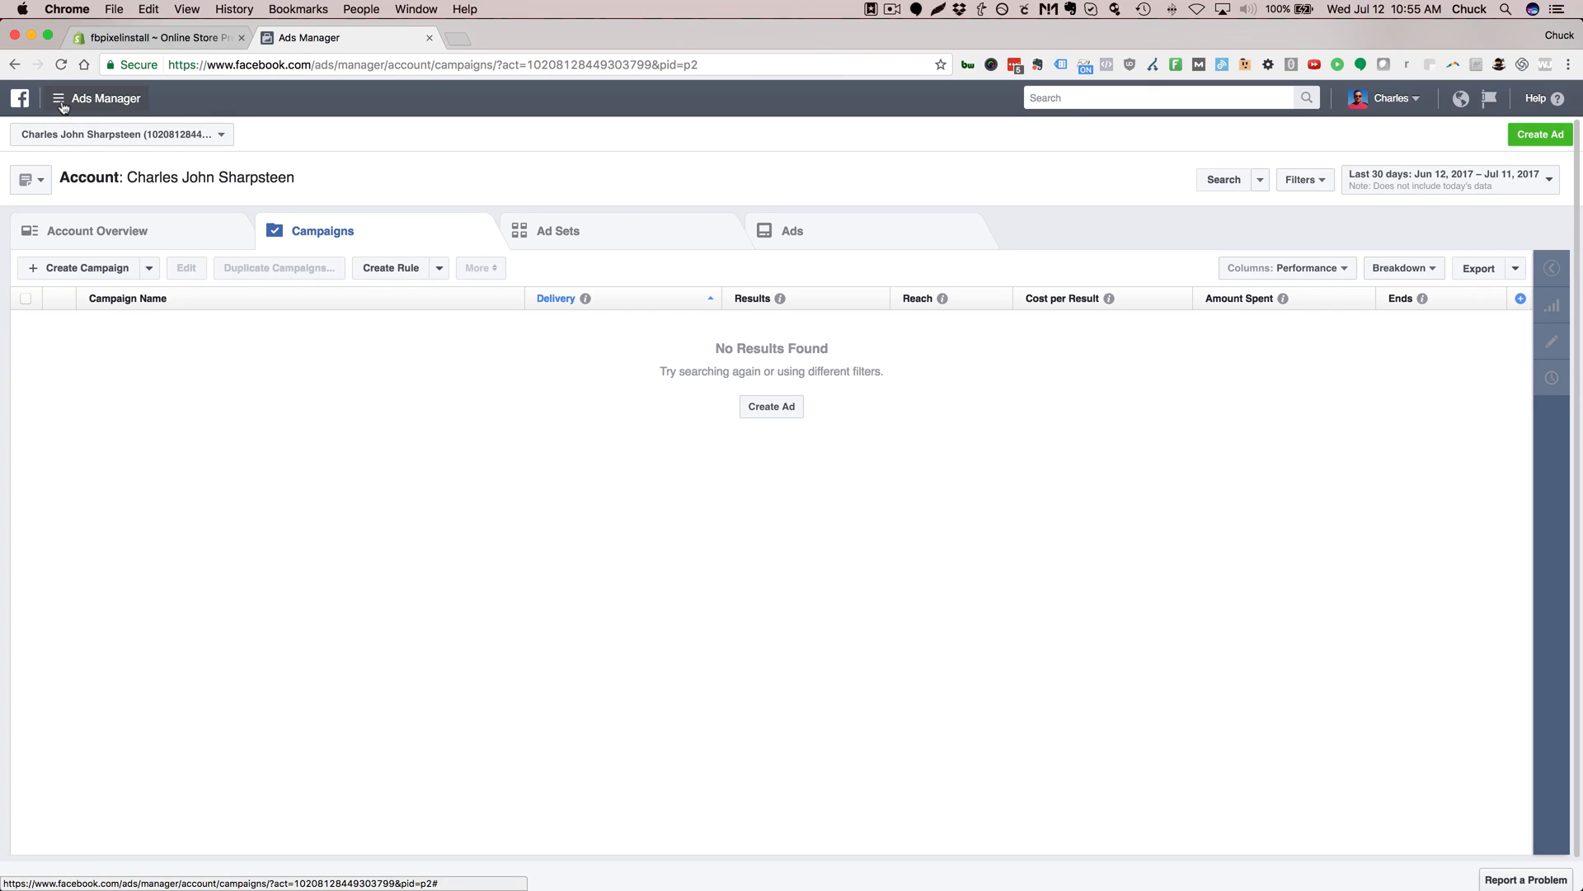
Expand the Ads Manager menu to All Tools, listing Plan, Assets and Settings sections.
{"action": "left_click", "coordinate": [58, 97]}
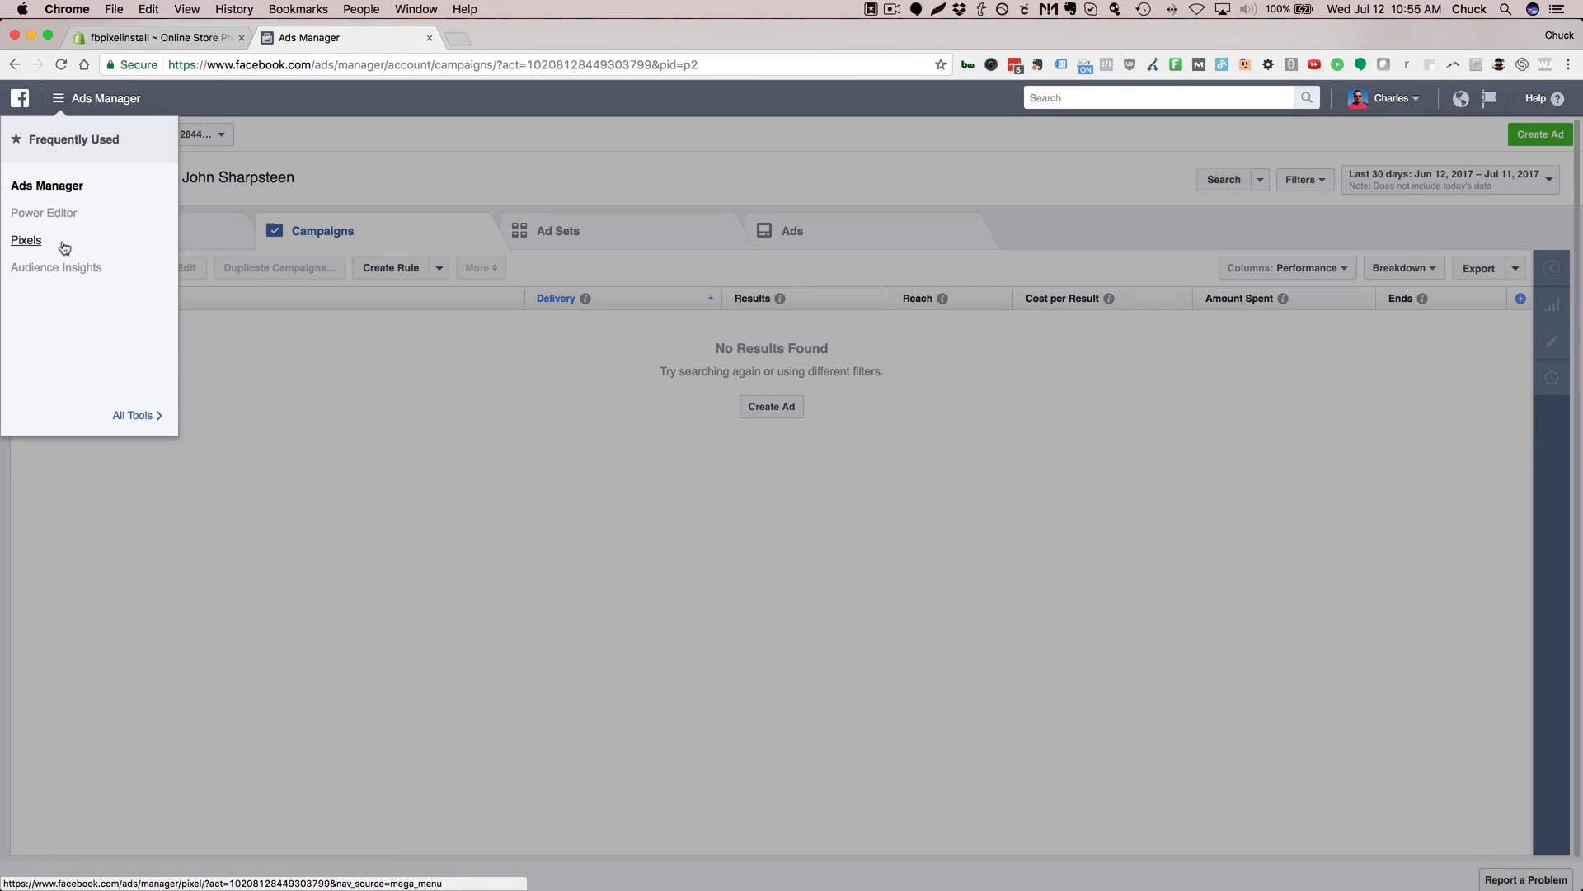
{"action": "mouse_move", "coordinate": [107, 376]}
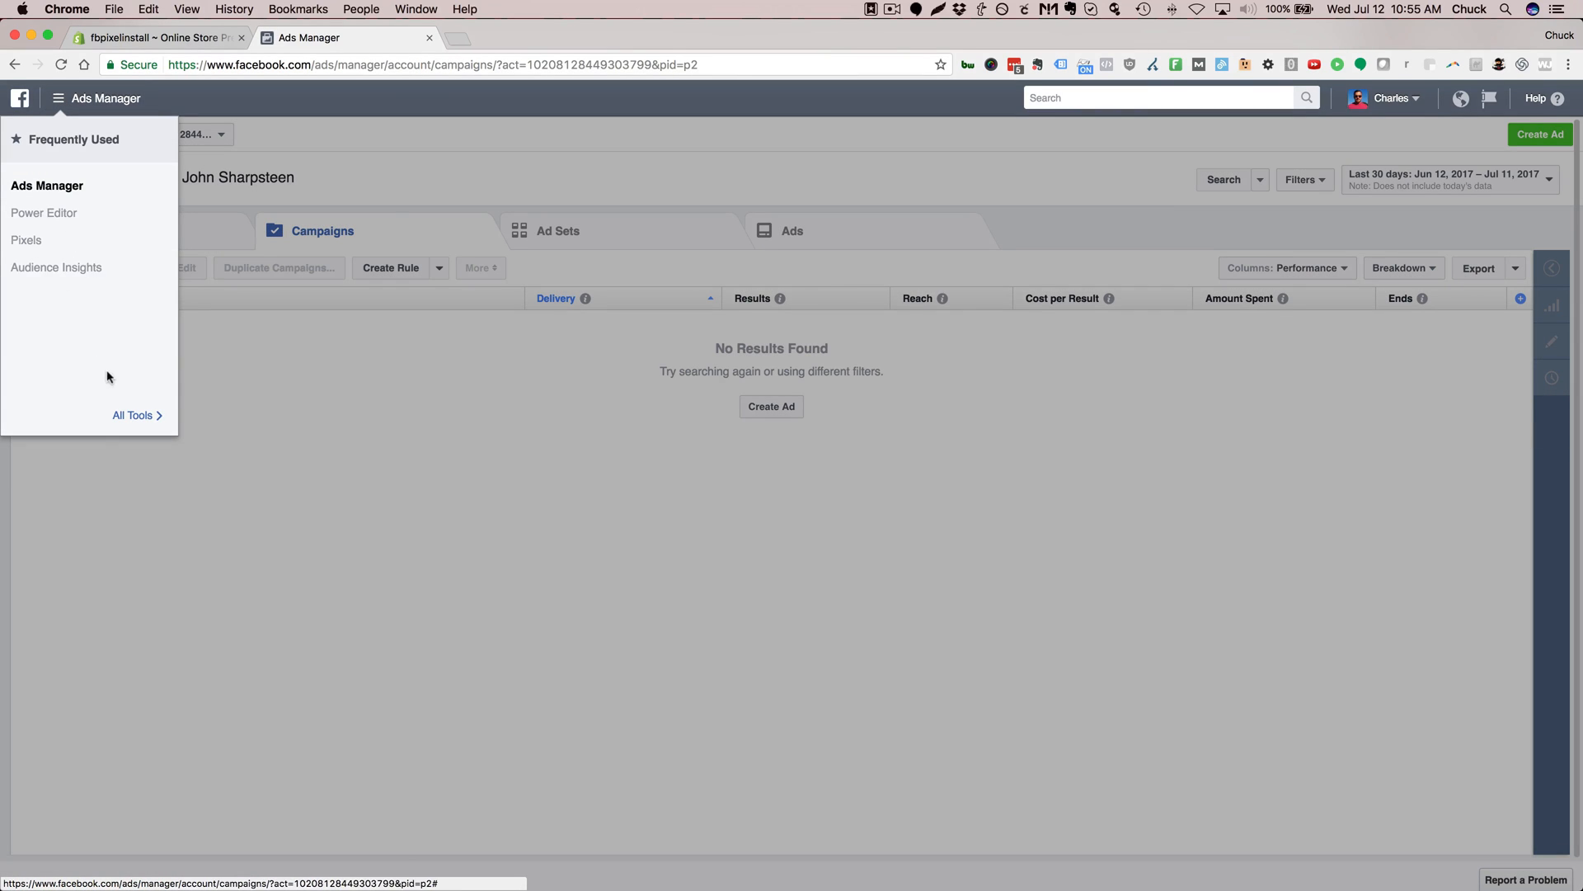
{"action": "left_click", "coordinate": [132, 416]}
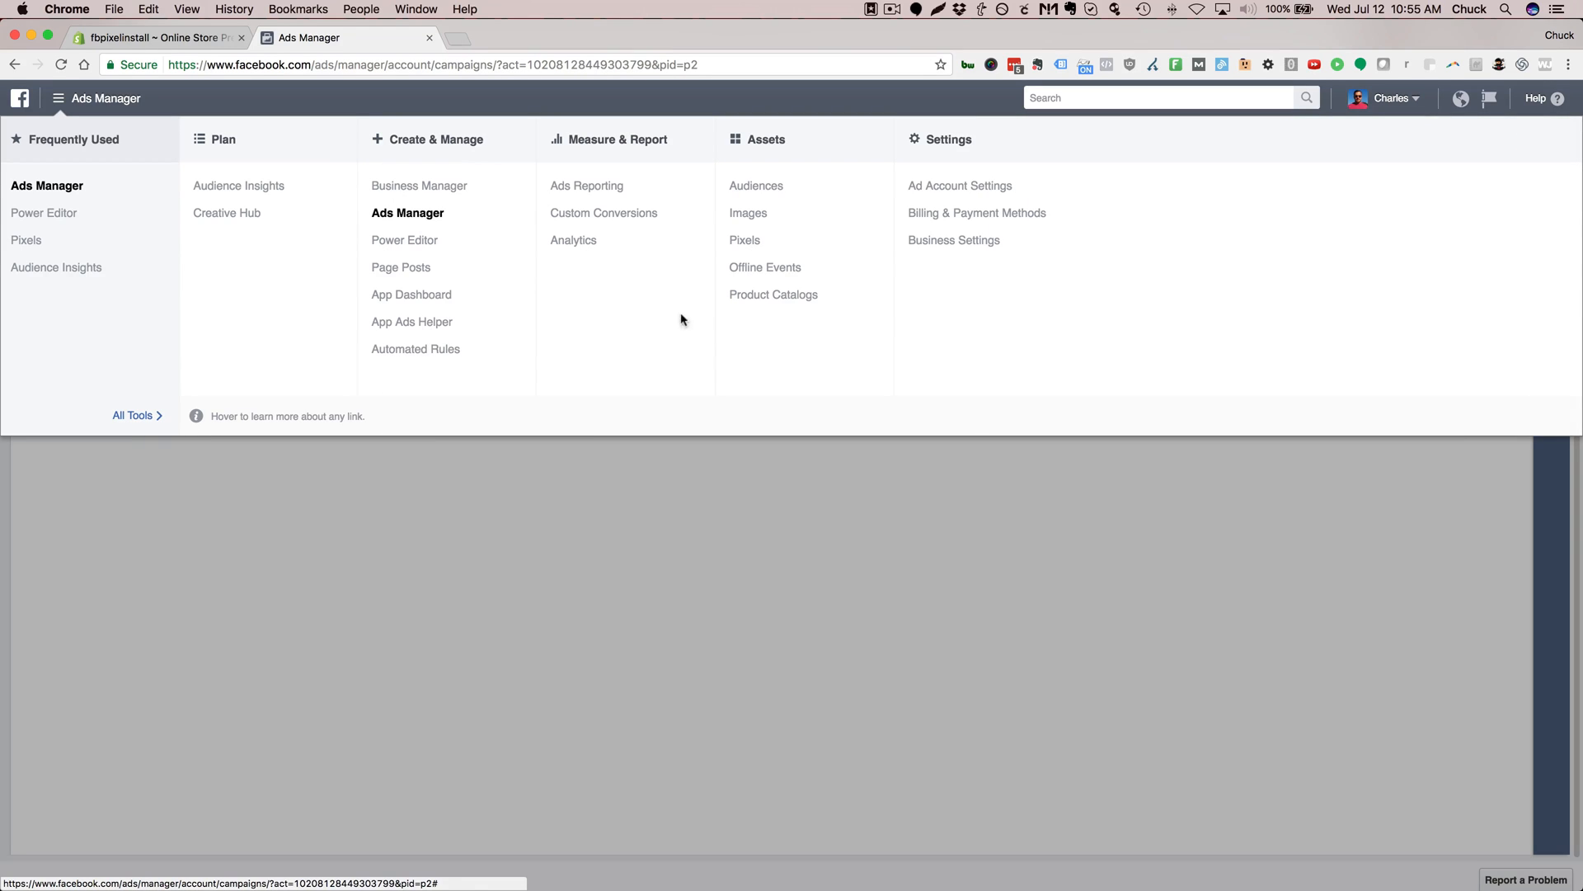
{"action": "mouse_move", "coordinate": [744, 241]}
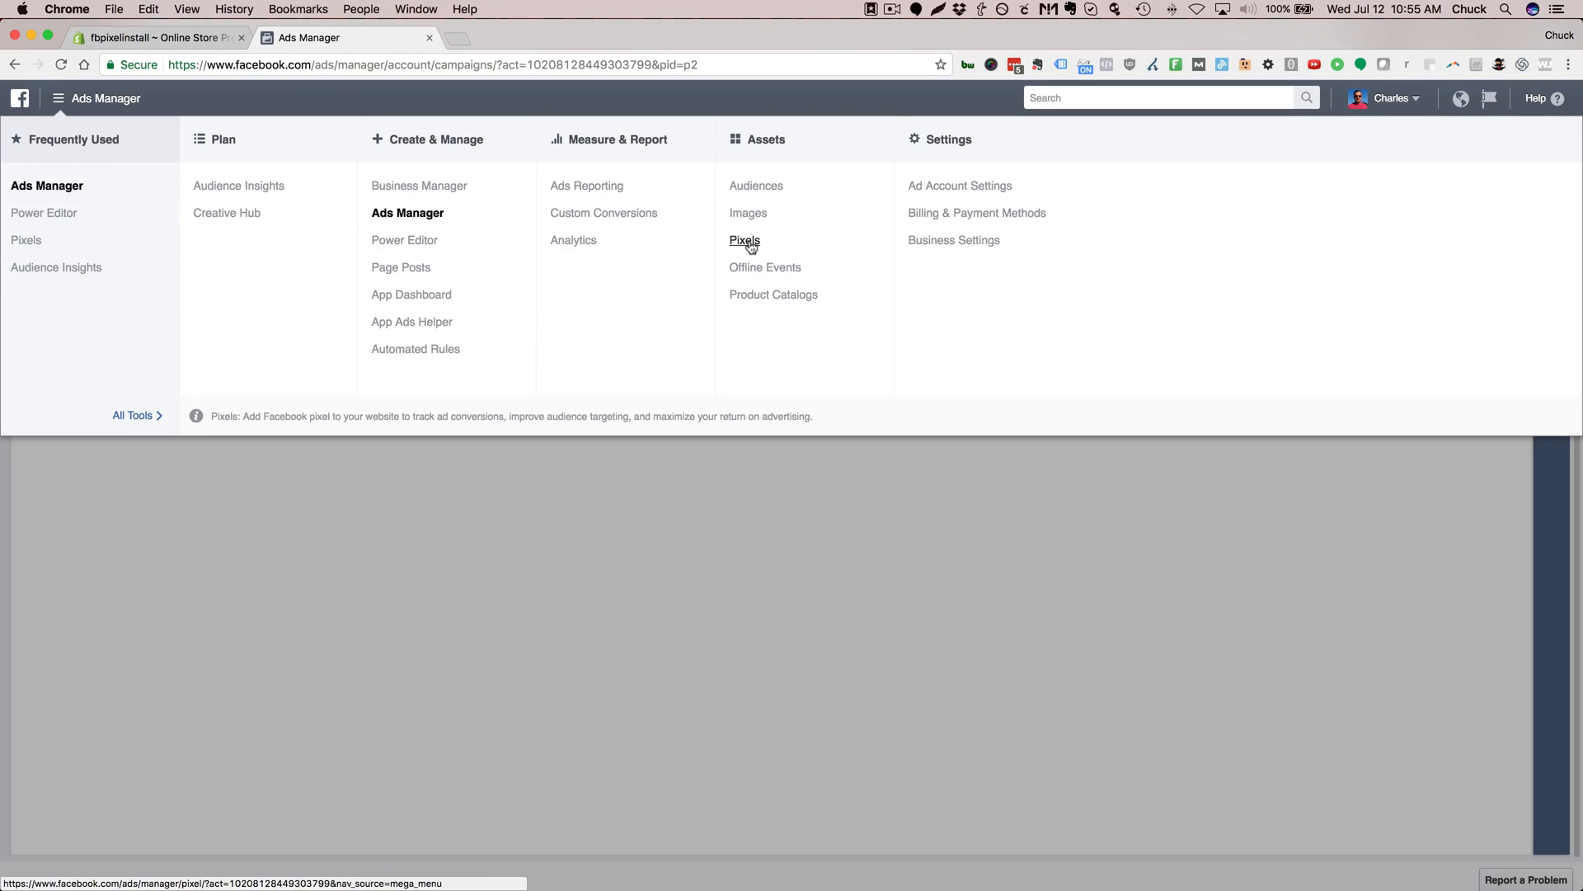
Go to Pixels under Assets to load the account's pixel page.
{"action": "left_click", "coordinate": [744, 239]}
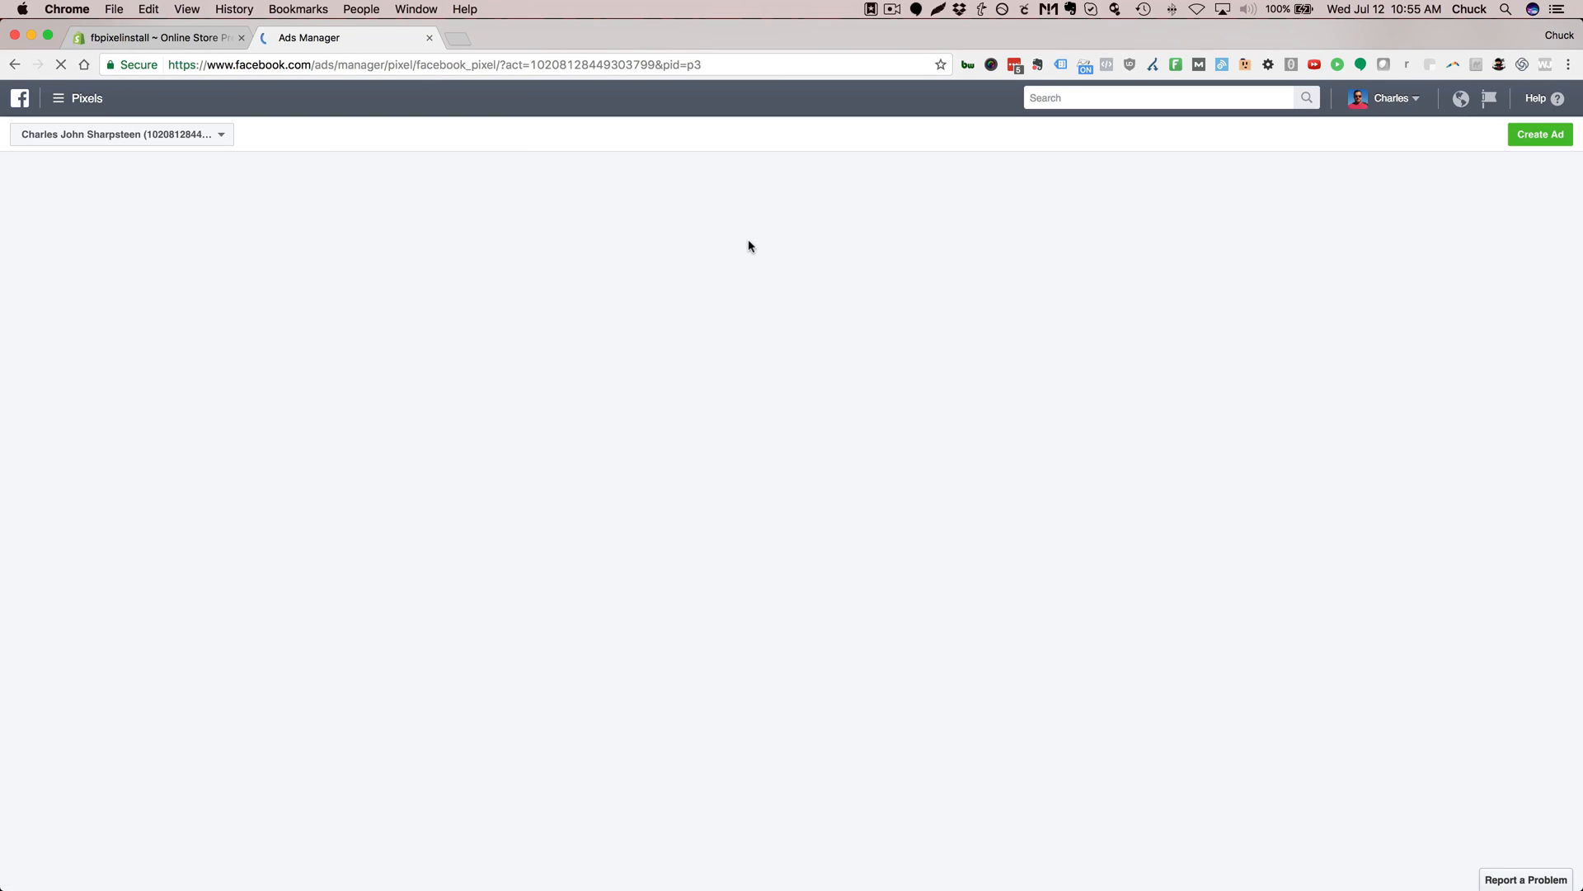
{"action": "mouse_move", "coordinate": [718, 325]}
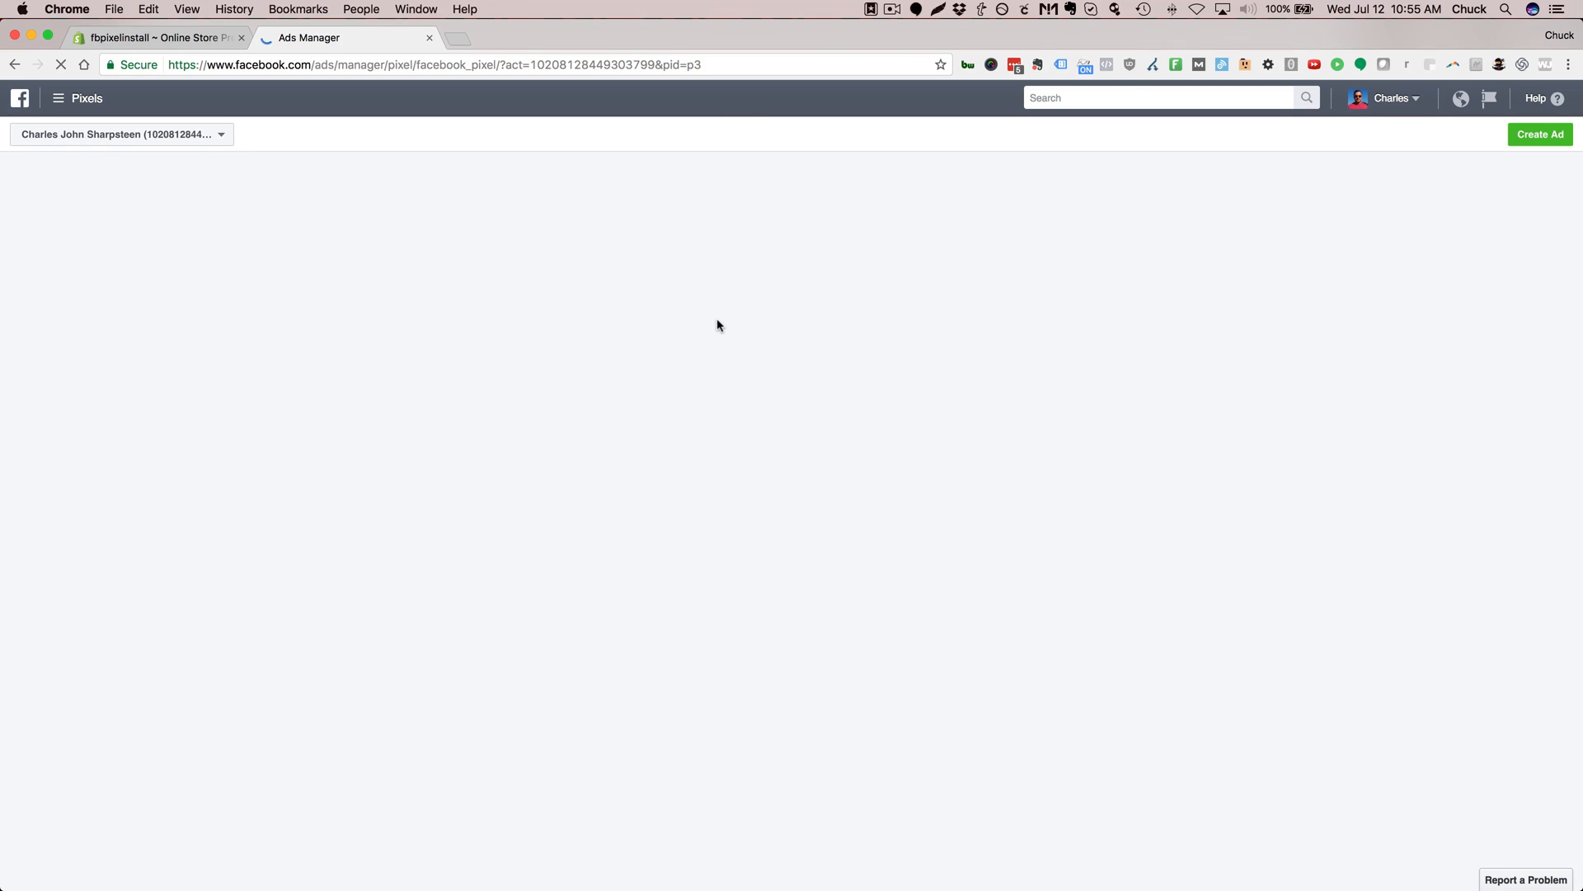
{"action": "mouse_move", "coordinate": [564, 408]}
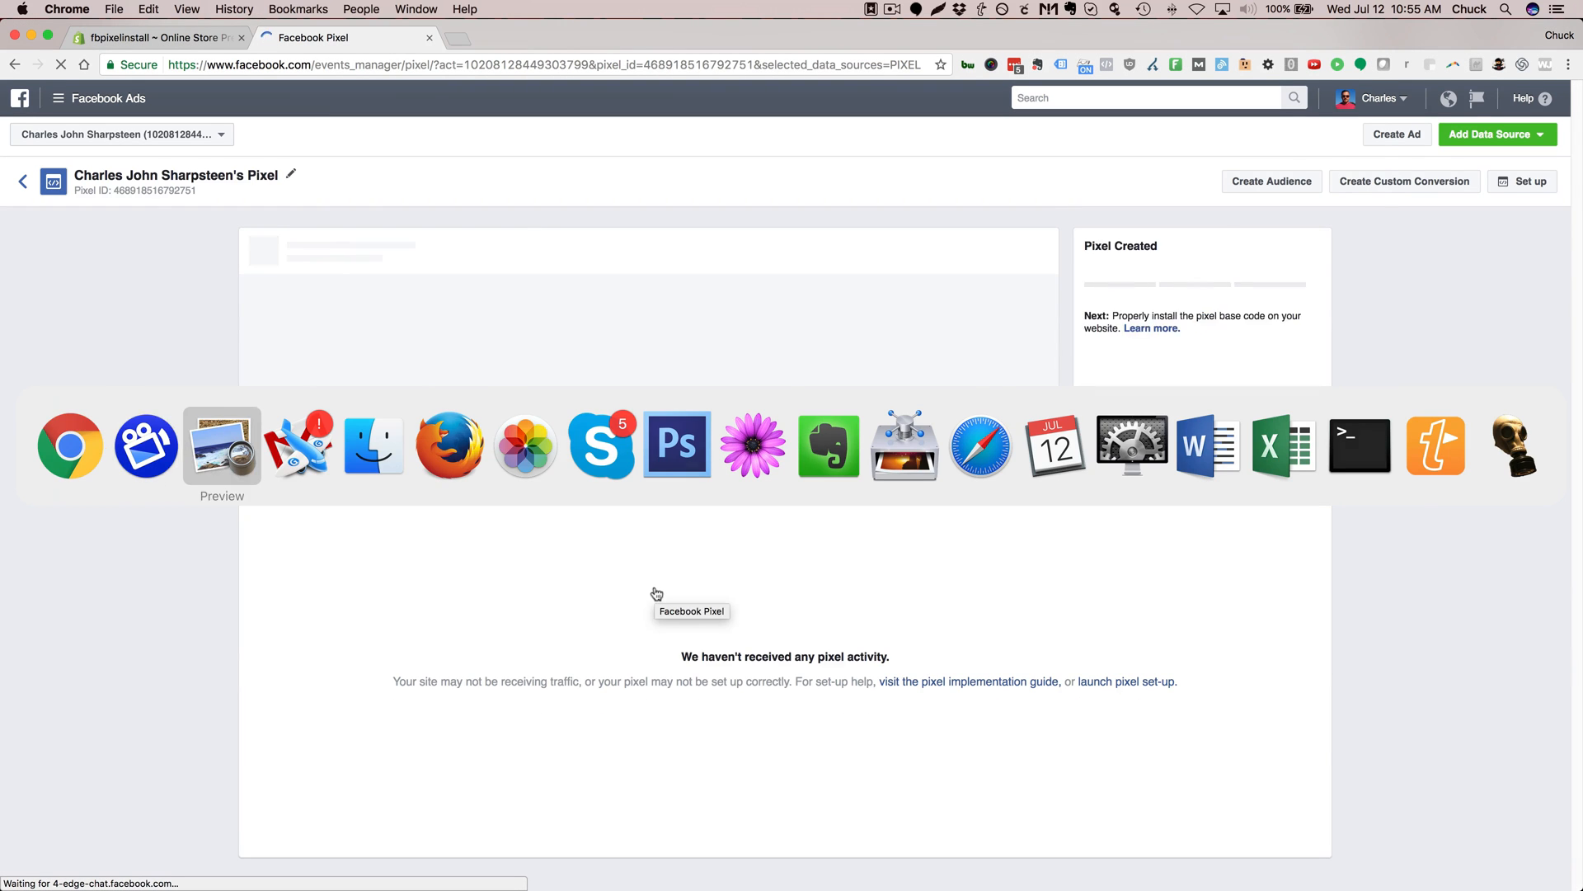
Bring up the Create-A-Pixel.tiff reference screenshot in Preview over the pixel page.
{"action": "left_click", "coordinate": [221, 443]}
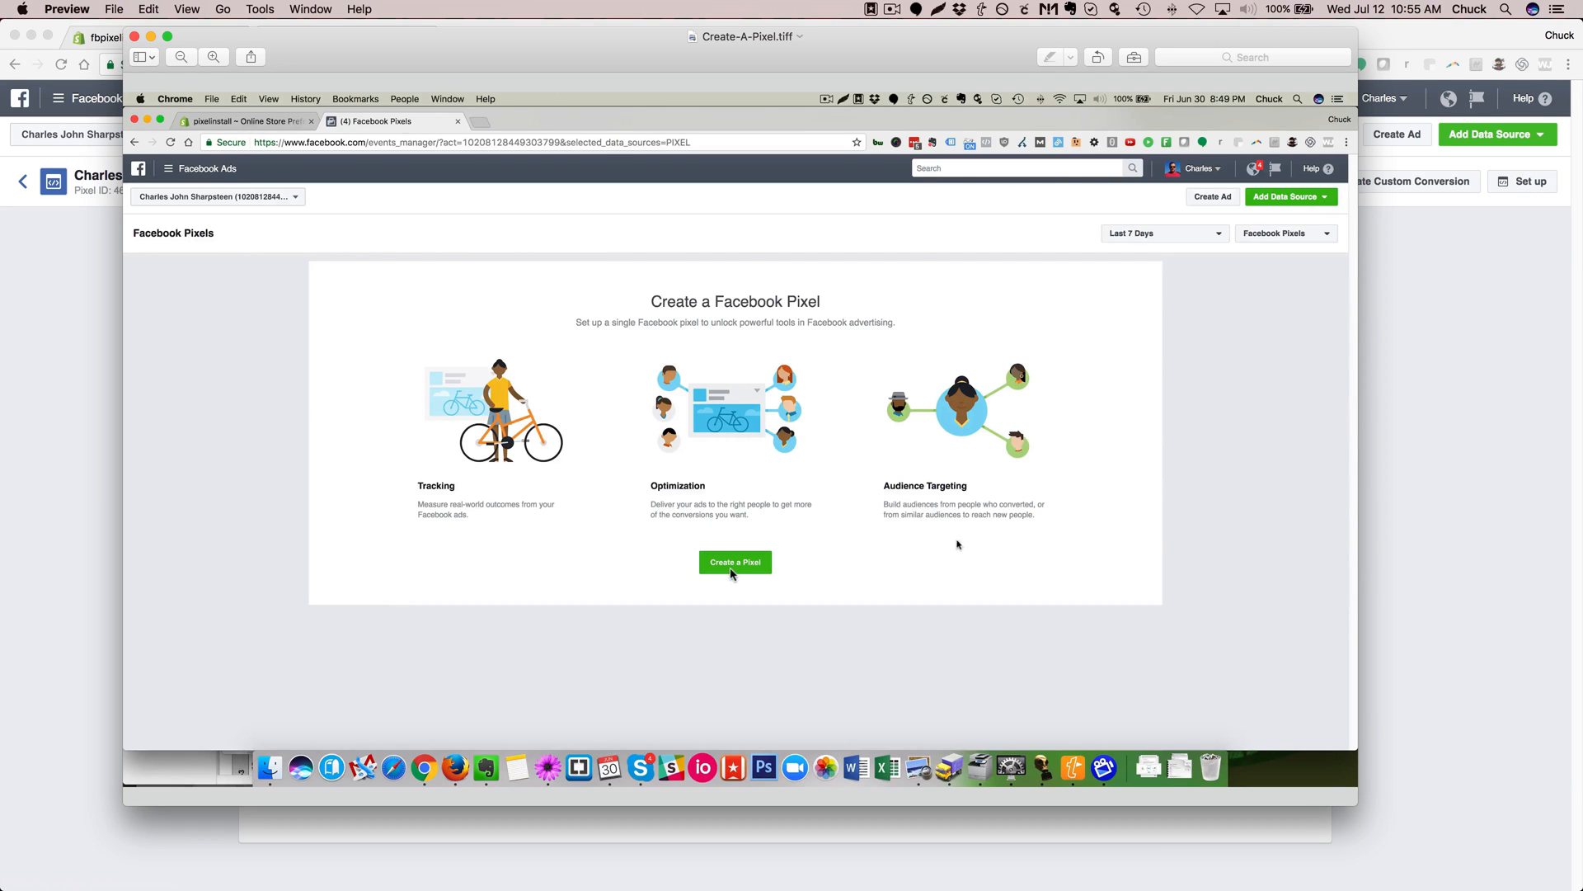
{"action": "mouse_move", "coordinate": [1202, 619]}
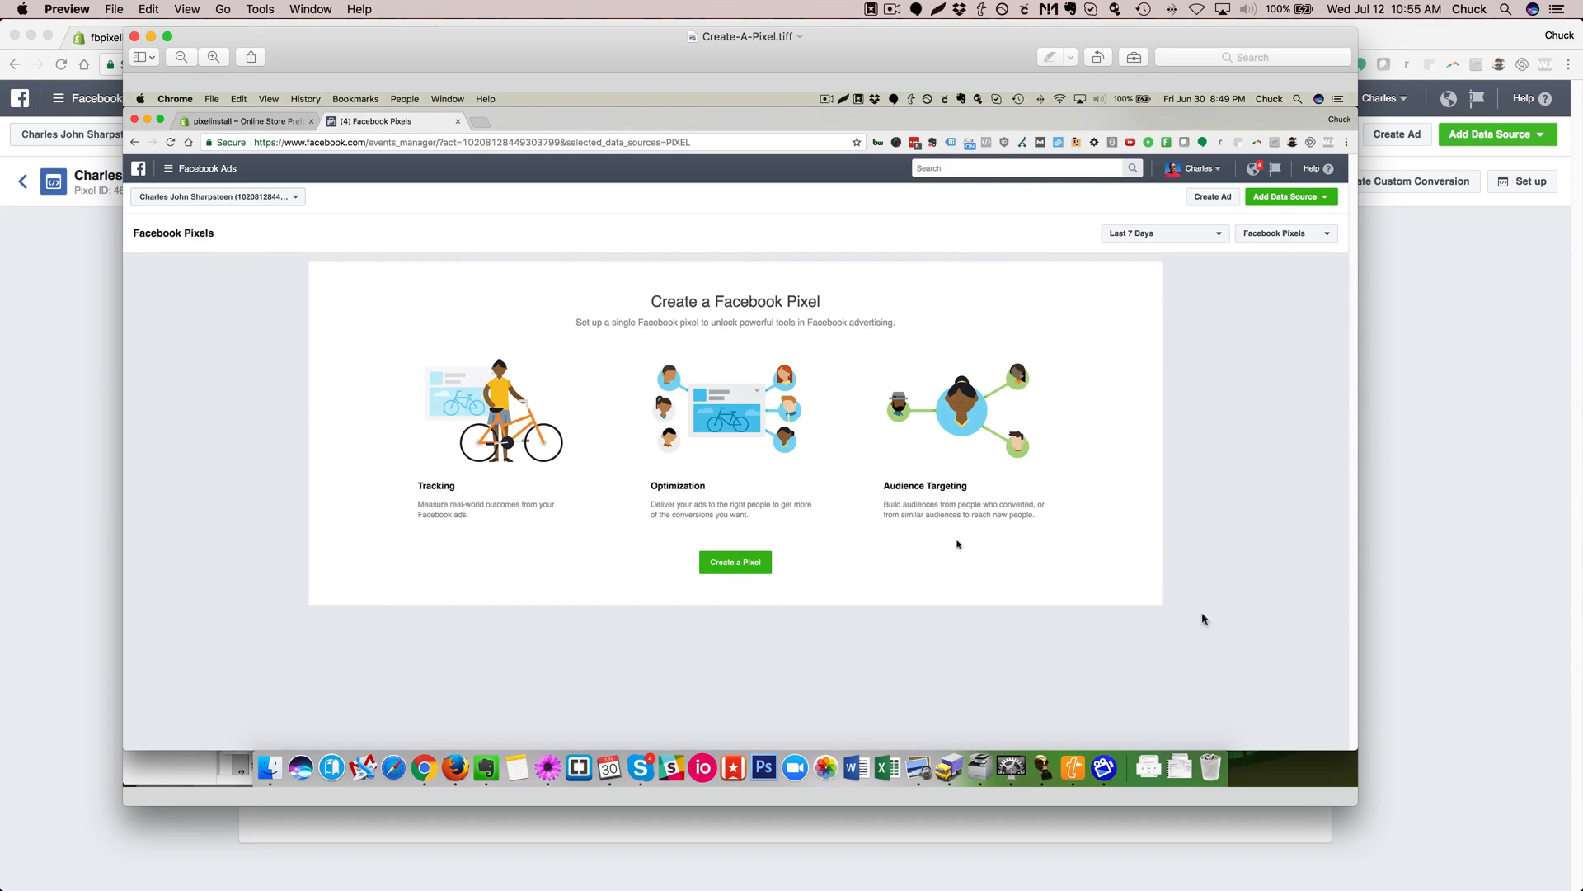
{"action": "left_click", "coordinate": [734, 561]}
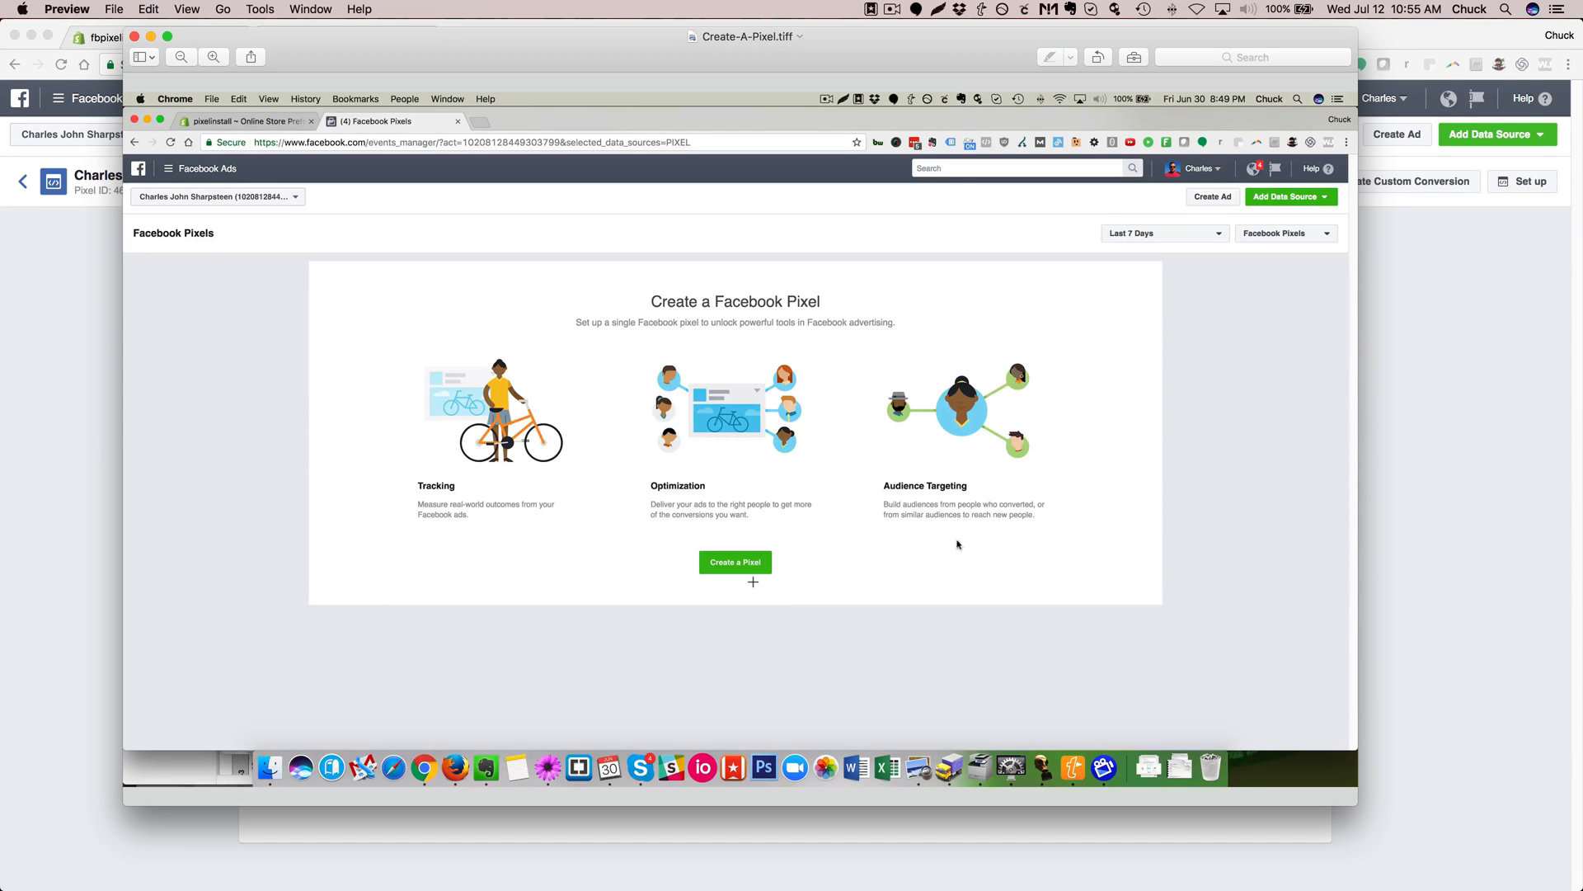
Review the Copy and Paste pixel base code installation step, then close back to the pixel page.
{"action": "left_click", "coordinate": [734, 560]}
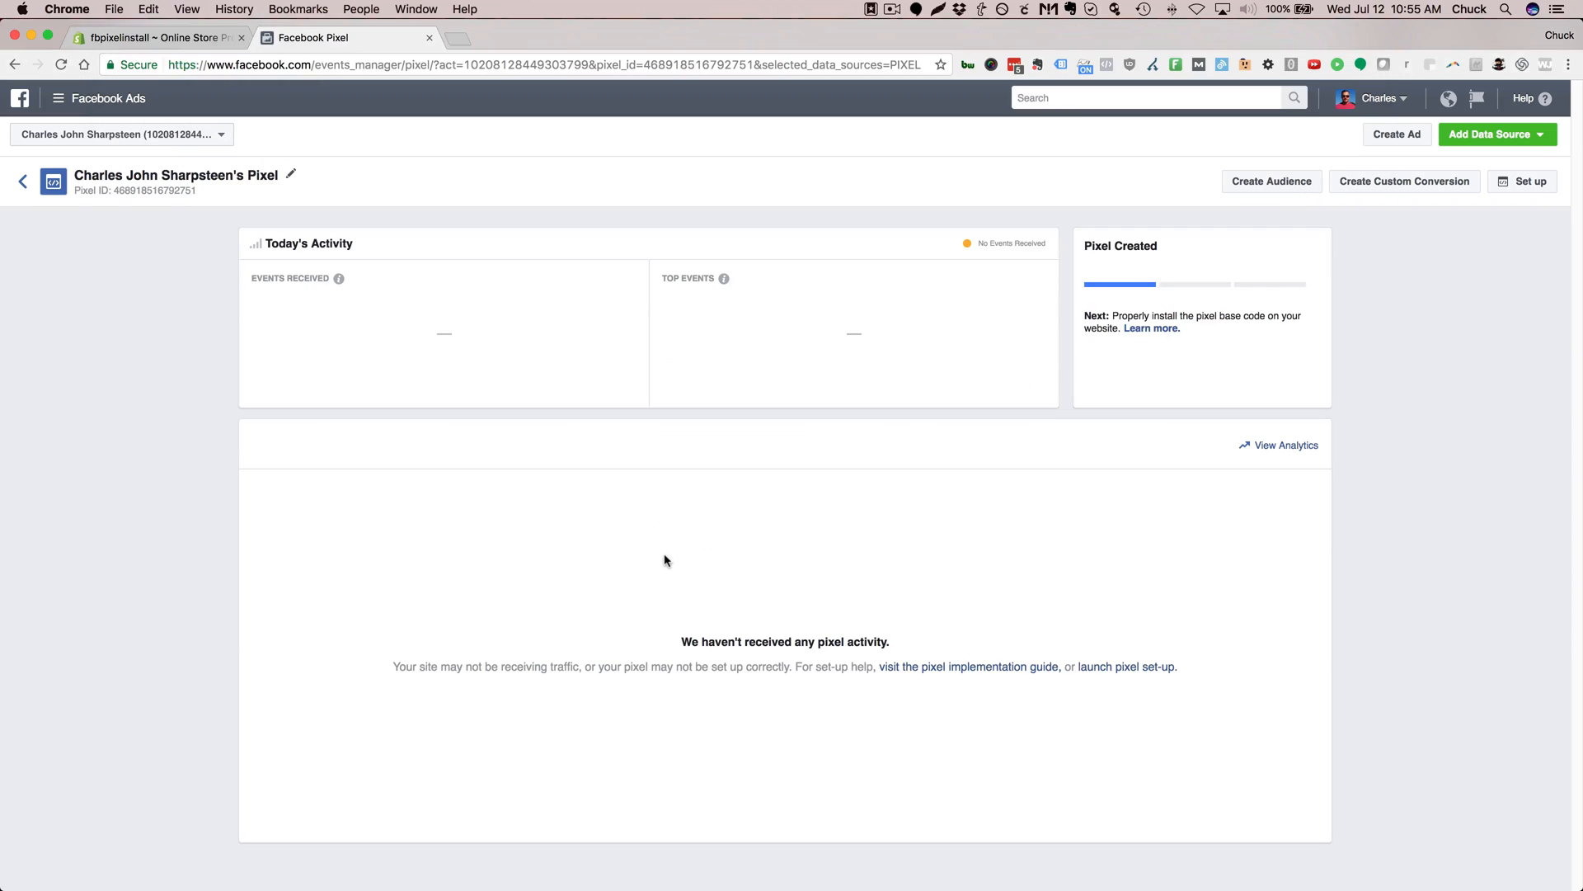
{"action": "mouse_move", "coordinate": [696, 541]}
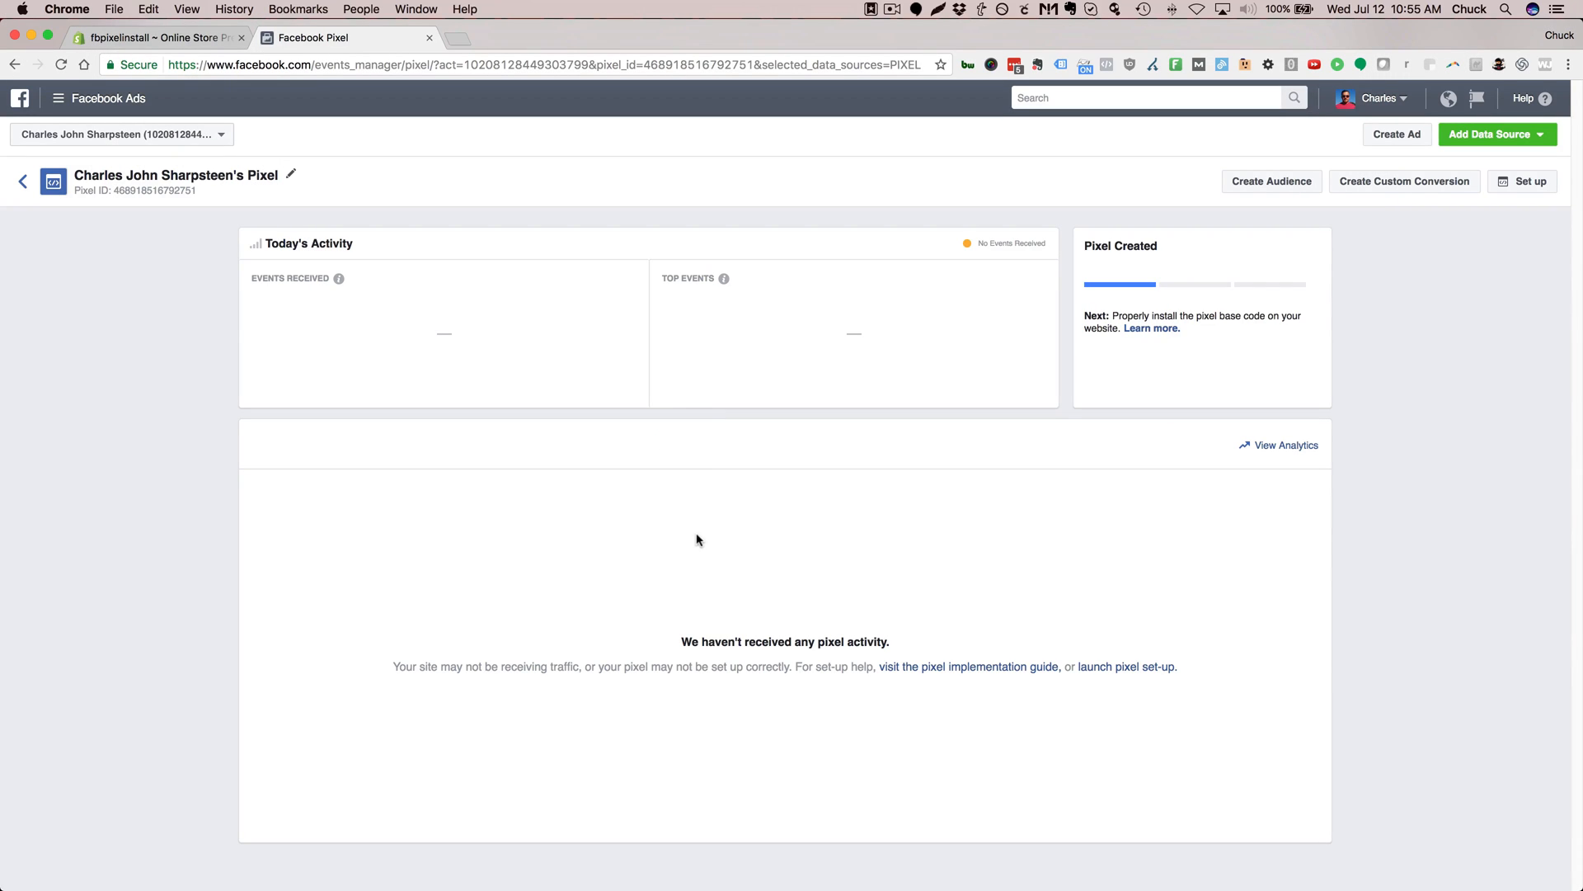
{"action": "left_click", "coordinate": [1527, 182]}
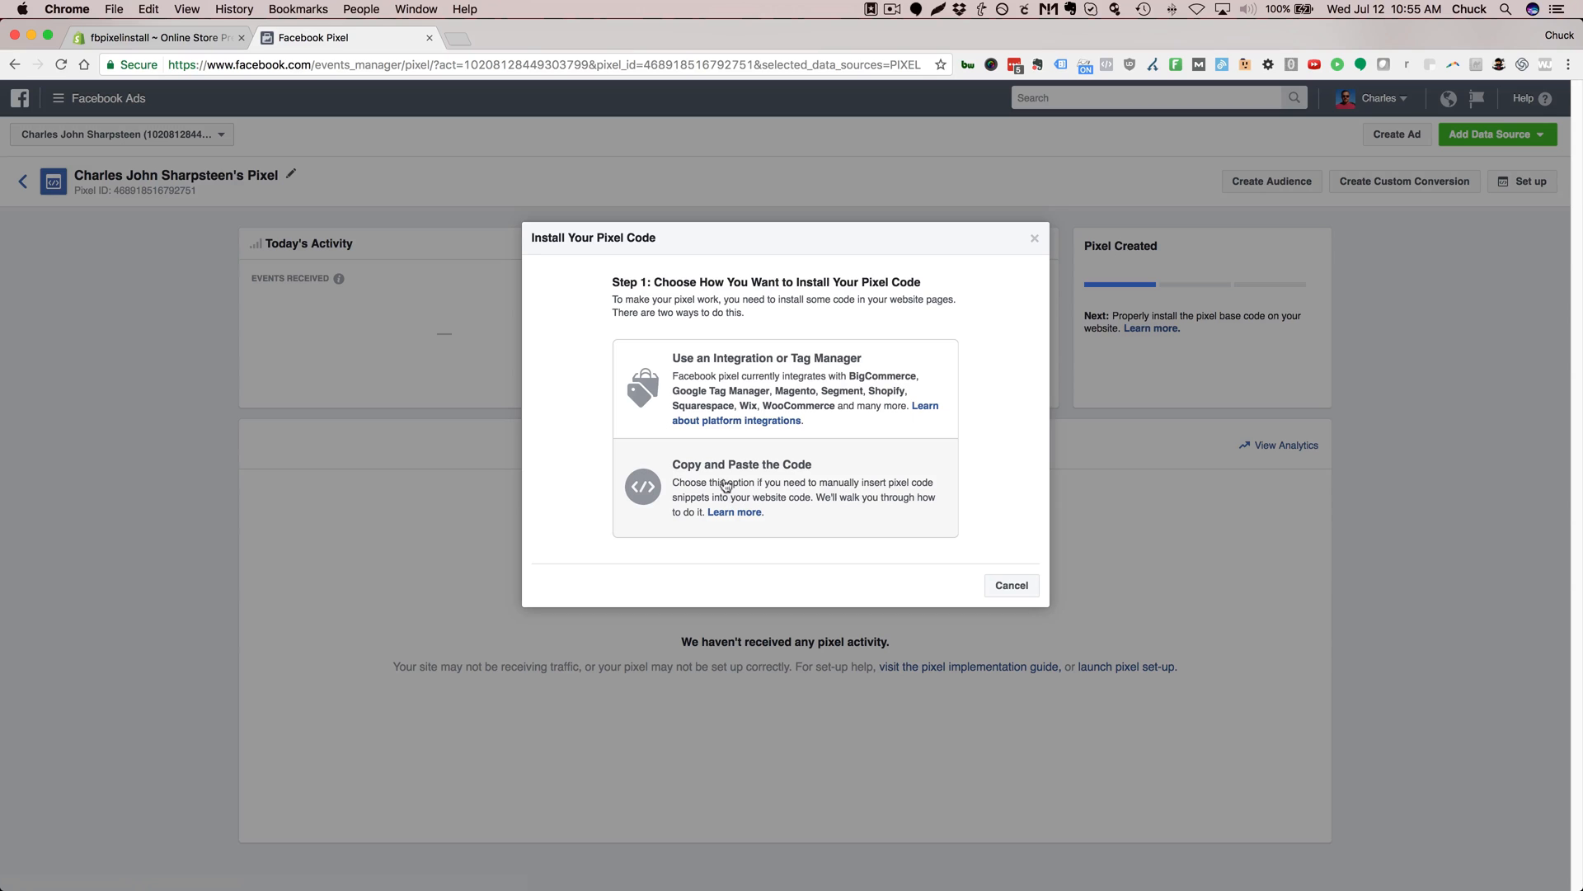
{"action": "left_click", "coordinate": [742, 488]}
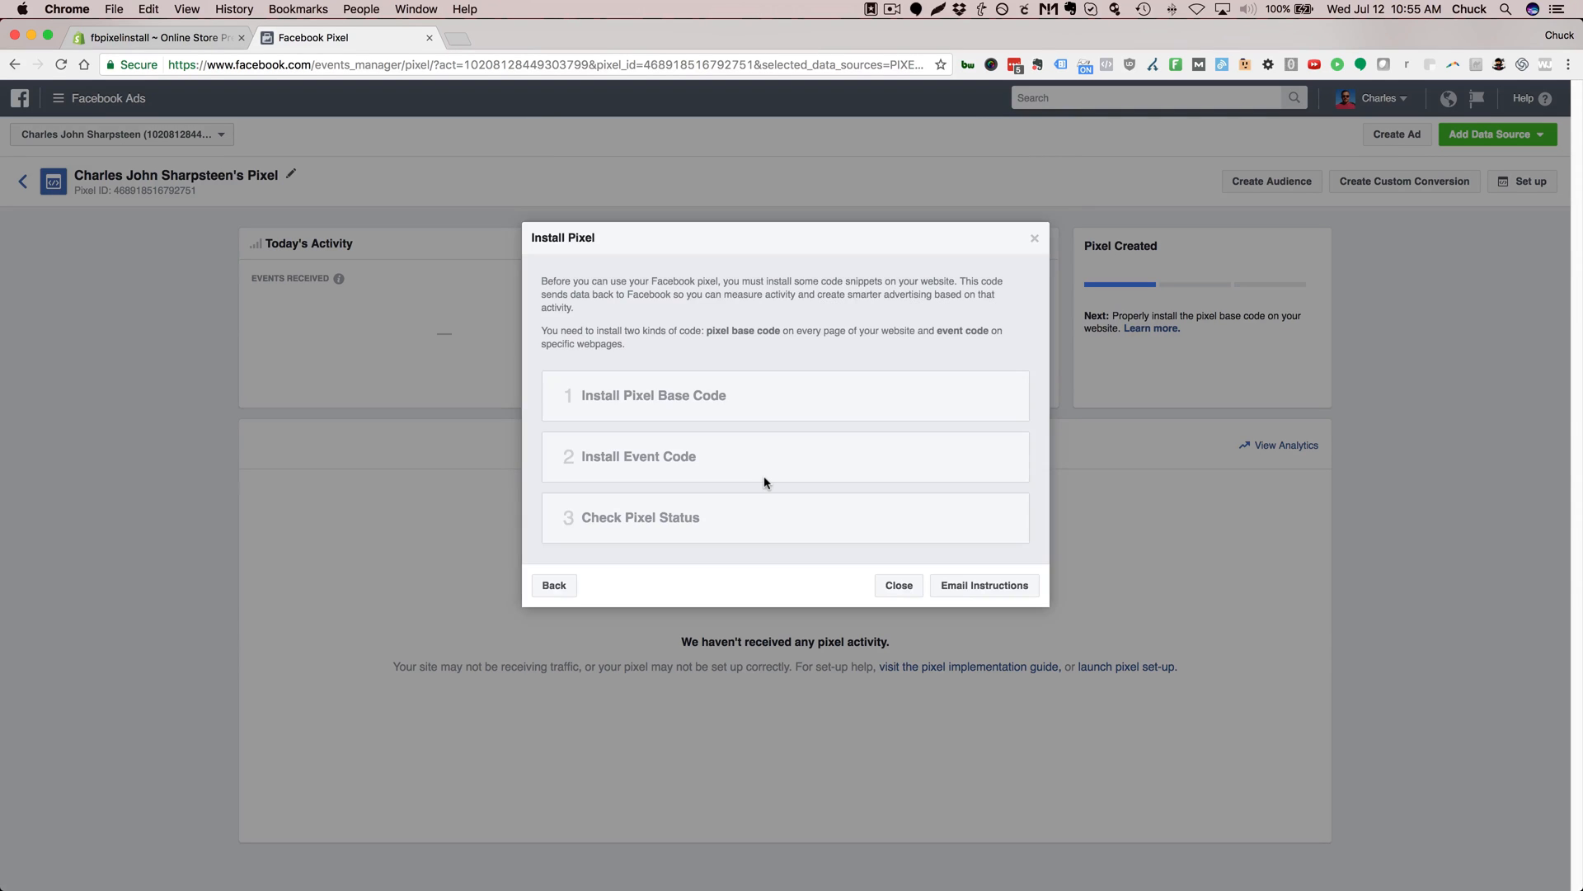
{"action": "left_click", "coordinate": [653, 395]}
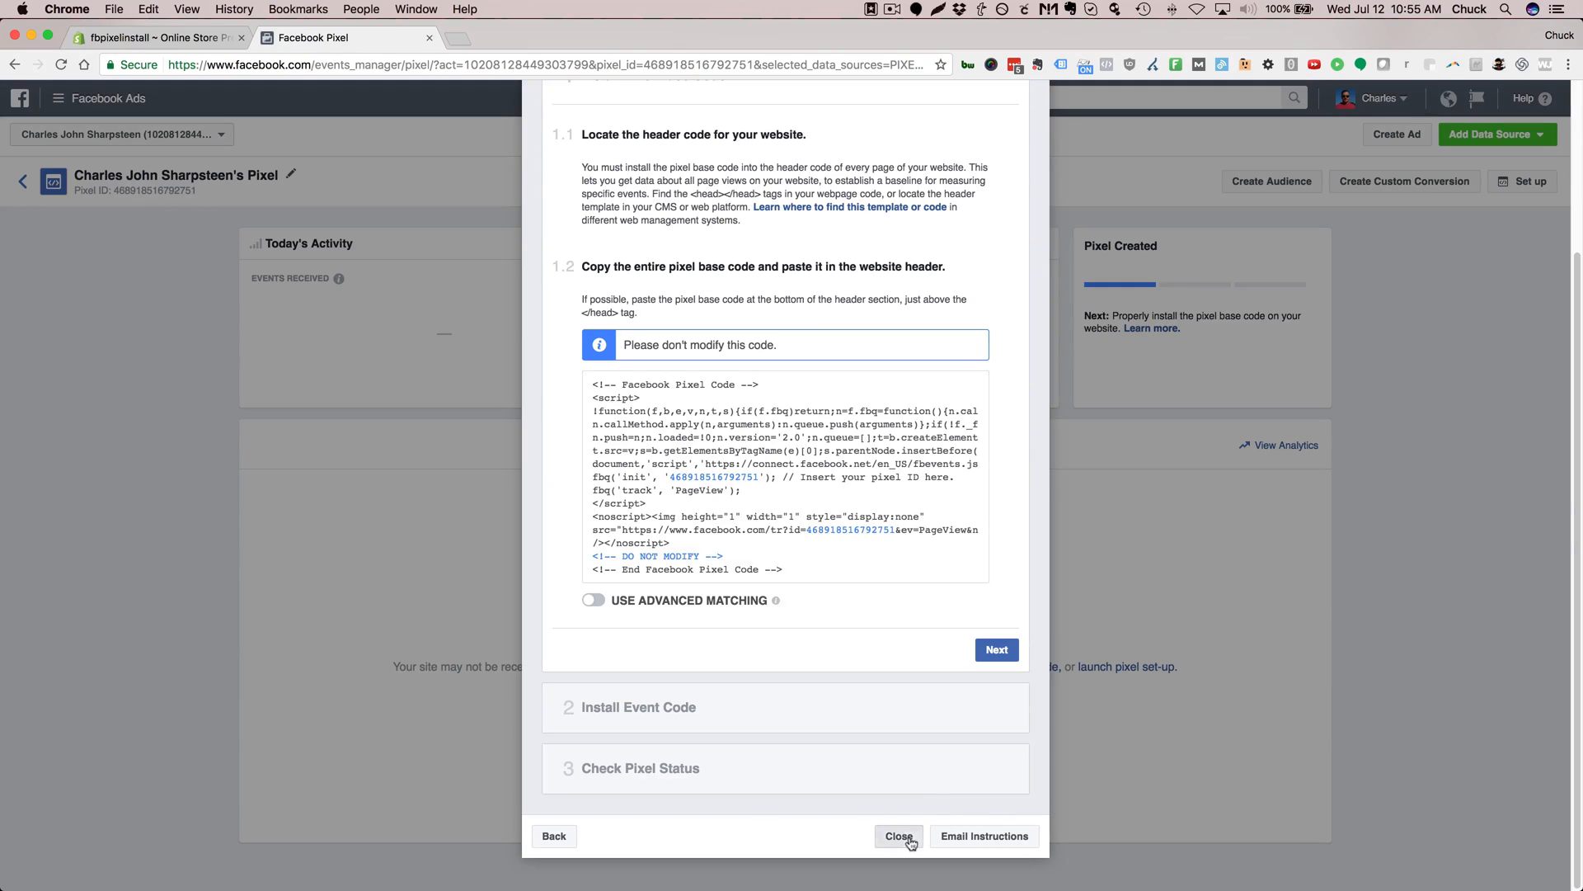
{"action": "left_click", "coordinate": [897, 834]}
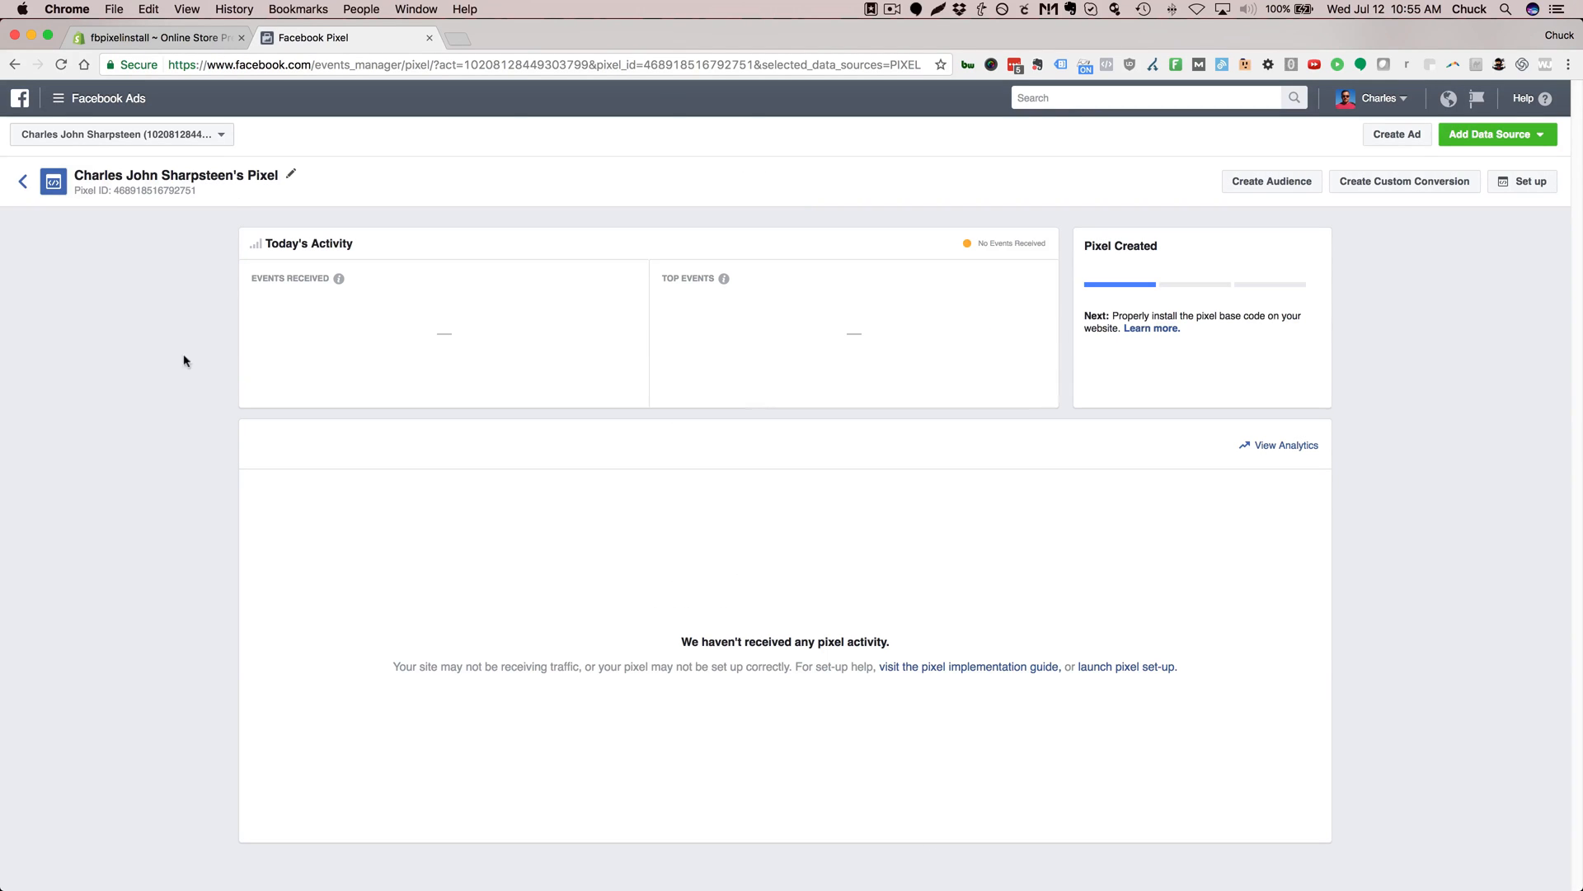
{"action": "mouse_move", "coordinate": [76, 186]}
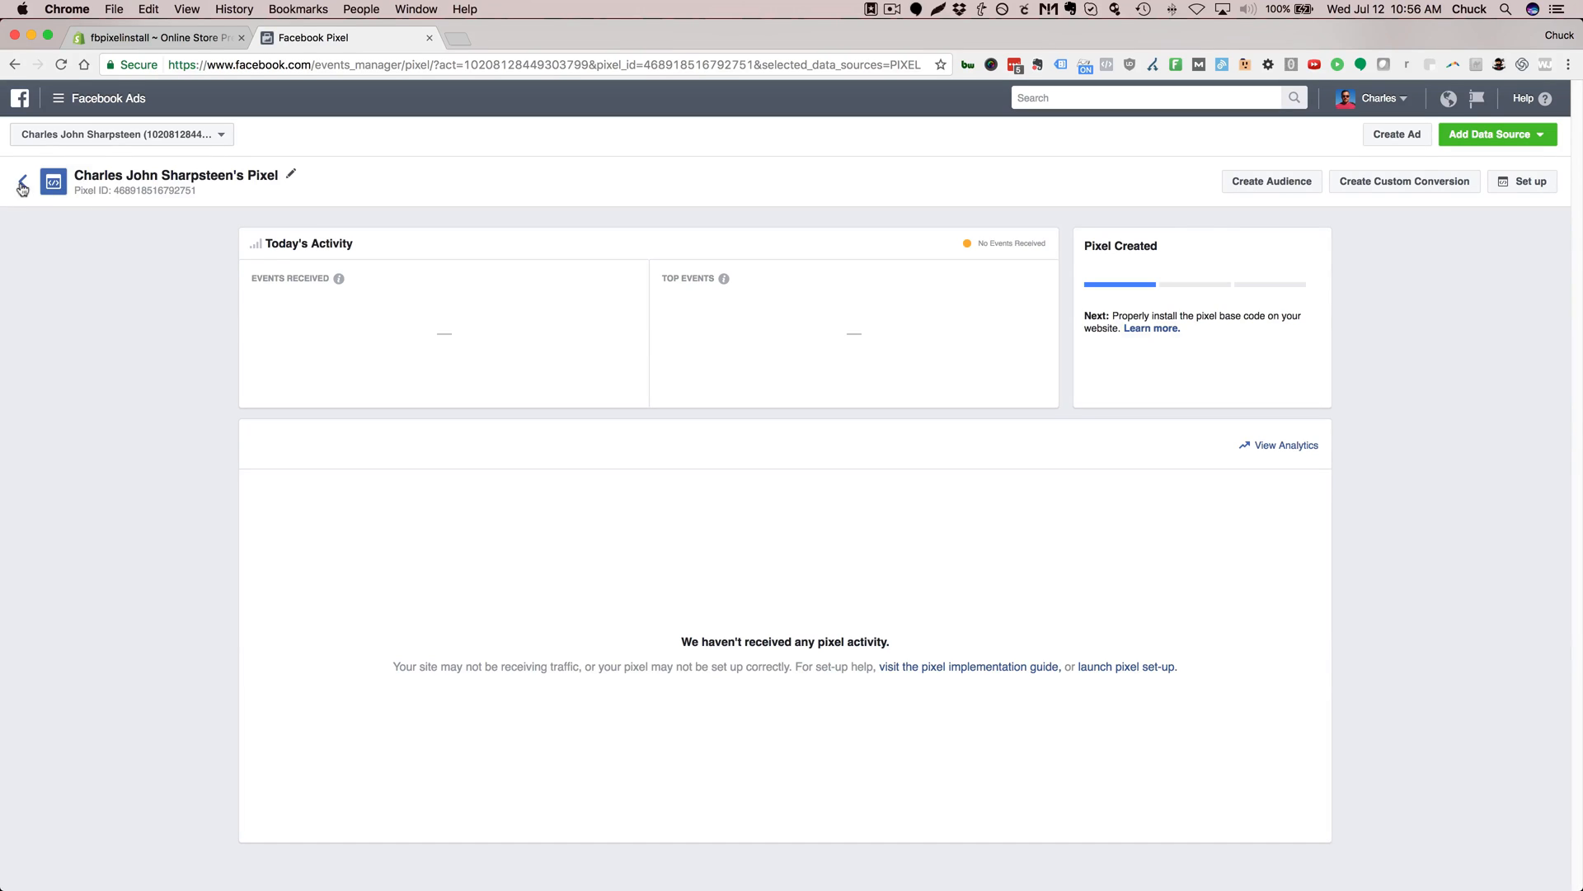
{"action": "left_click", "coordinate": [21, 183]}
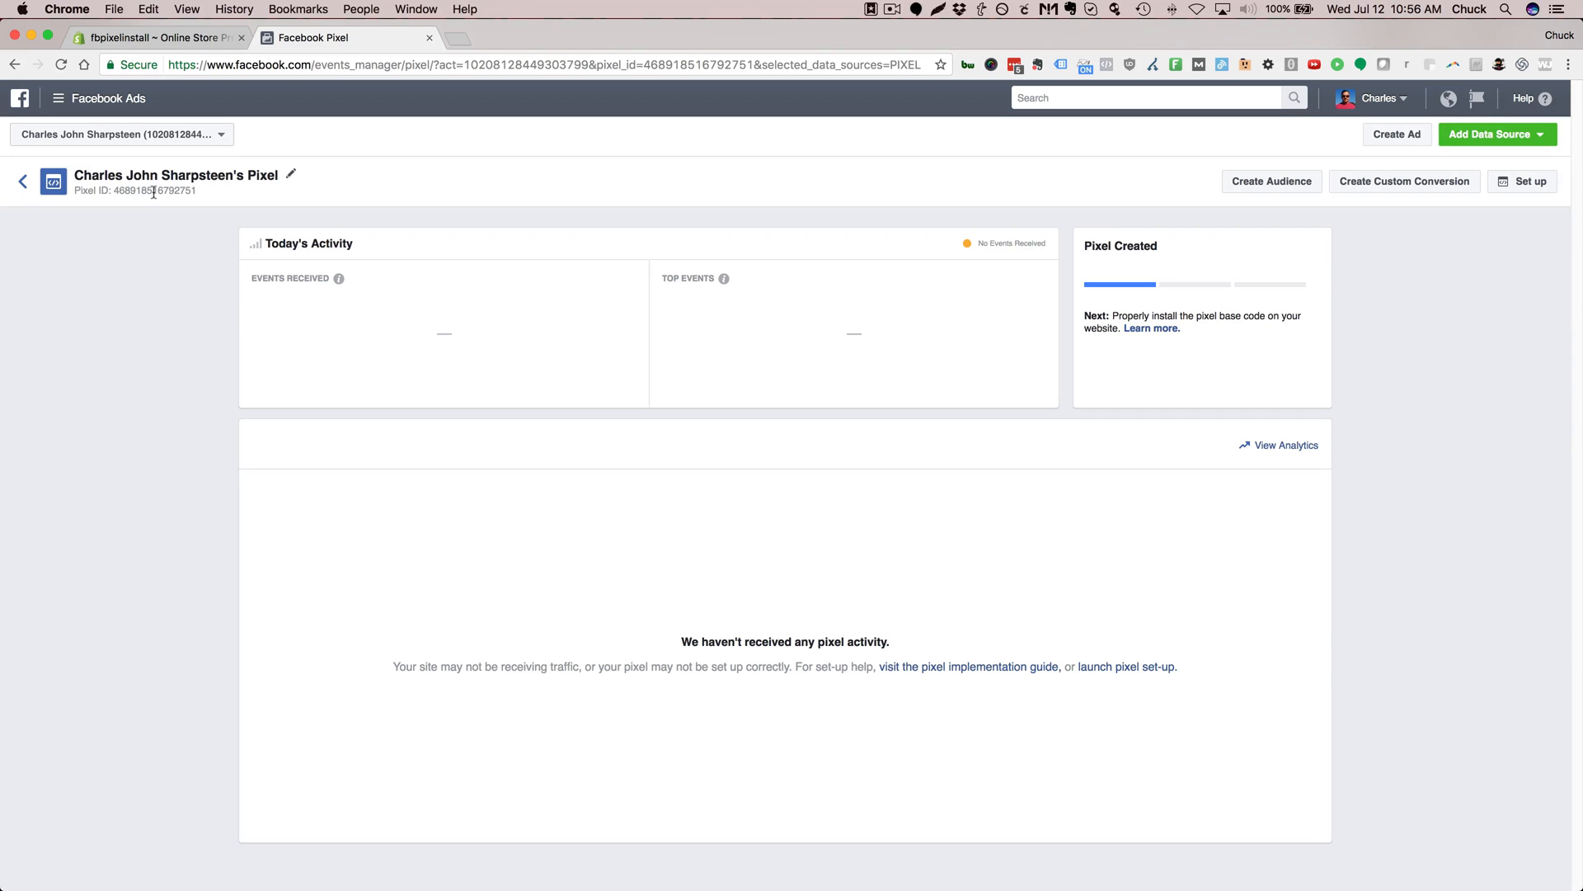
{"action": "right_click", "coordinate": [134, 189]}
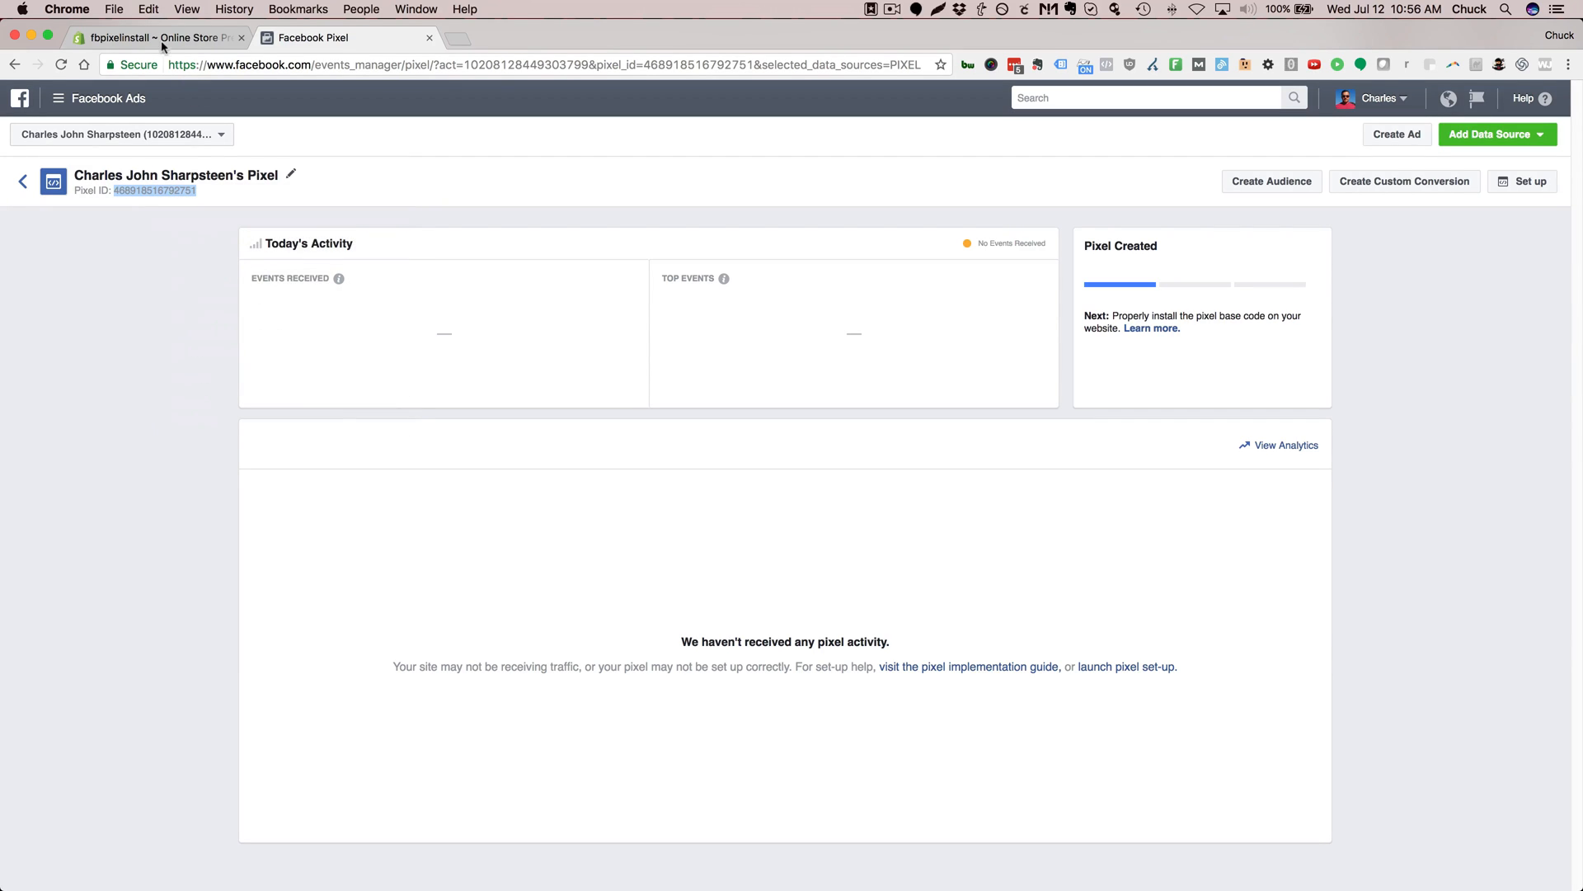
{"action": "left_click", "coordinate": [157, 38]}
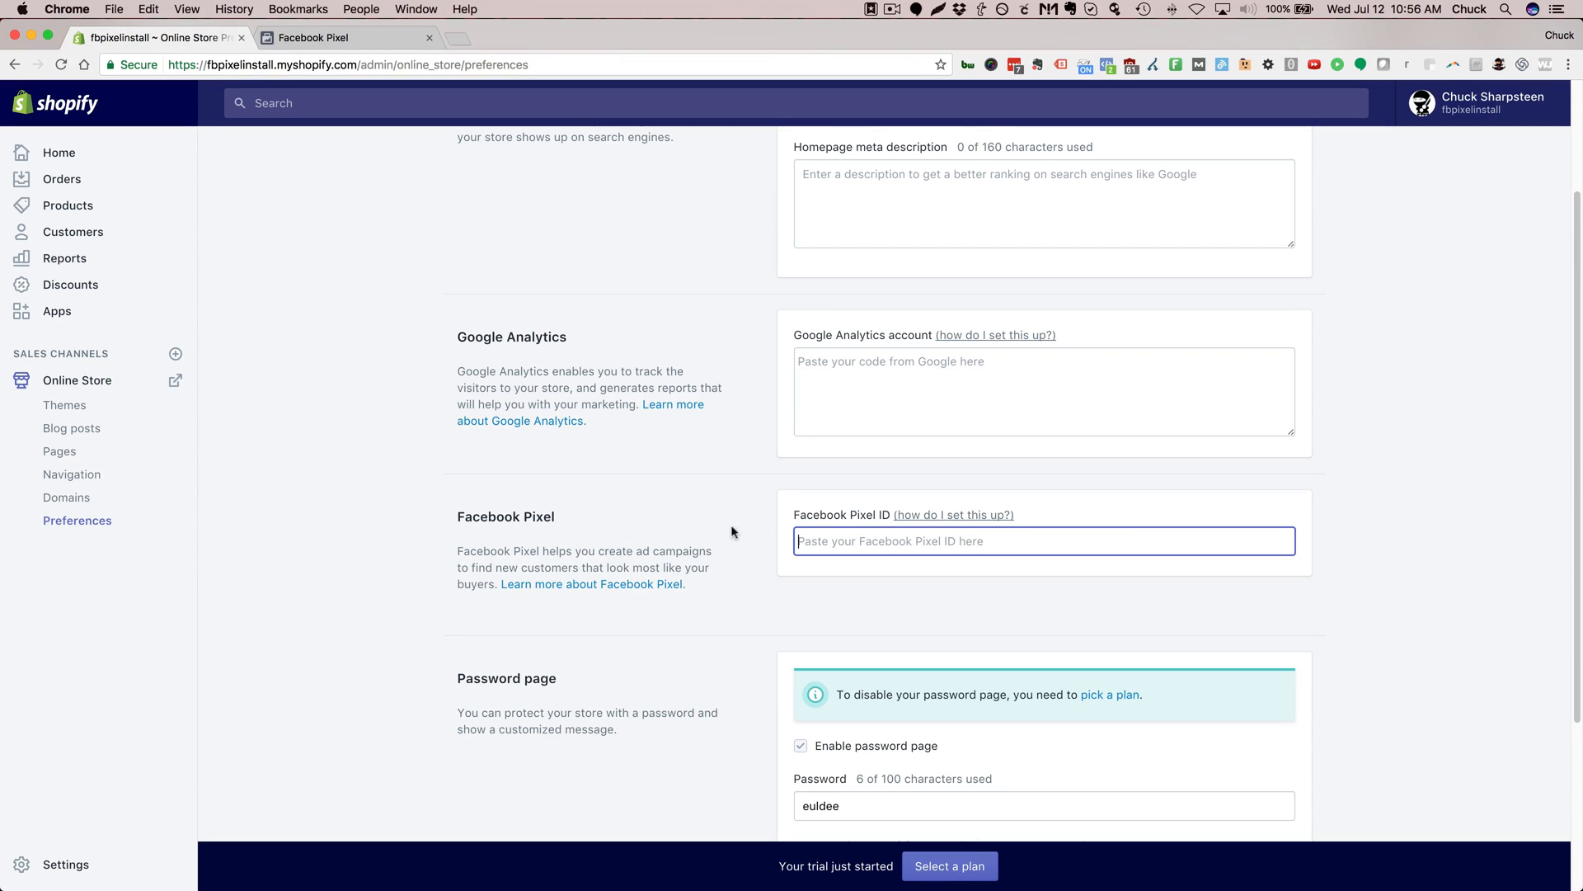
{"action": "right_click", "coordinate": [1043, 540]}
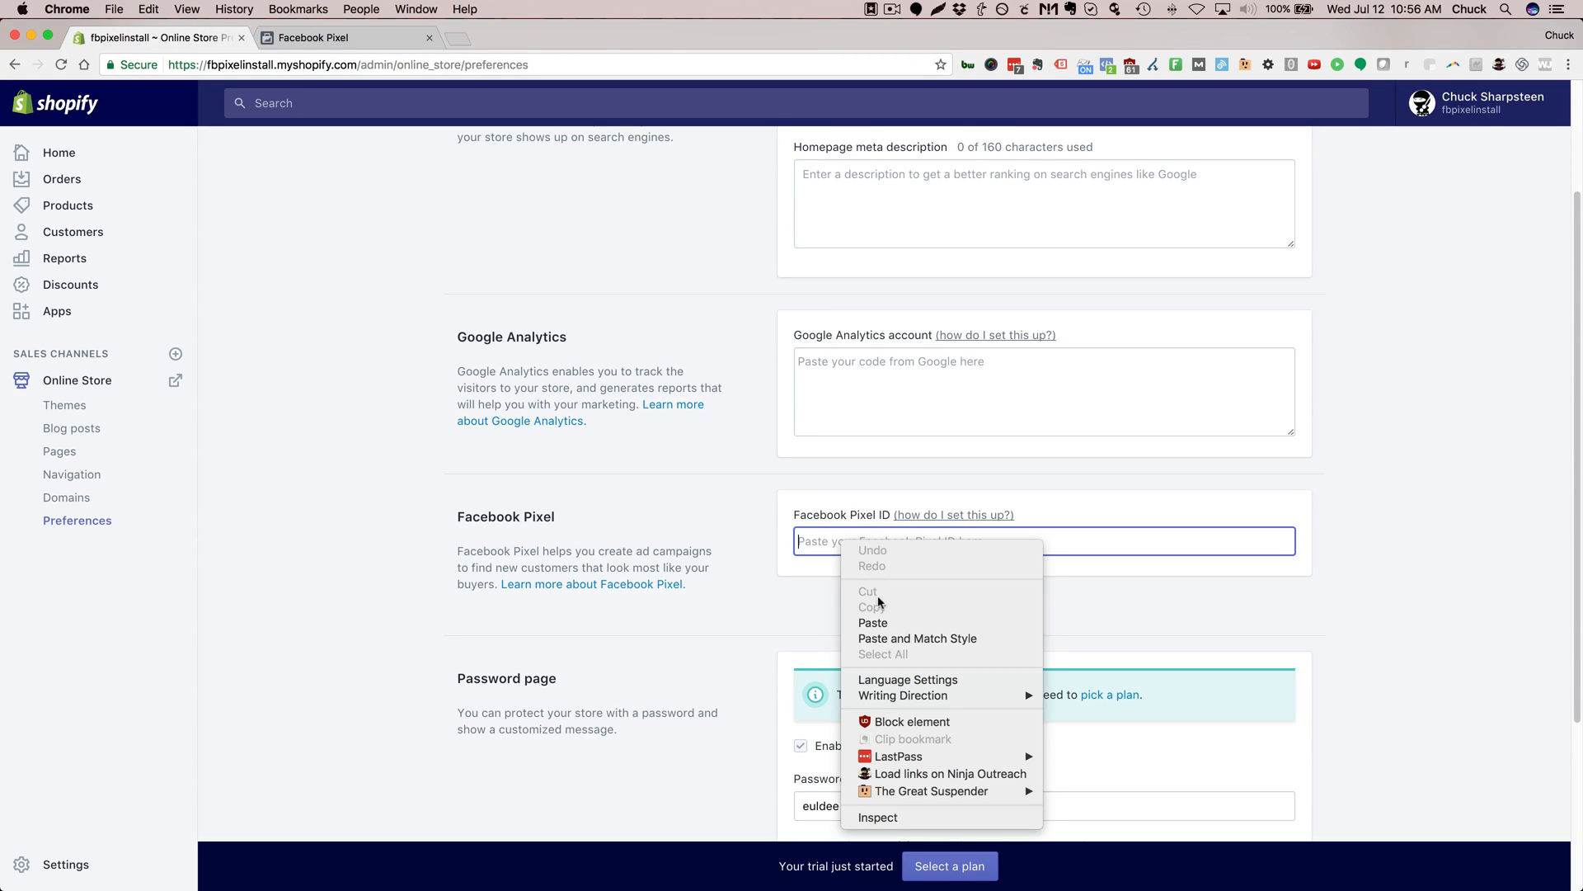
{"action": "left_click", "coordinate": [873, 622]}
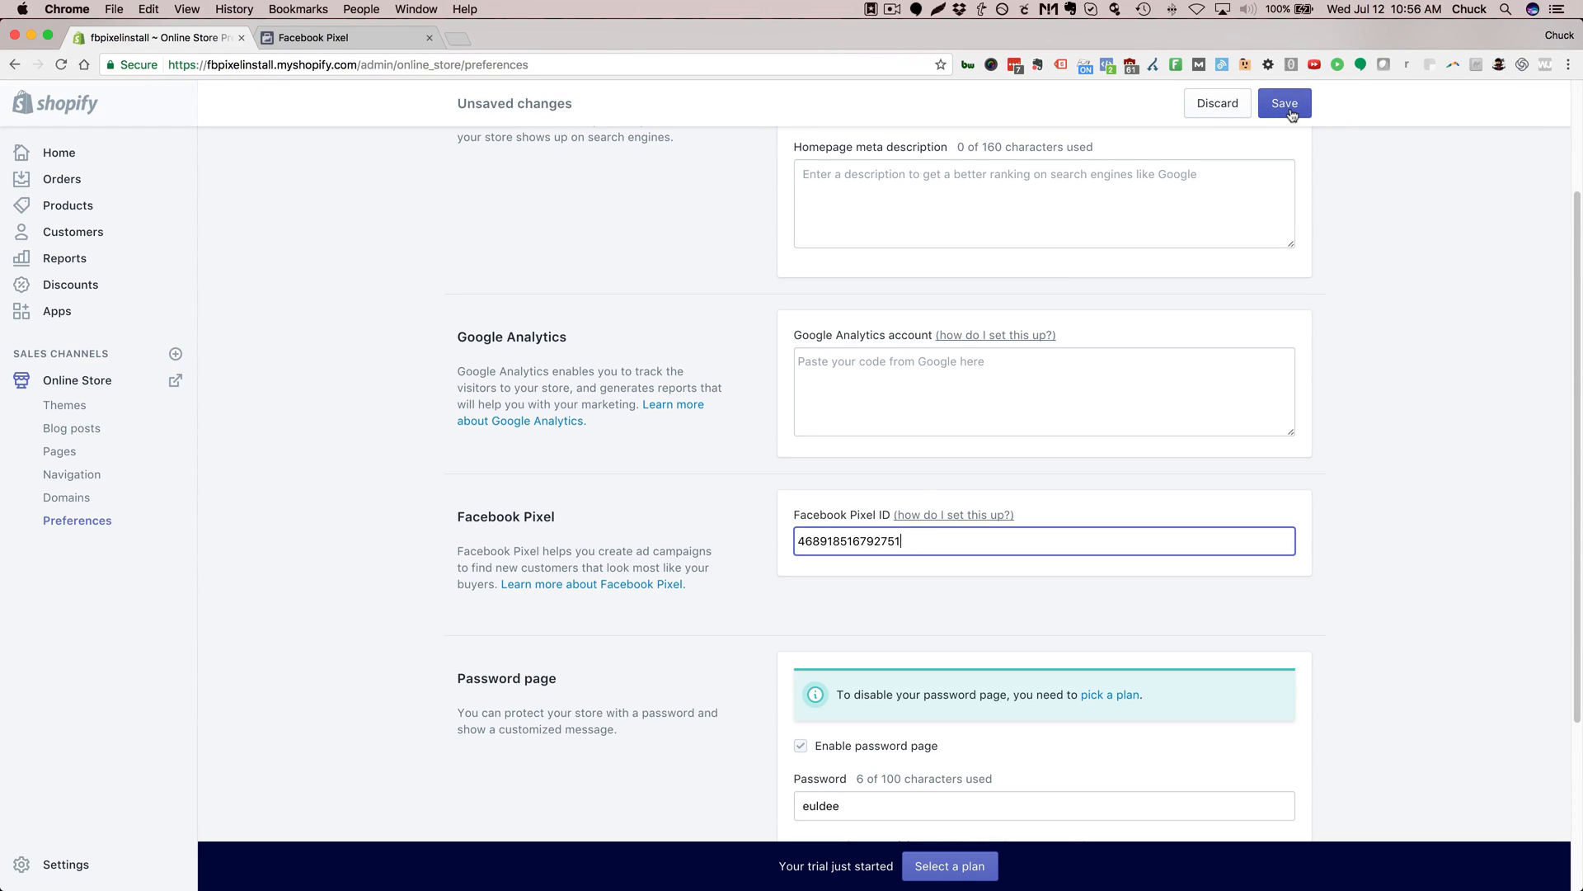
{"action": "left_click", "coordinate": [1285, 102]}
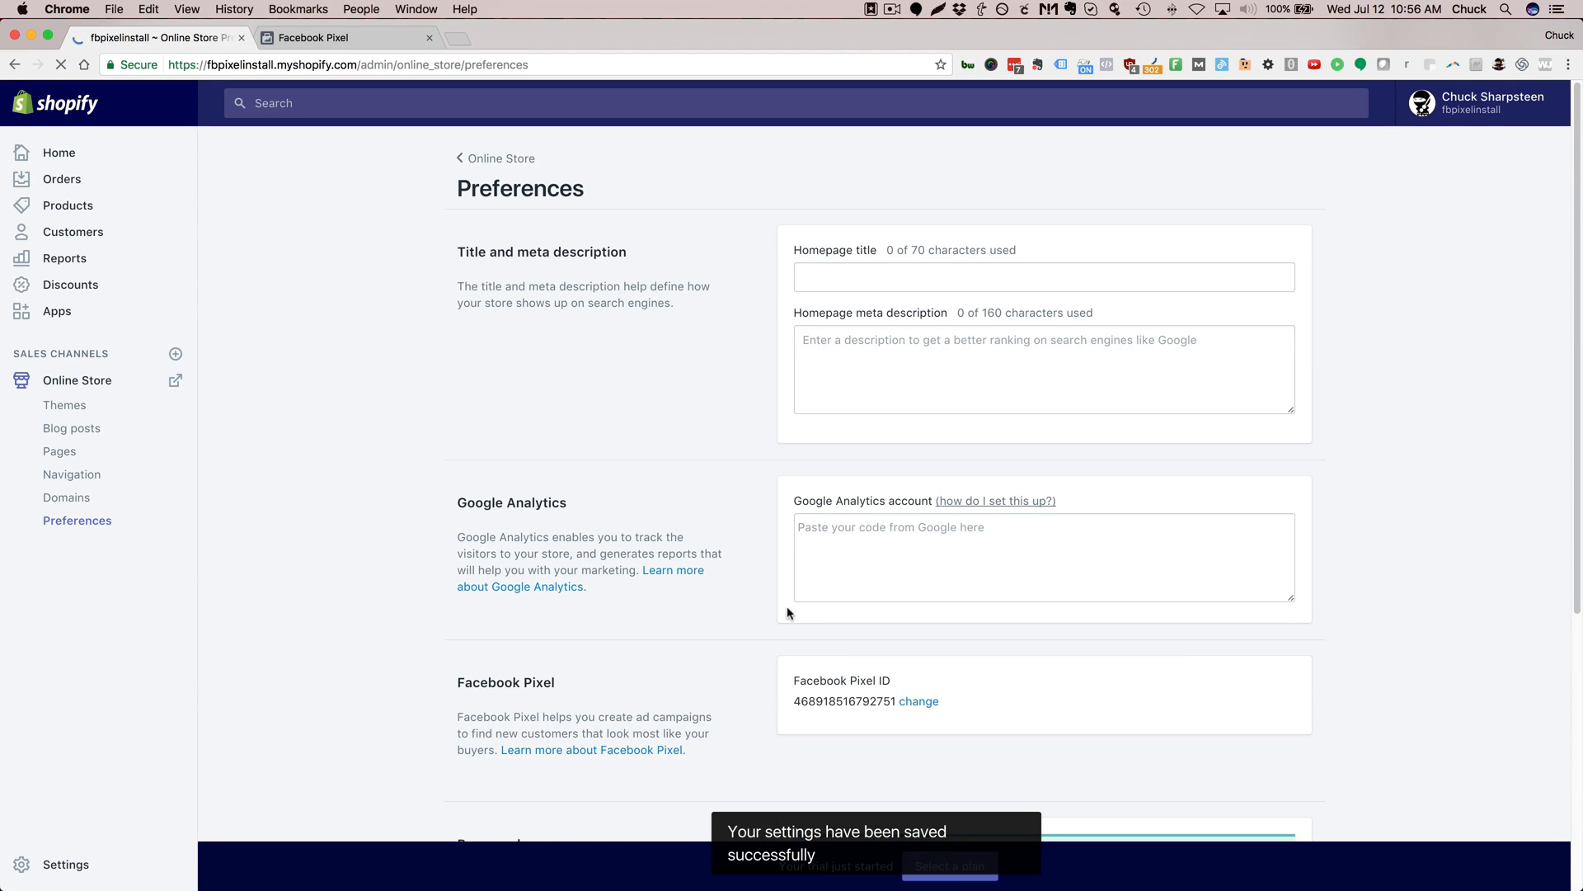
{"action": "scroll", "scroll_direction": "down", "scroll_amount": 3}
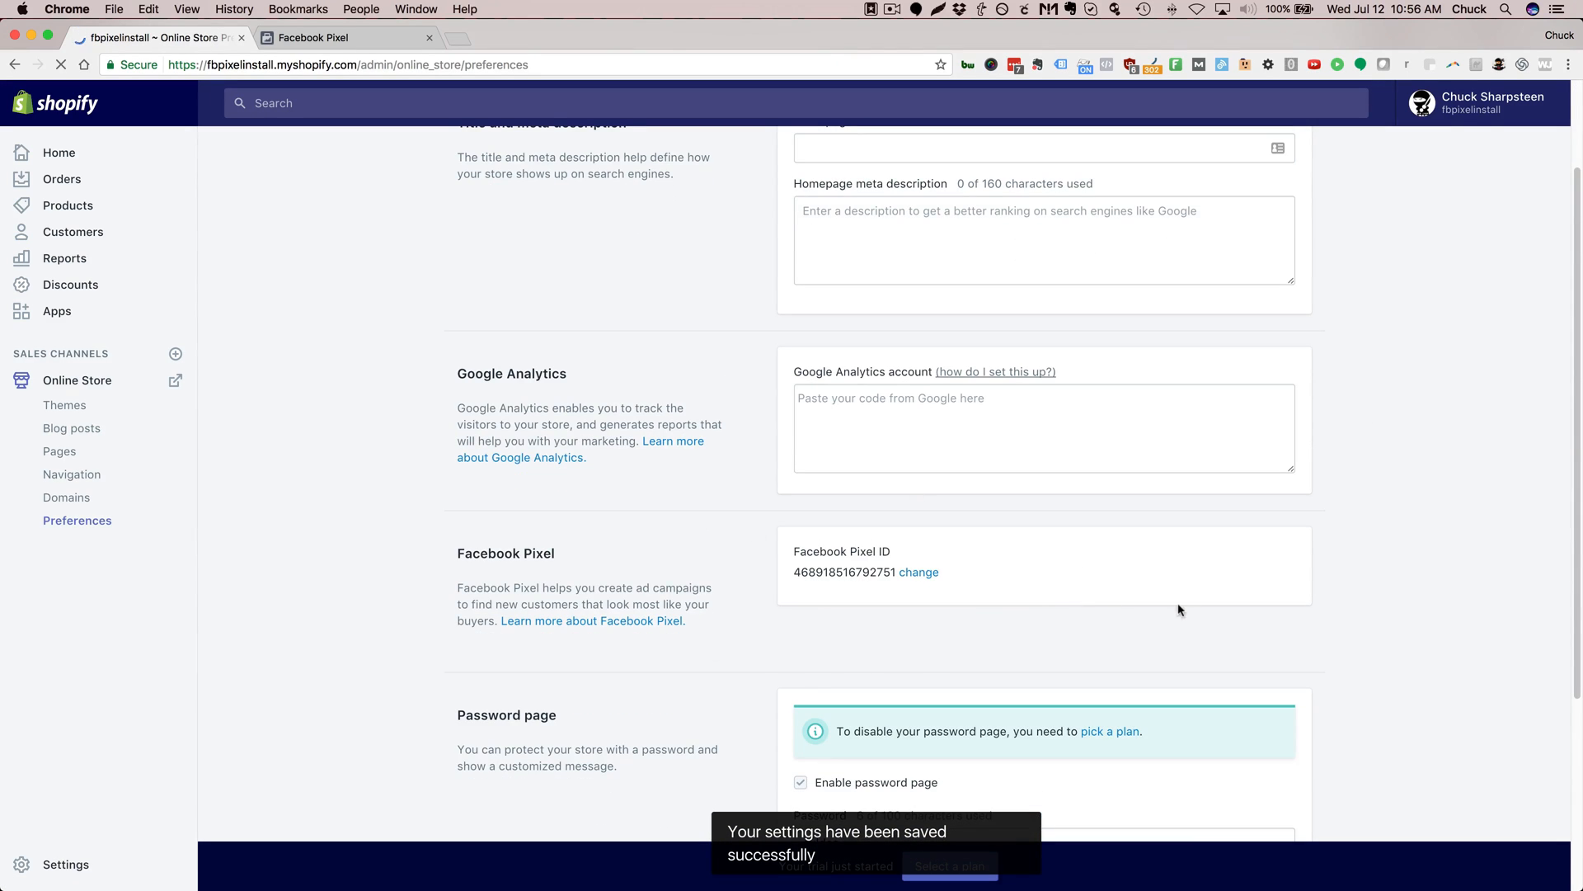
{"action": "mouse_move", "coordinate": [1258, 598]}
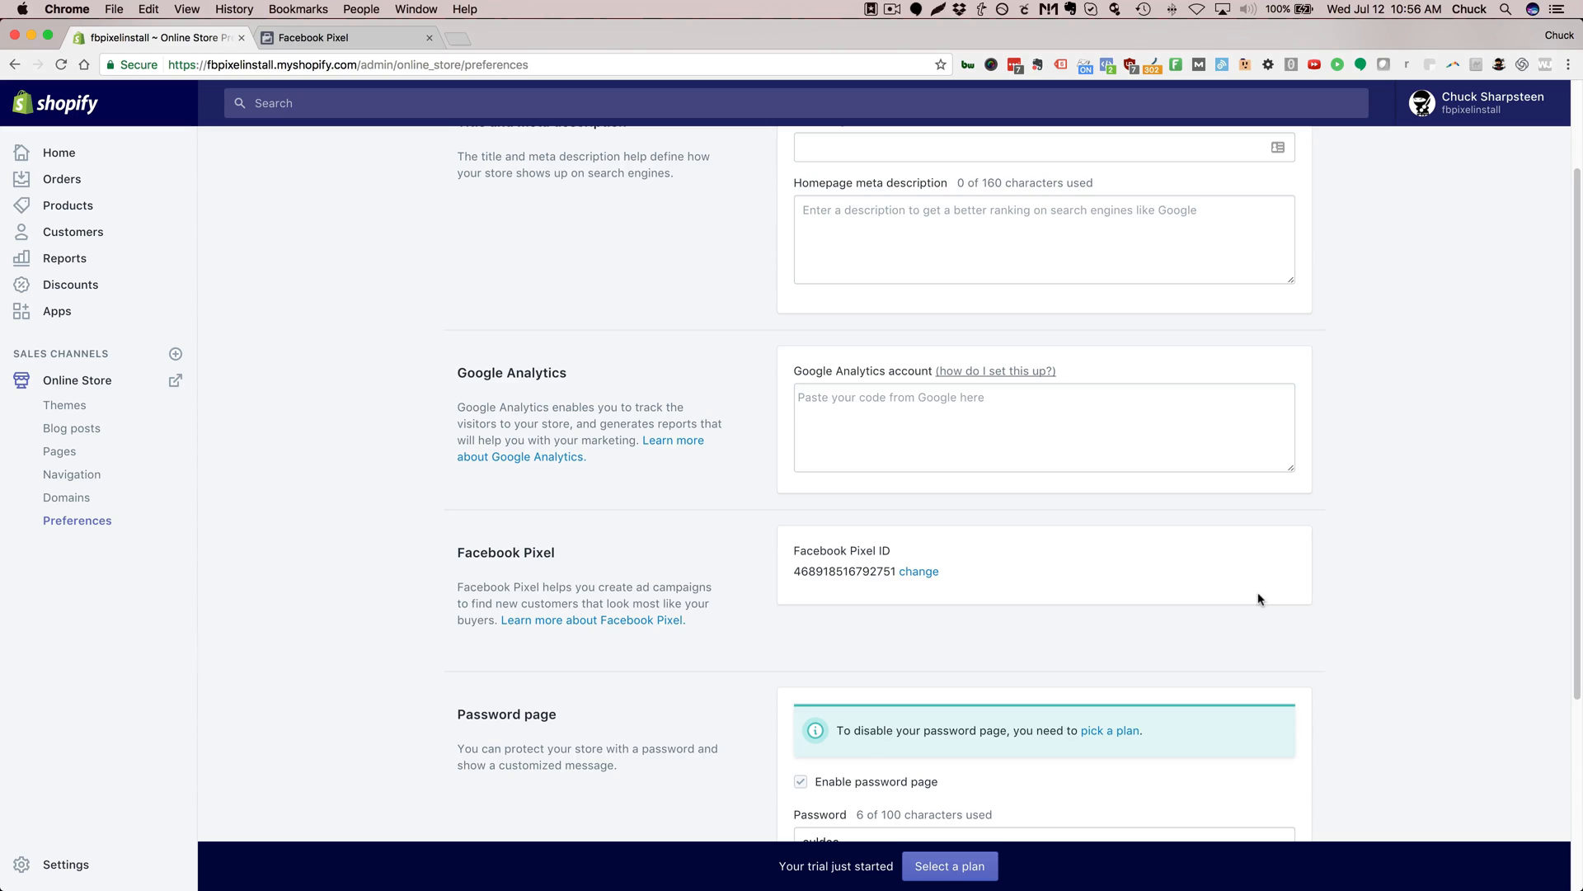
{"action": "mouse_move", "coordinate": [1285, 562]}
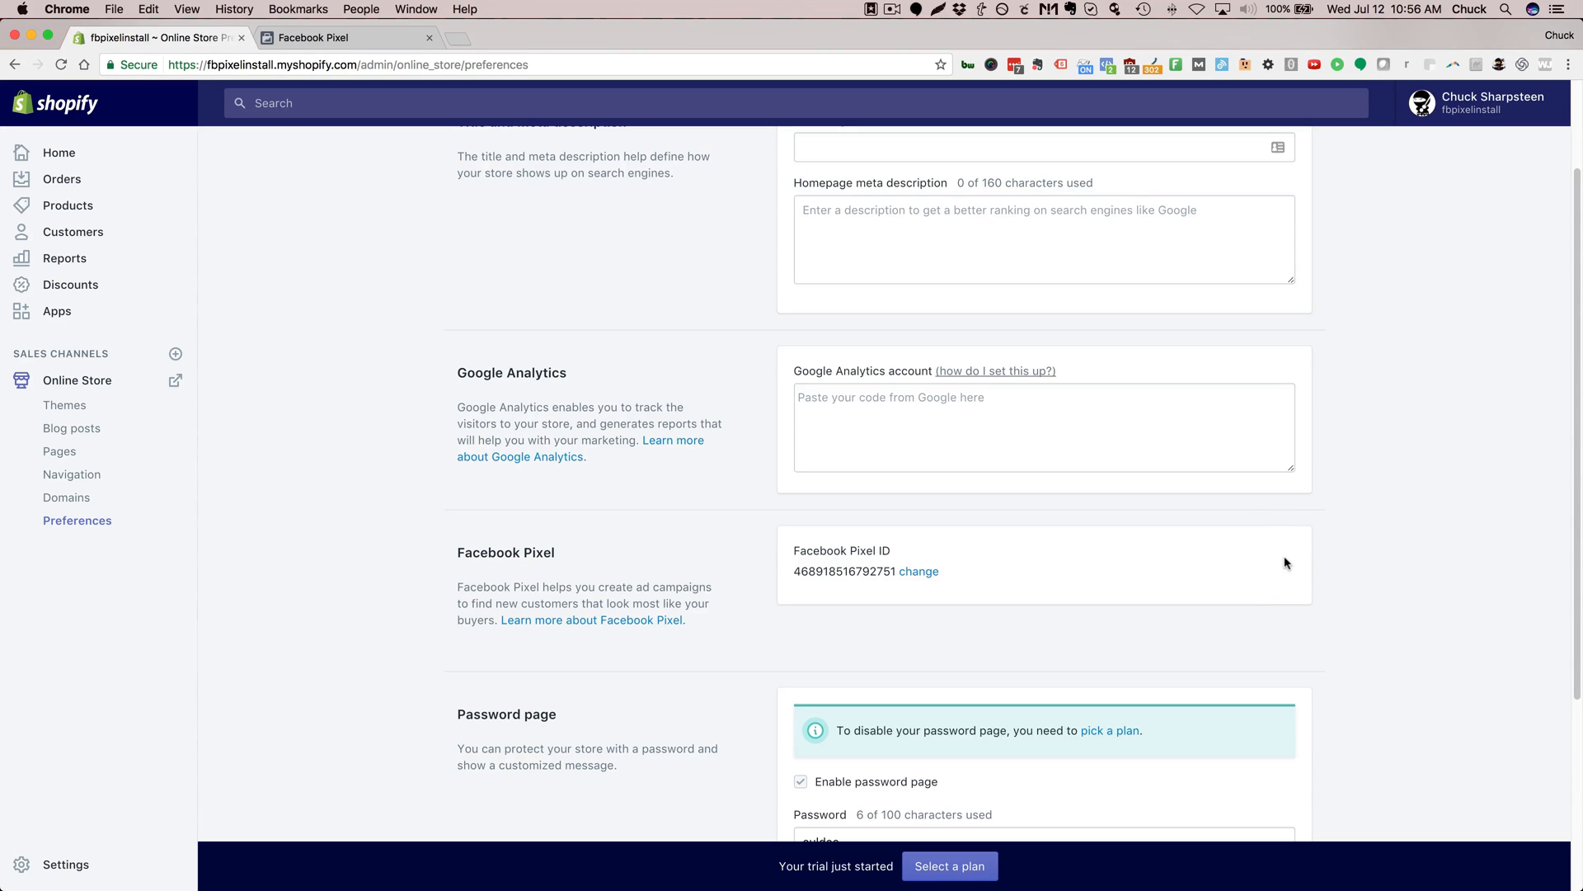
{"action": "mouse_move", "coordinate": [1364, 643]}
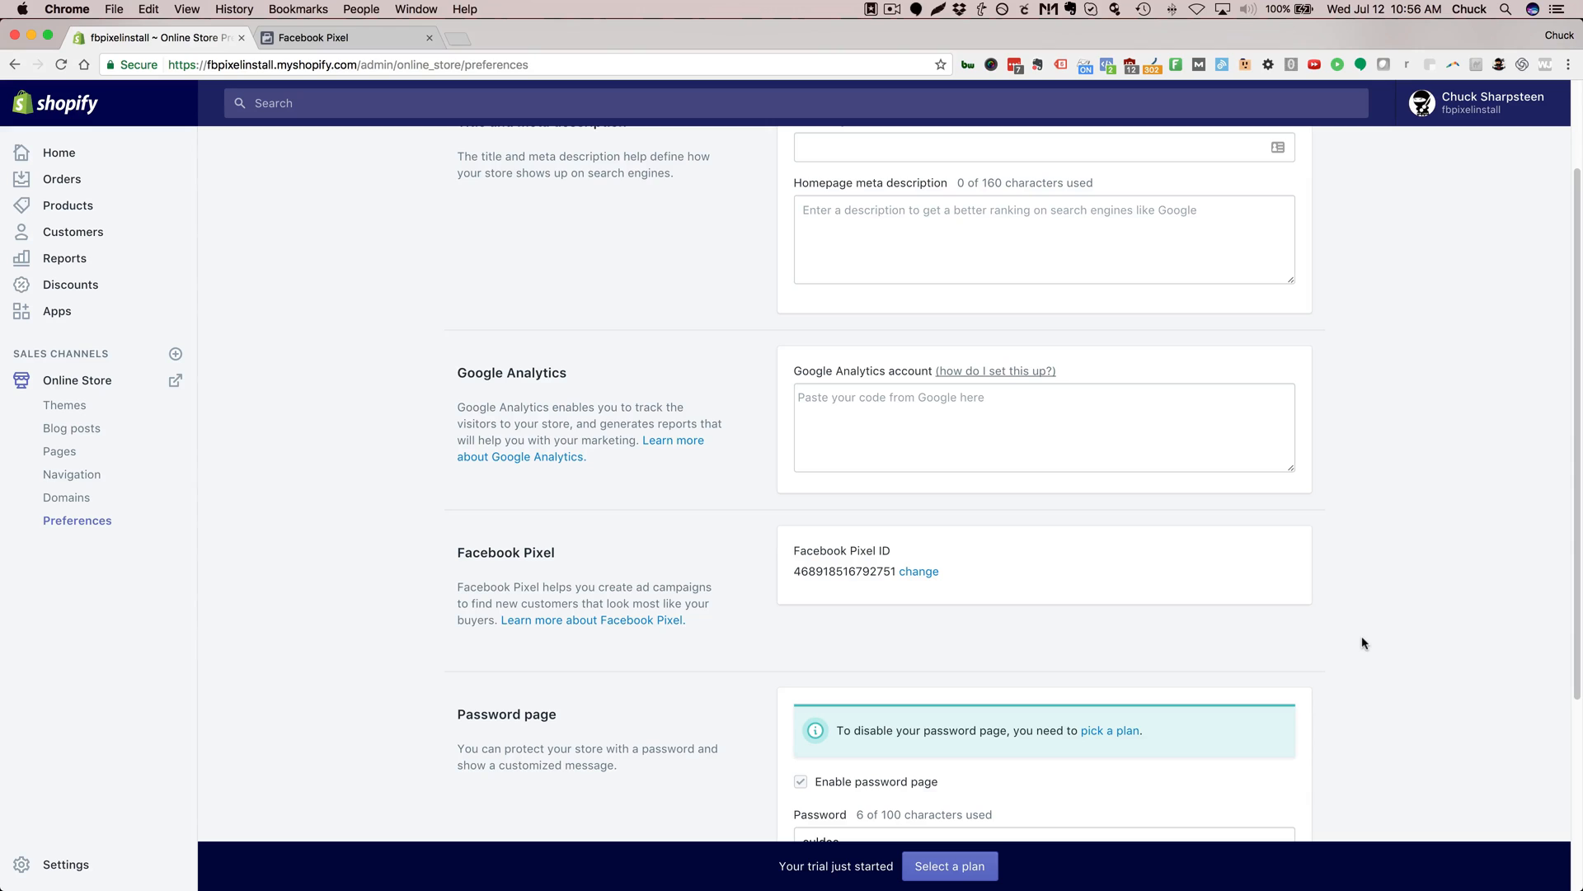
{"action": "mouse_move", "coordinate": [1333, 653]}
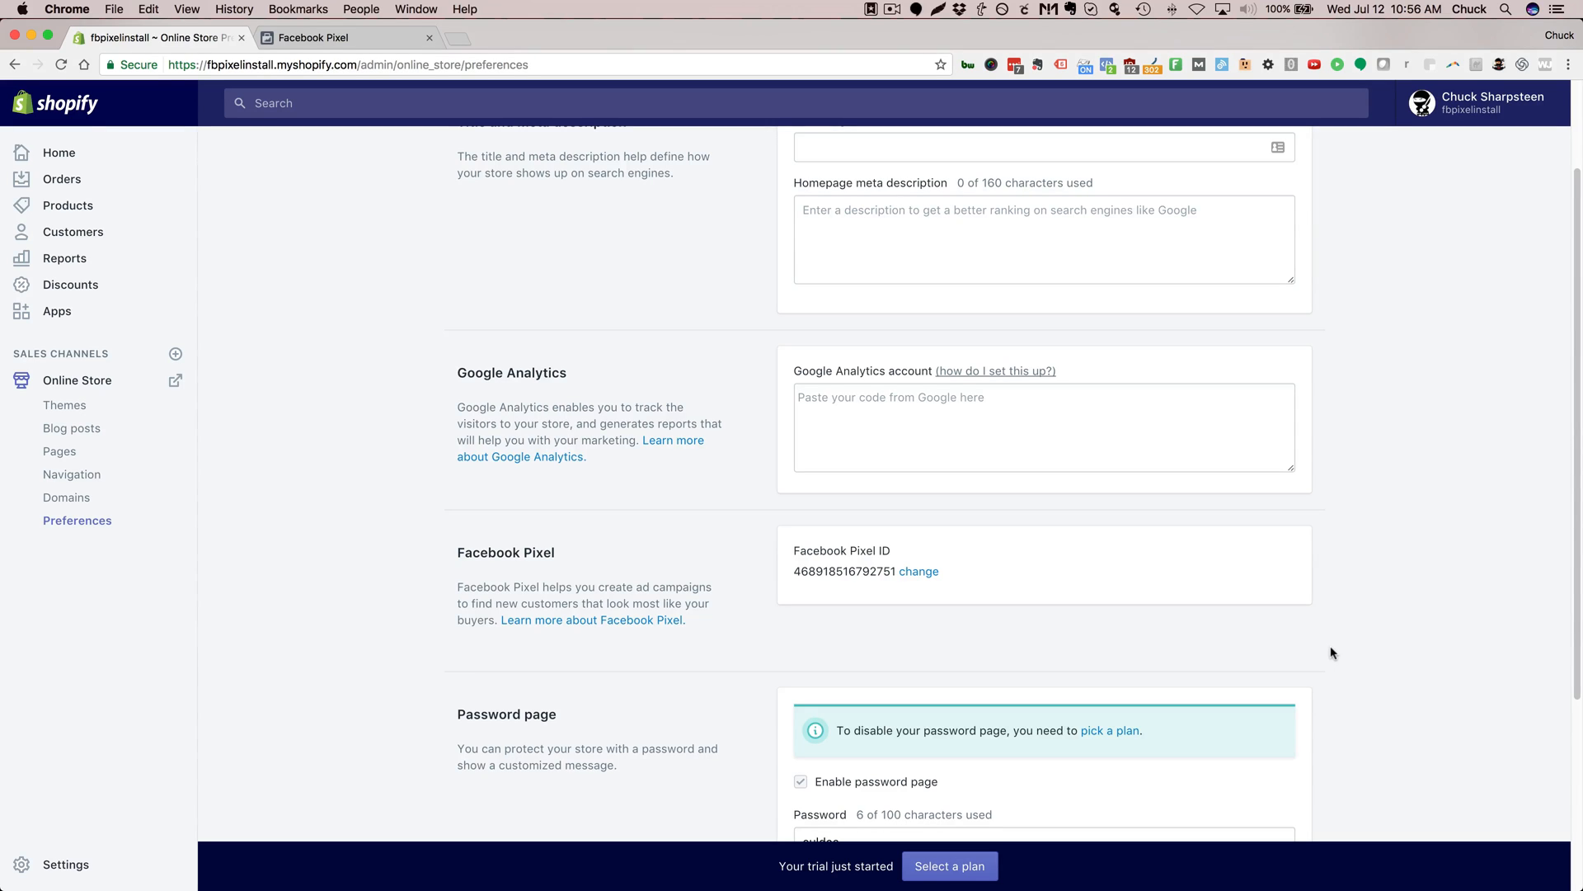
{"action": "mouse_move", "coordinate": [1303, 432]}
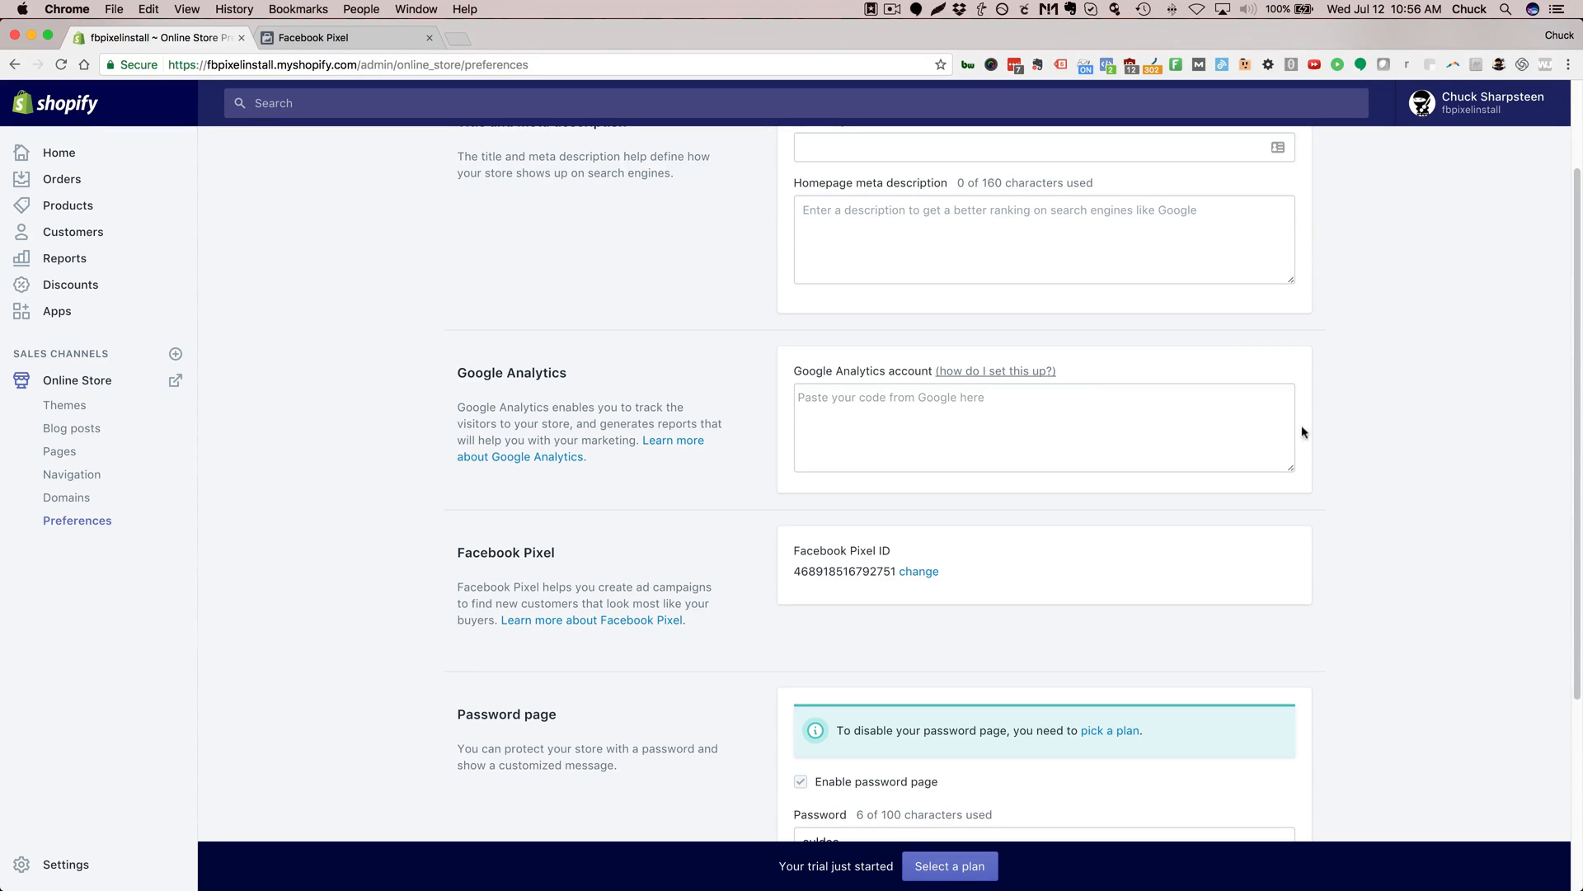
{"action": "mouse_move", "coordinate": [1251, 536]}
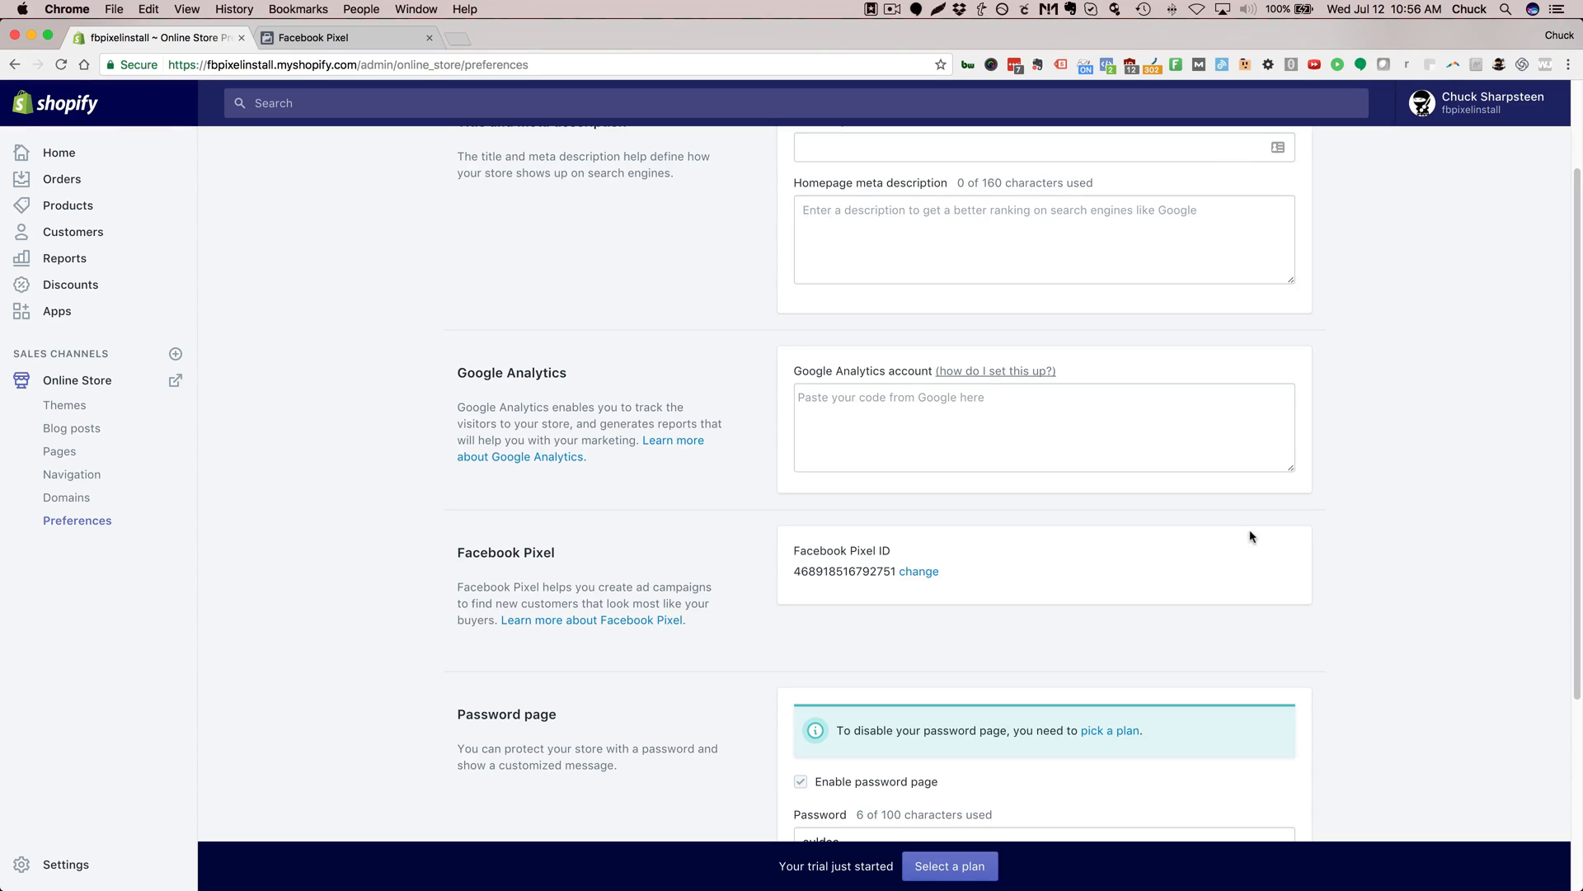
{"action": "mouse_move", "coordinate": [1148, 529]}
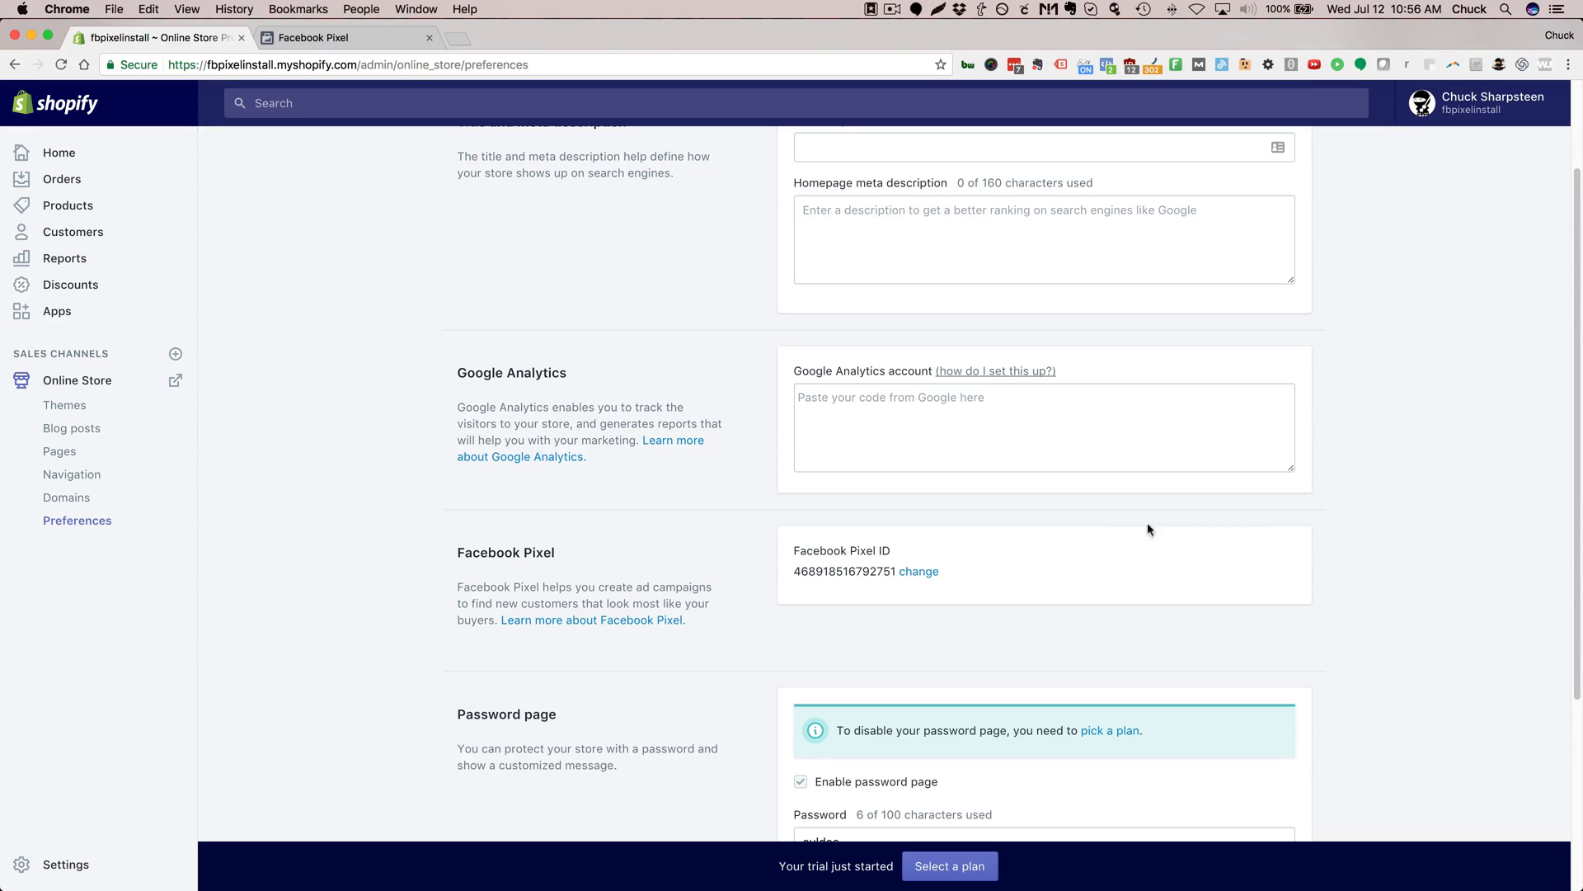
{"action": "mouse_move", "coordinate": [763, 640]}
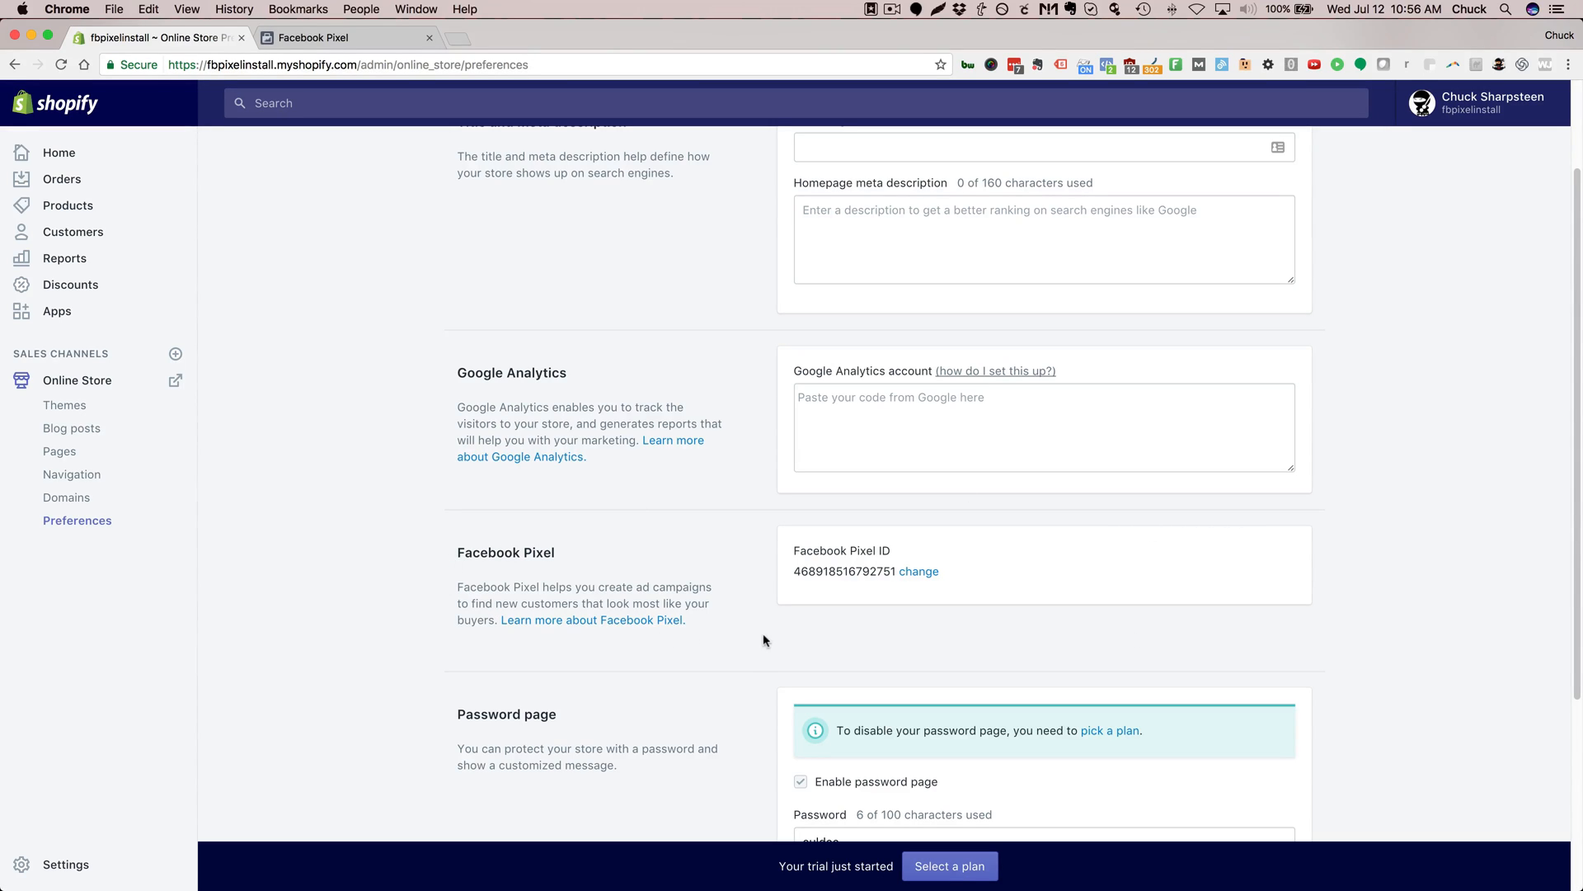
{"action": "mouse_move", "coordinate": [779, 615]}
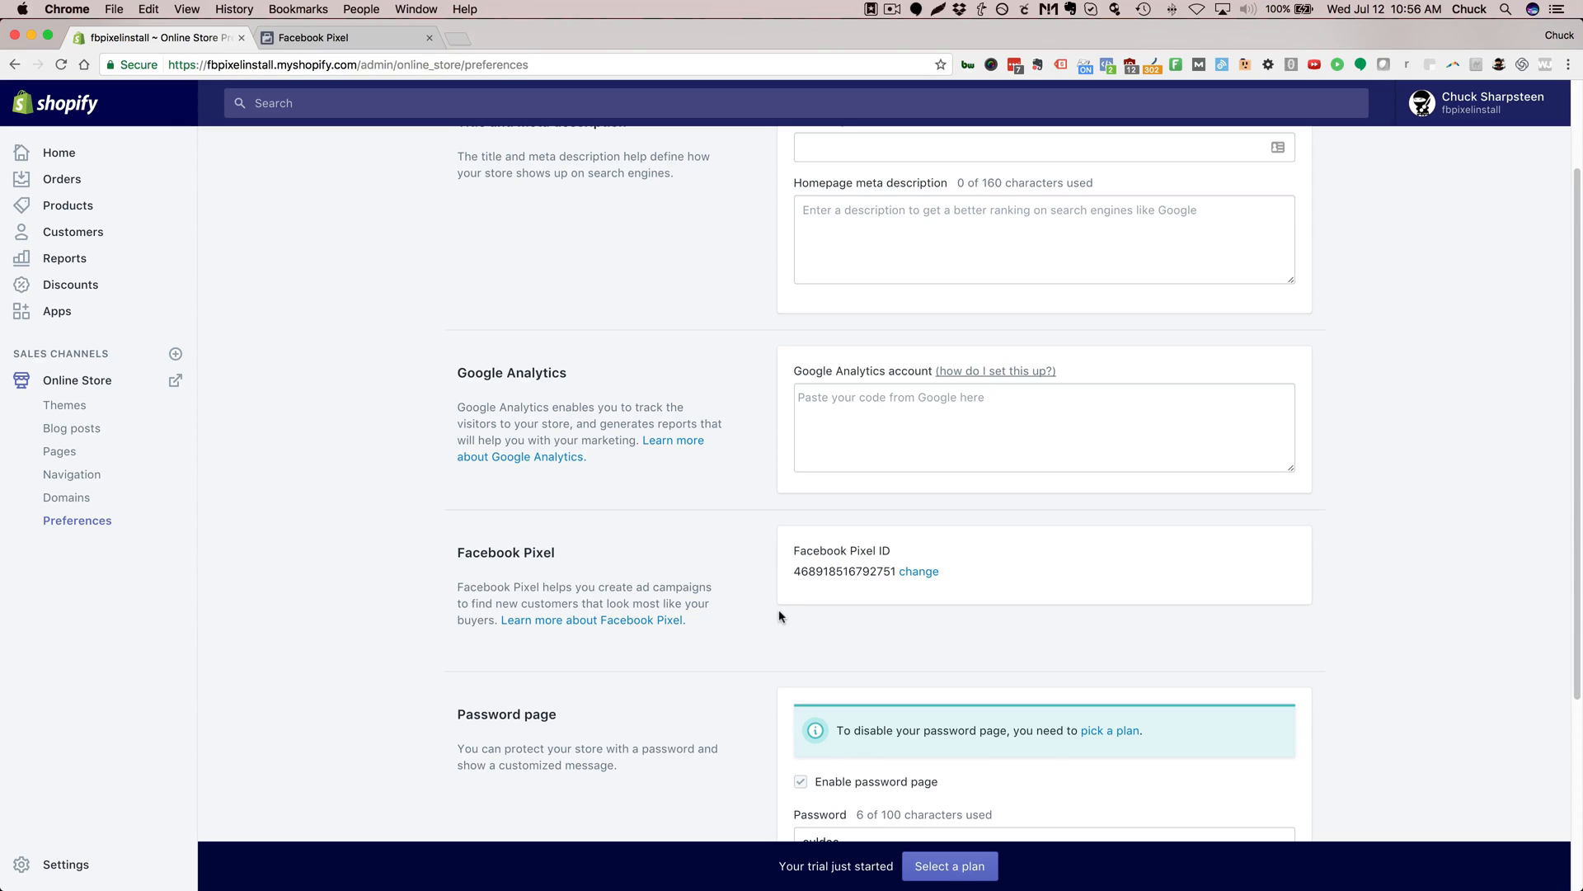
{"action": "mouse_move", "coordinate": [752, 634]}
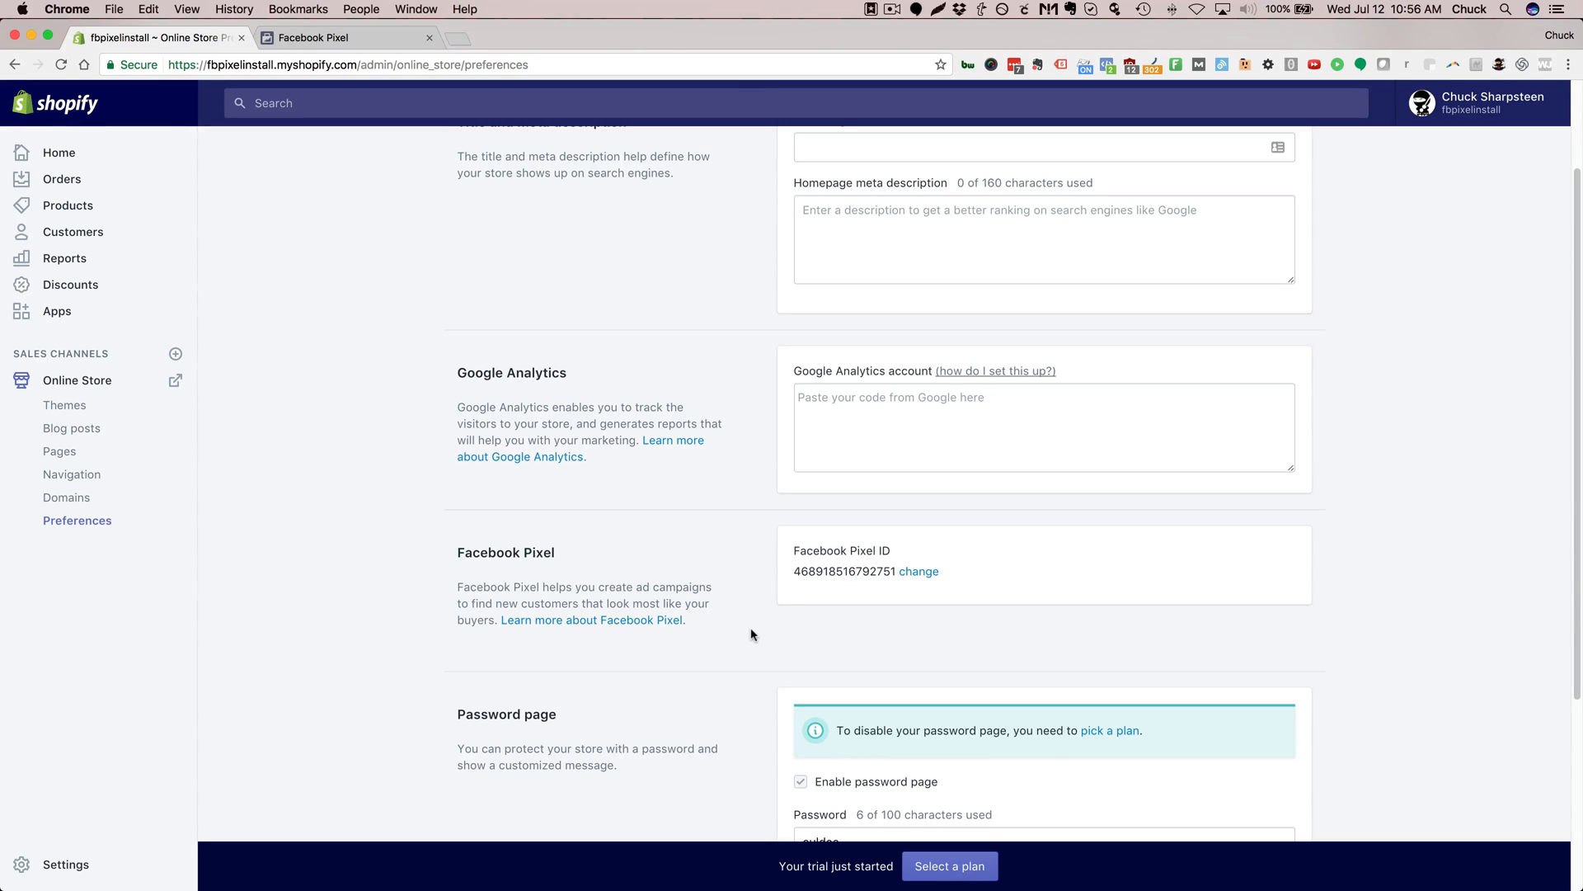
{"action": "mouse_move", "coordinate": [734, 637]}
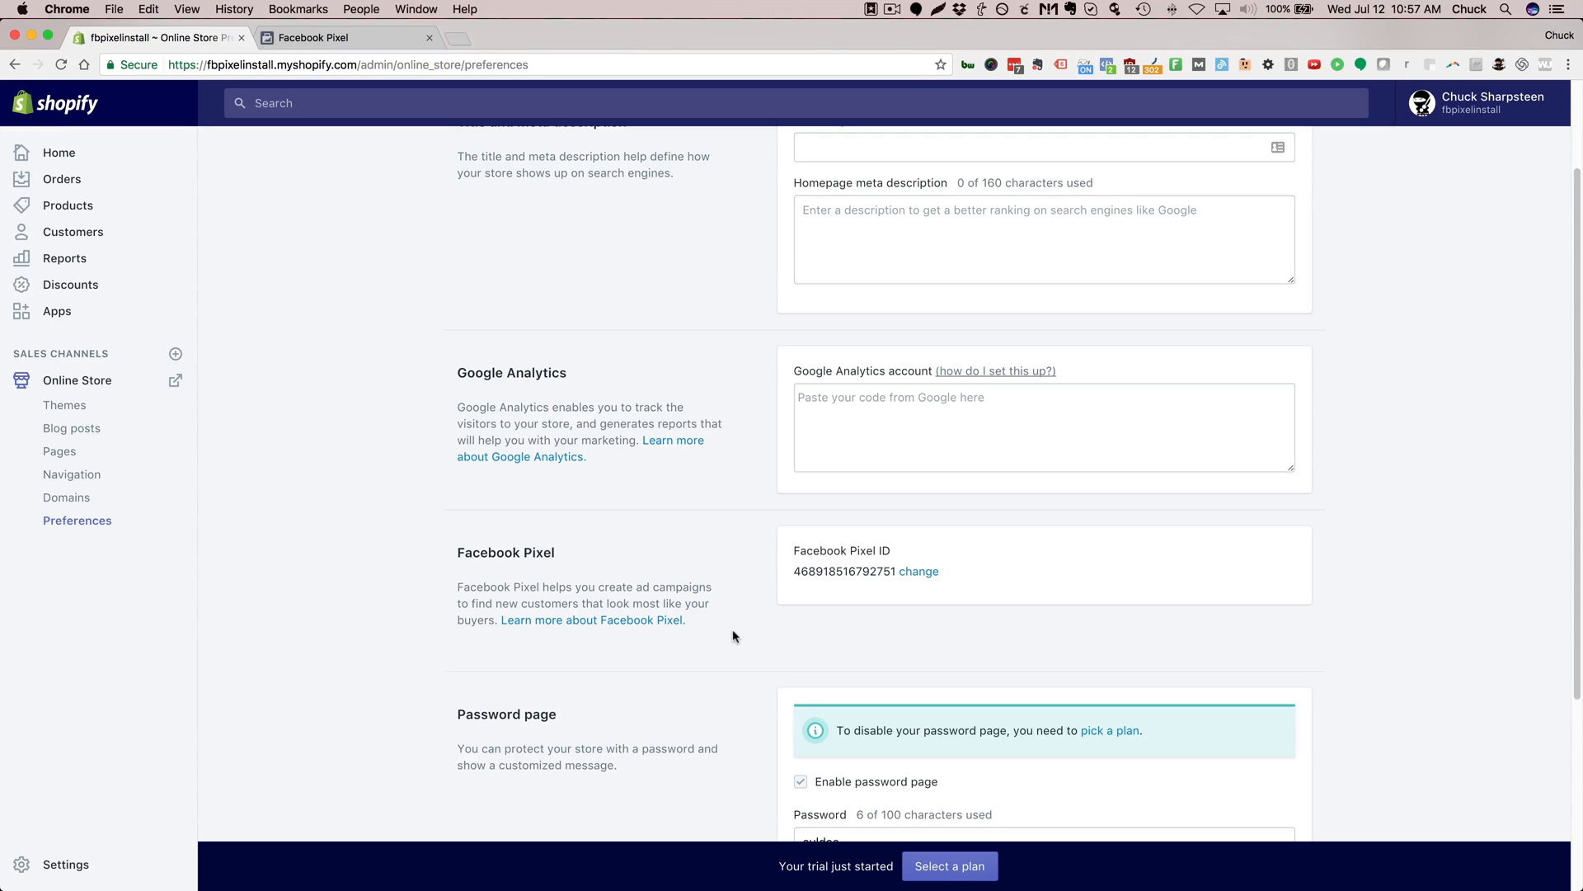
{"action": "mouse_move", "coordinate": [780, 620]}
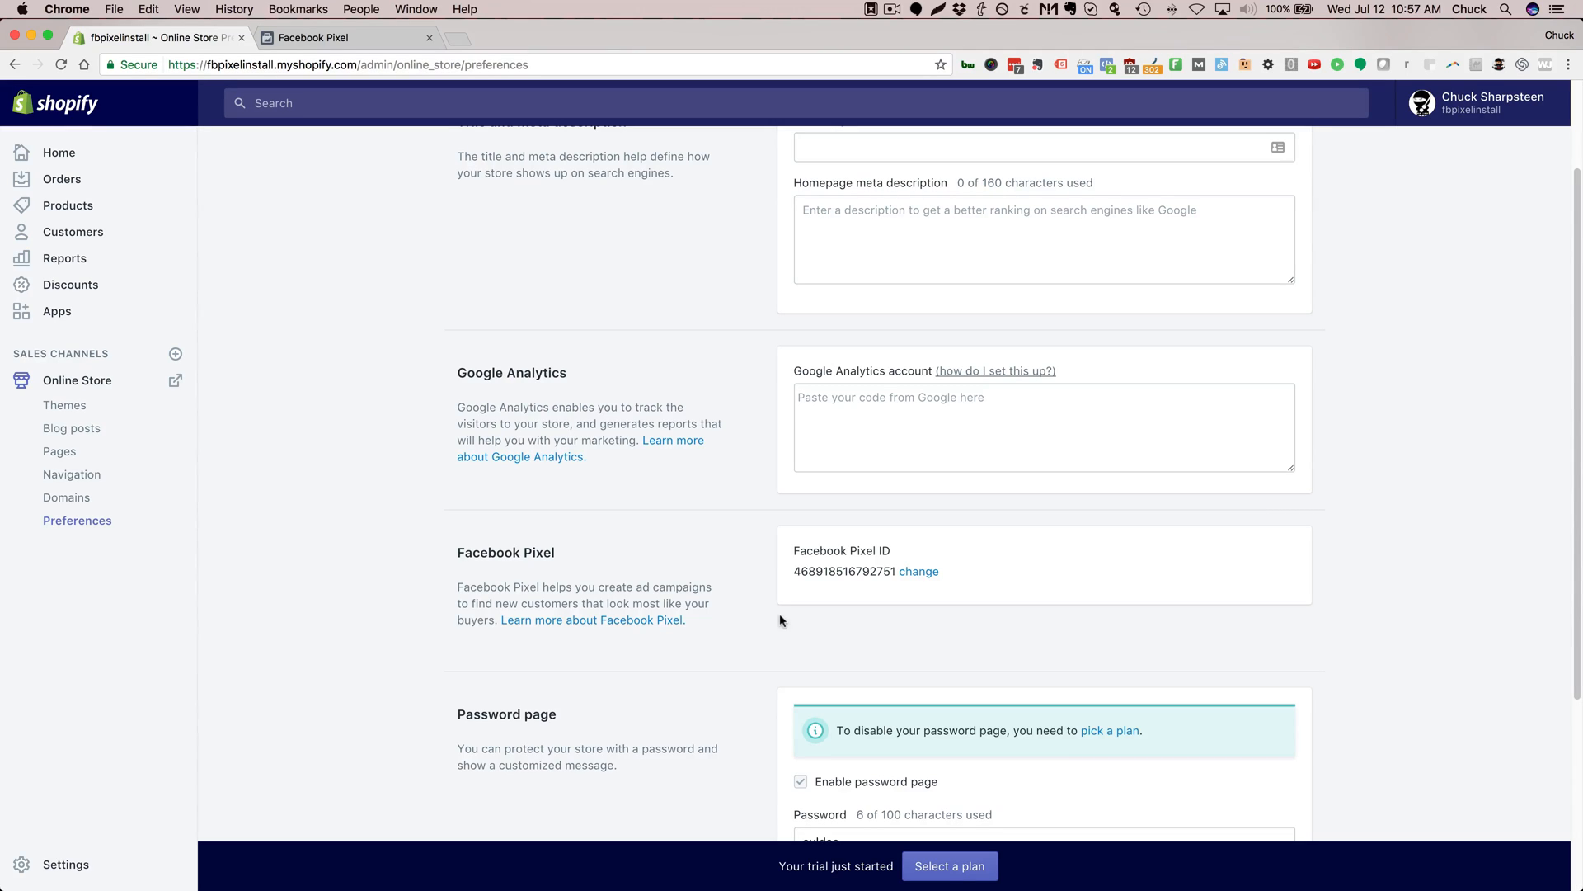
{"action": "mouse_move", "coordinate": [566, 722]}
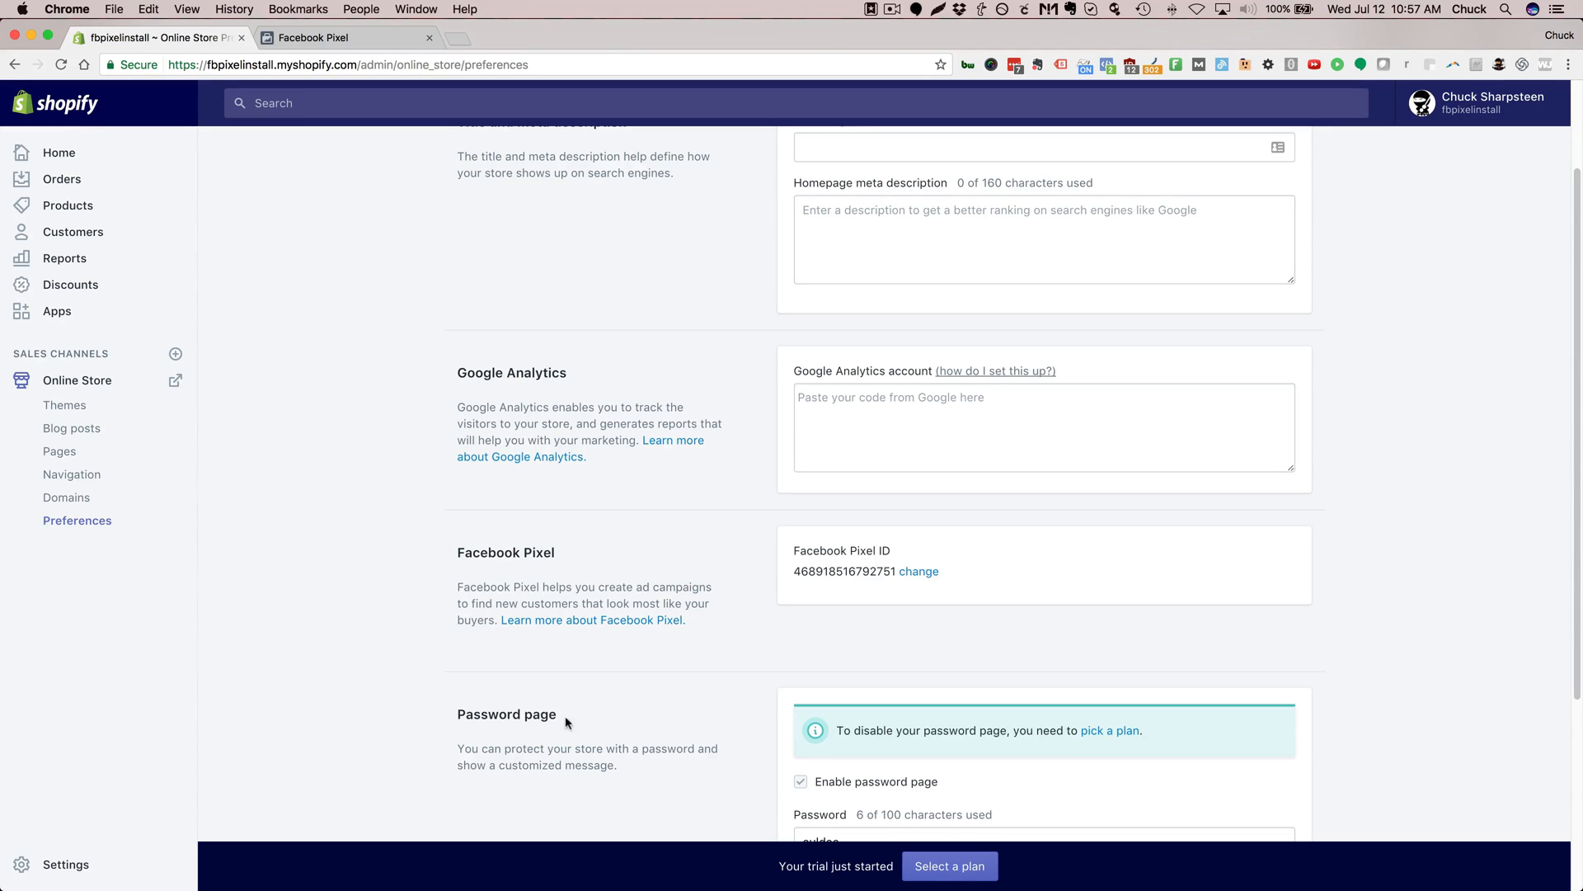
{"action": "mouse_move", "coordinate": [1407, 142]}
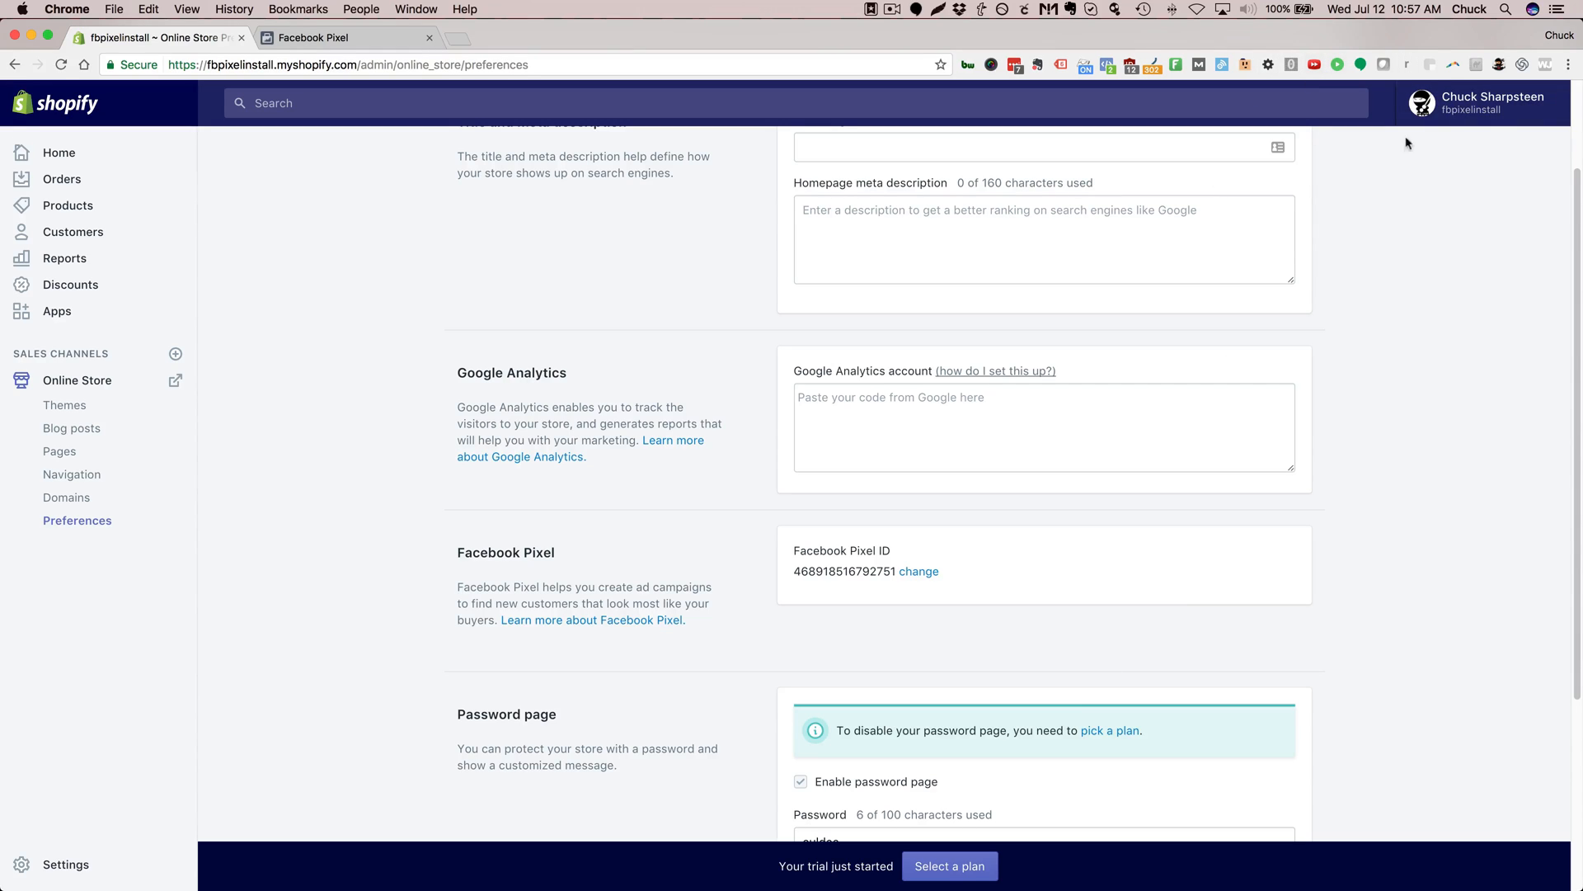
{"action": "mouse_move", "coordinate": [1397, 199]}
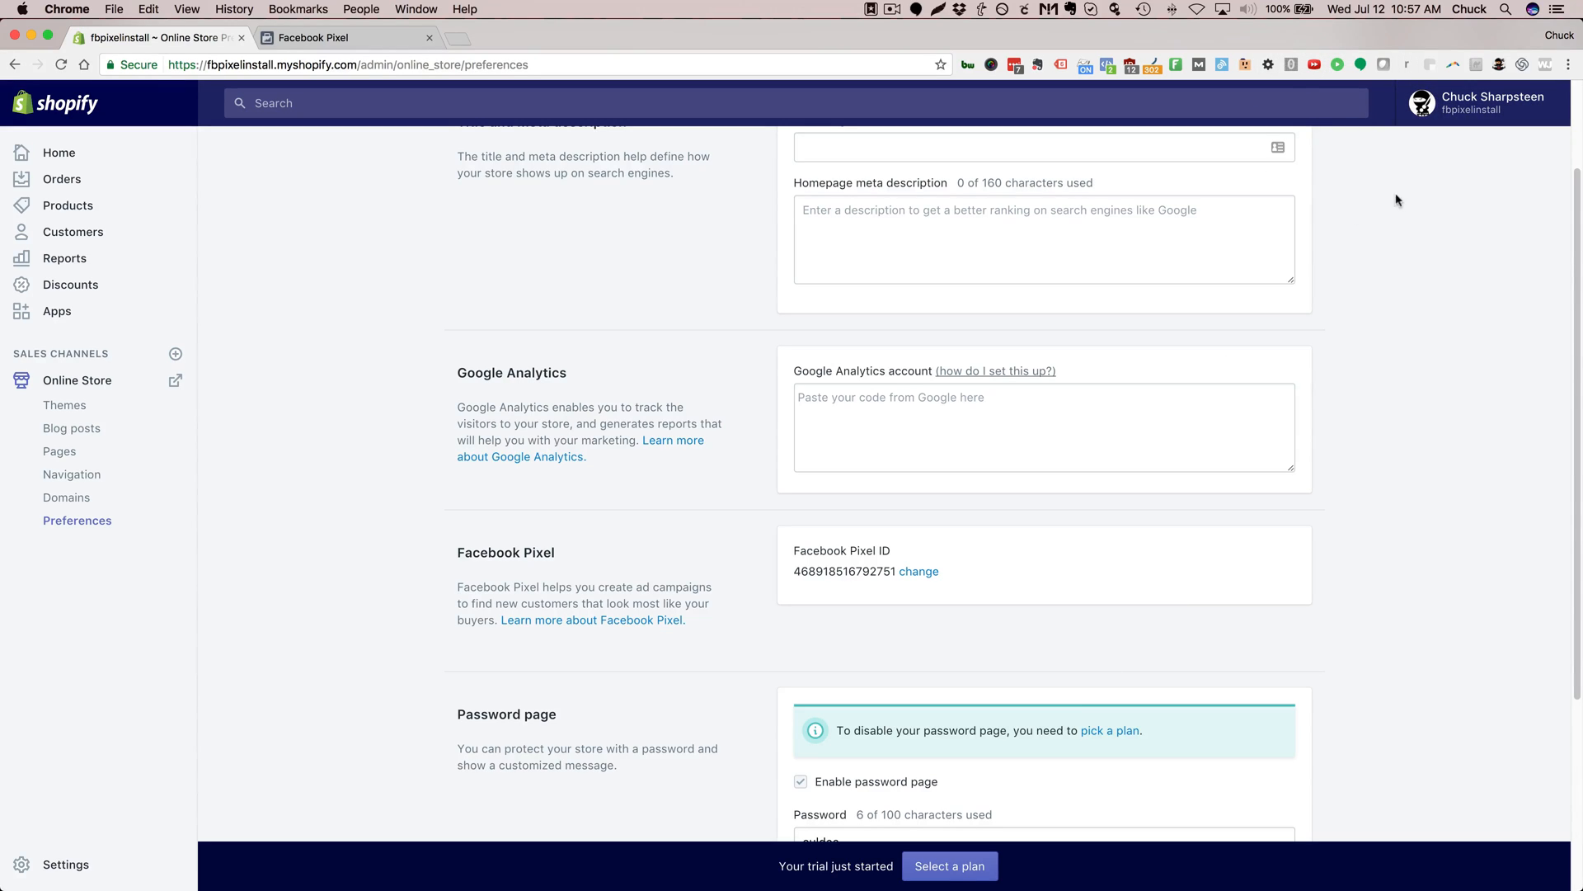
{"action": "mouse_move", "coordinate": [592, 638]}
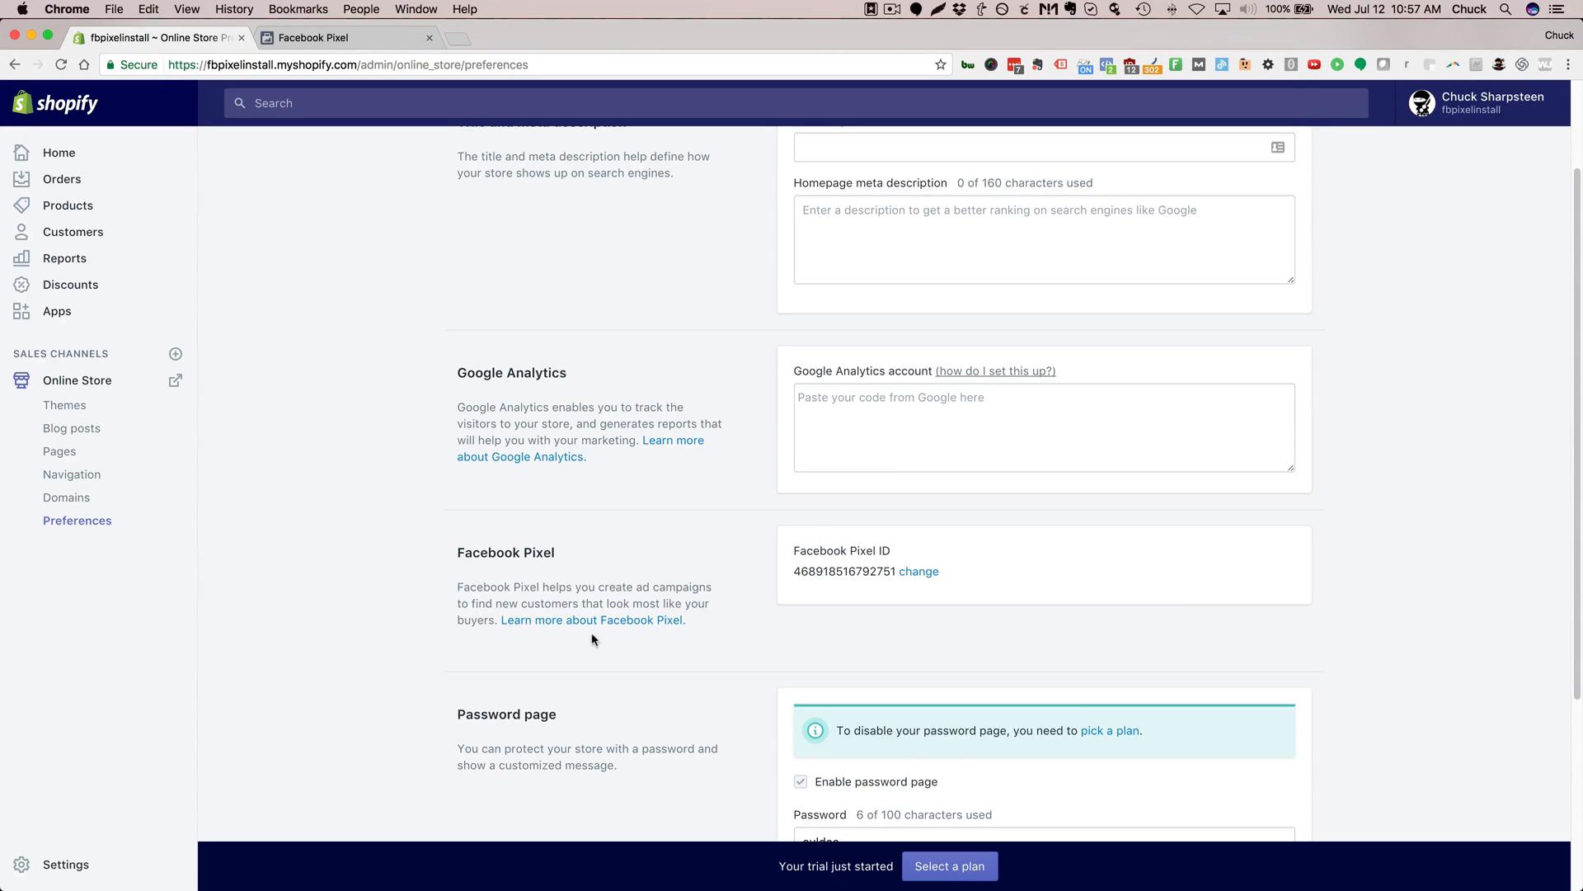
{"action": "mouse_move", "coordinate": [626, 668]}
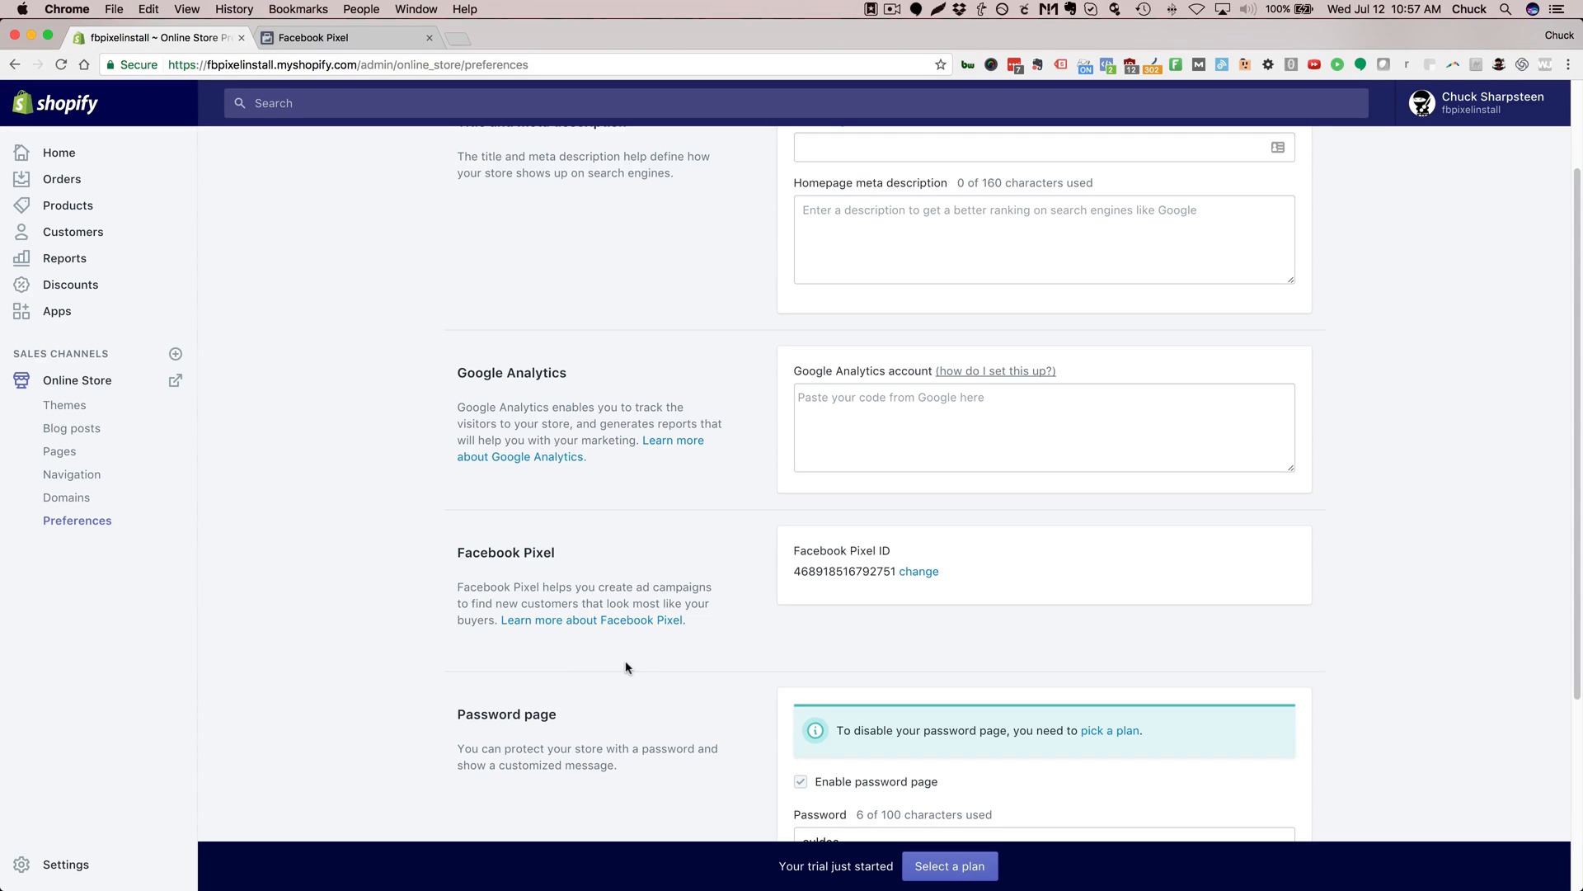
{"action": "mouse_move", "coordinate": [733, 619]}
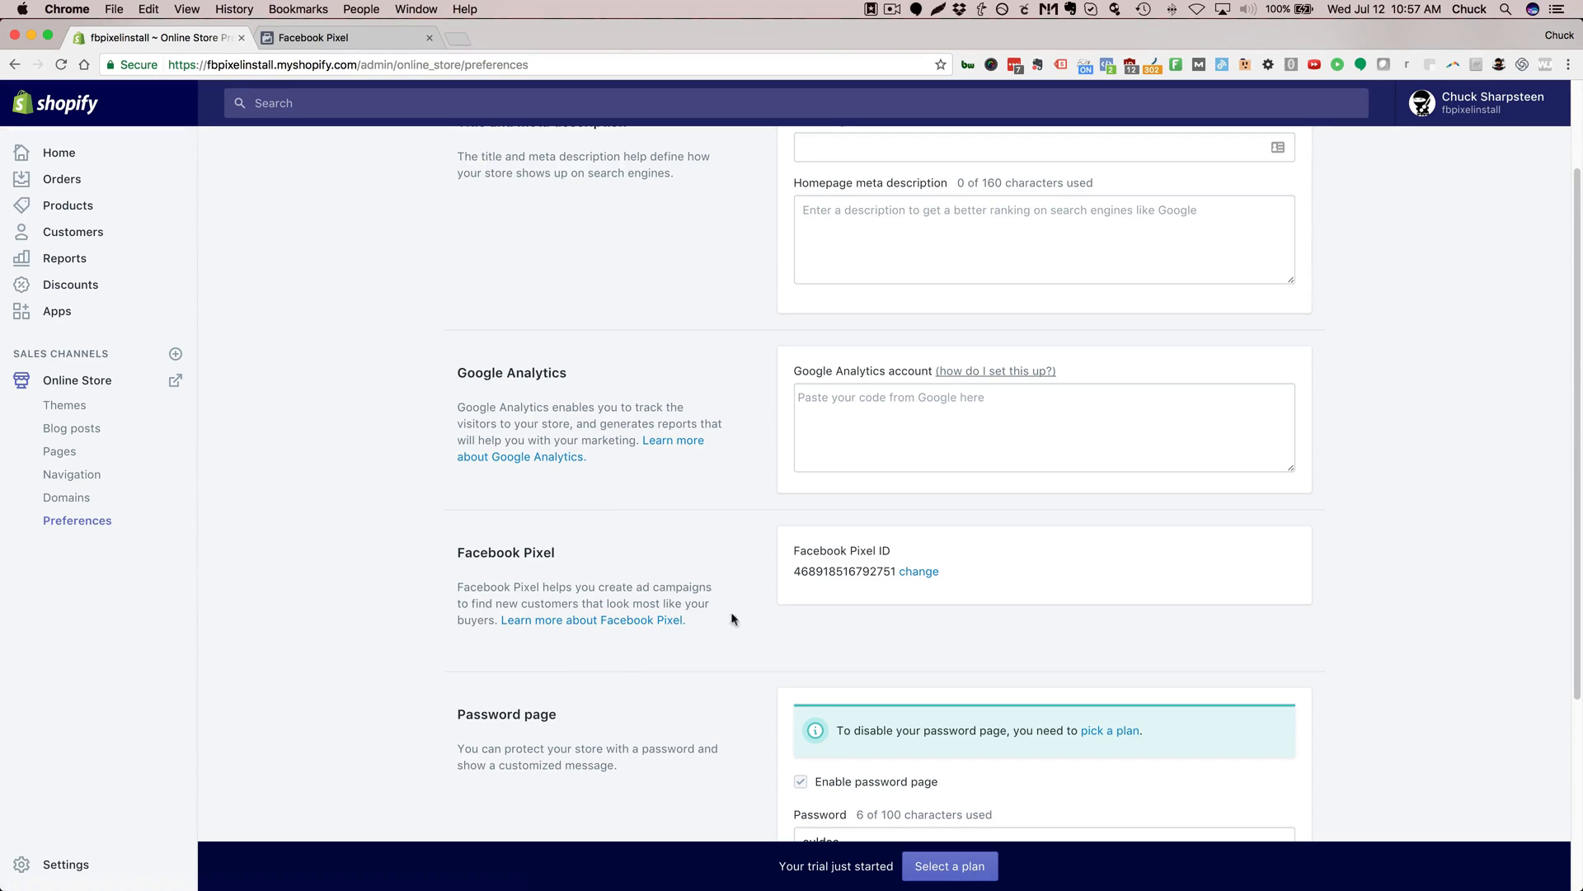
{"action": "mouse_move", "coordinate": [714, 688]}
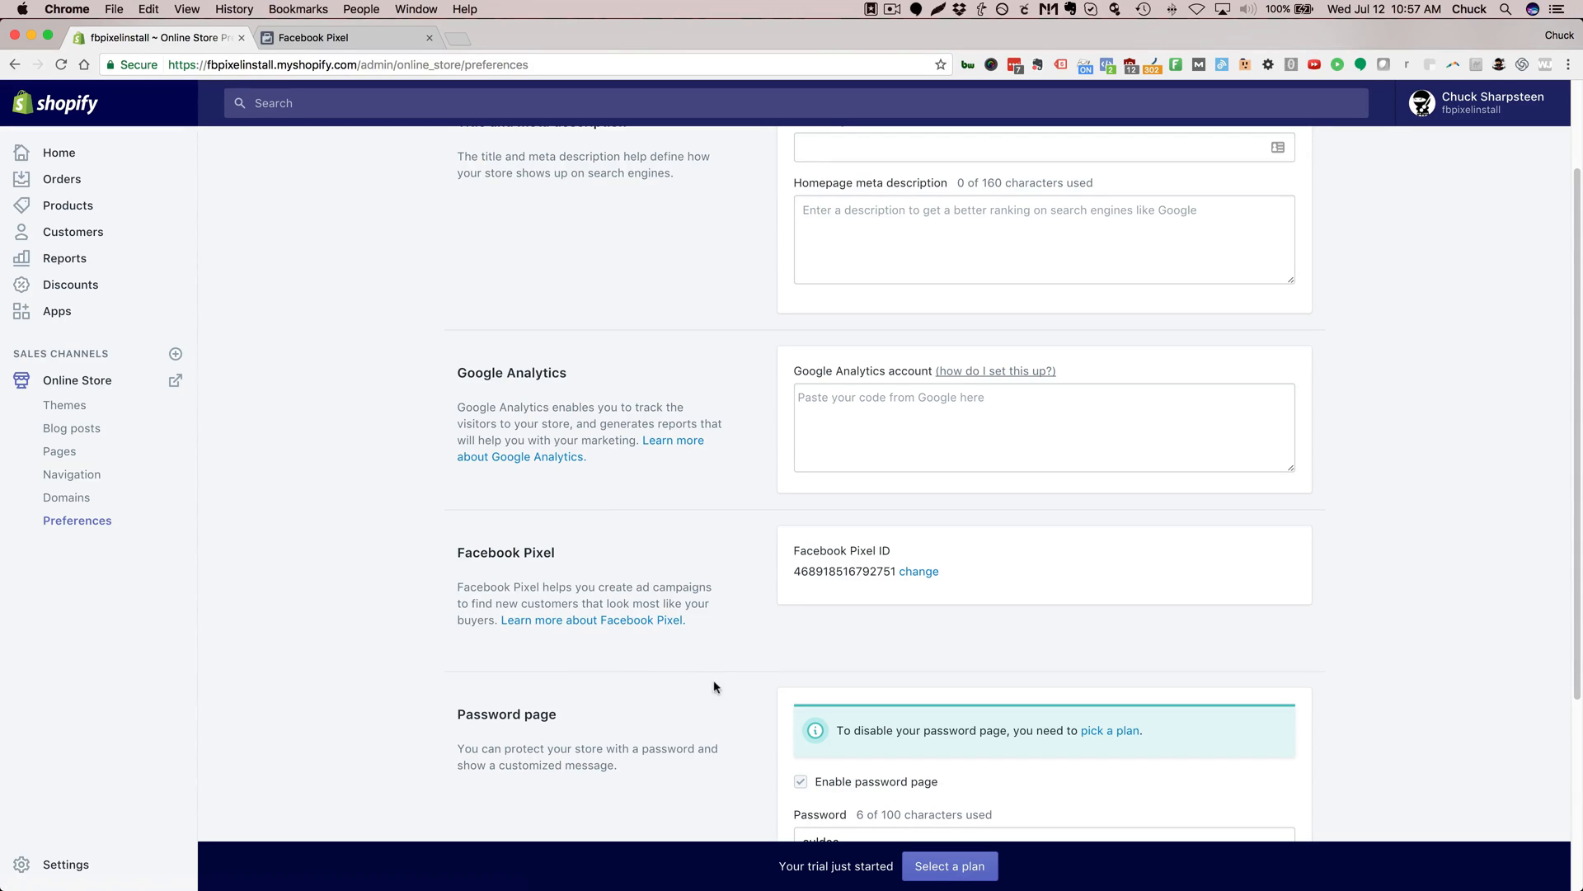
{"action": "mouse_move", "coordinate": [1455, 597]}
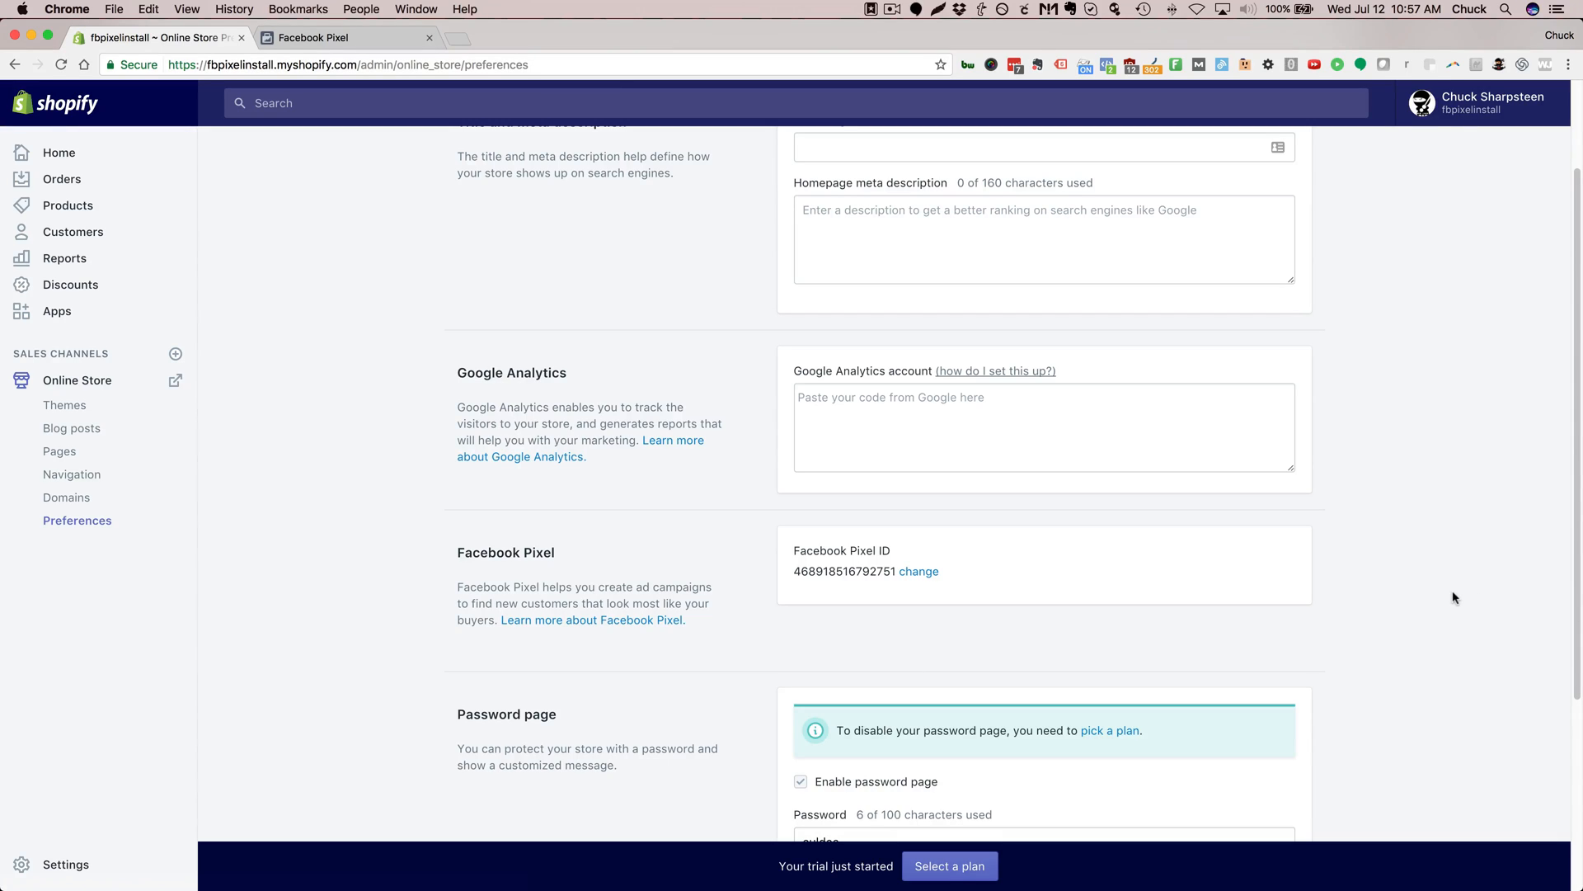
{"action": "mouse_move", "coordinate": [1429, 566]}
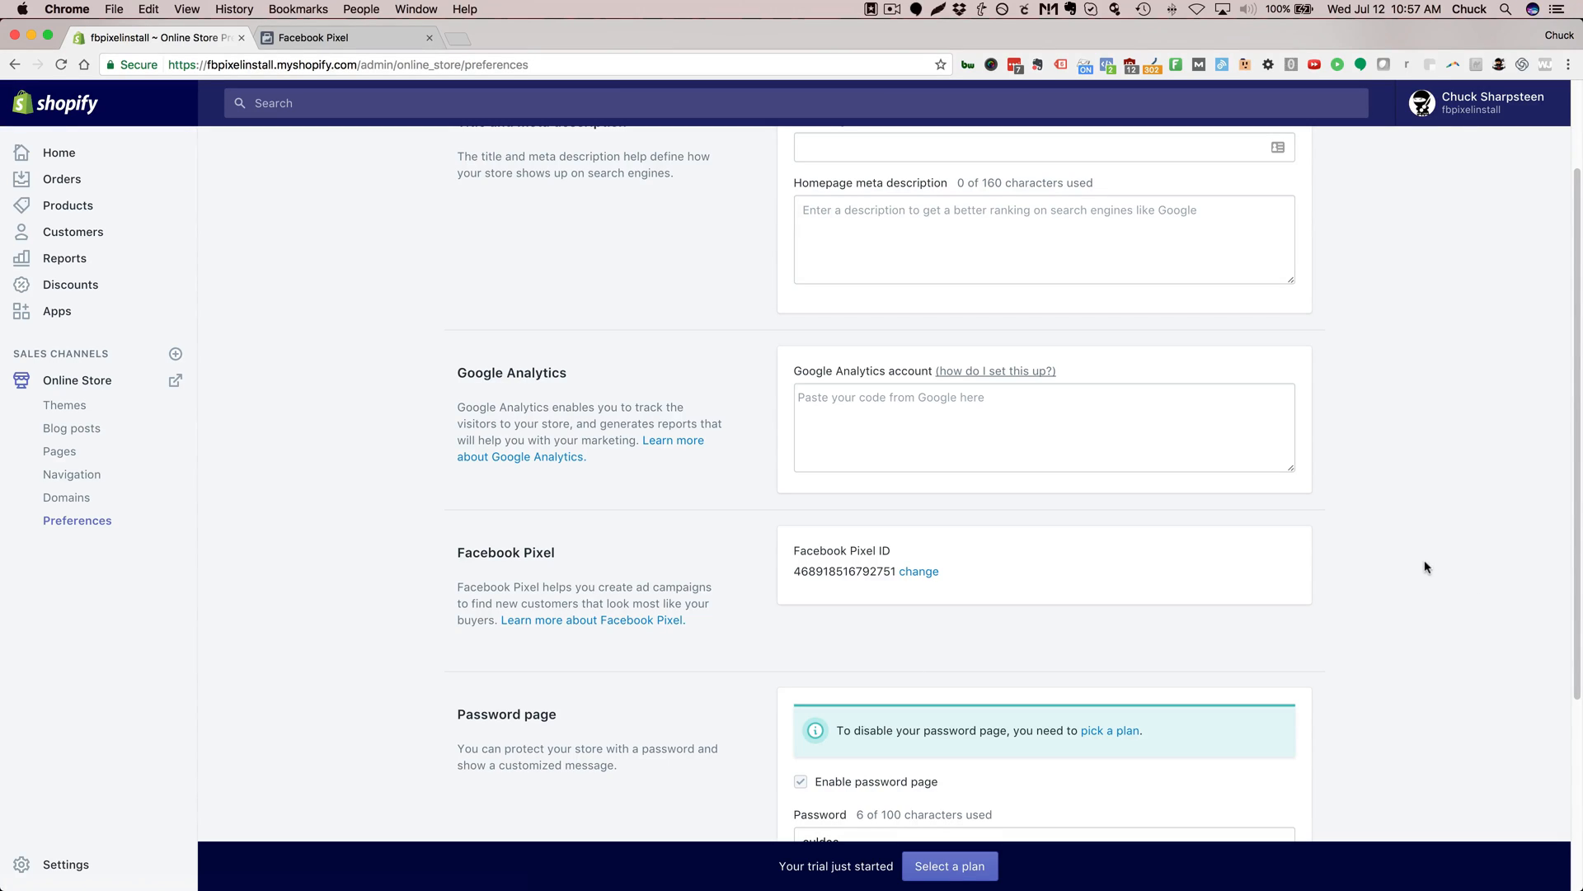